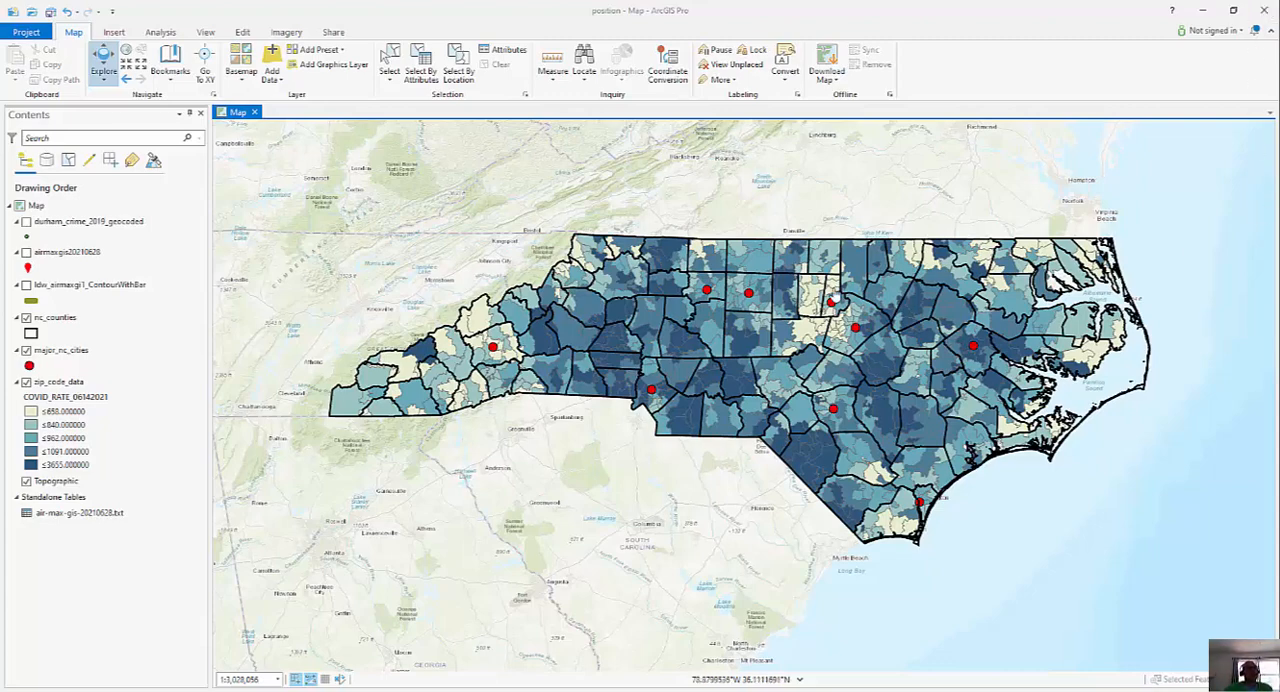
pyautogui.moveTo(585, 232)
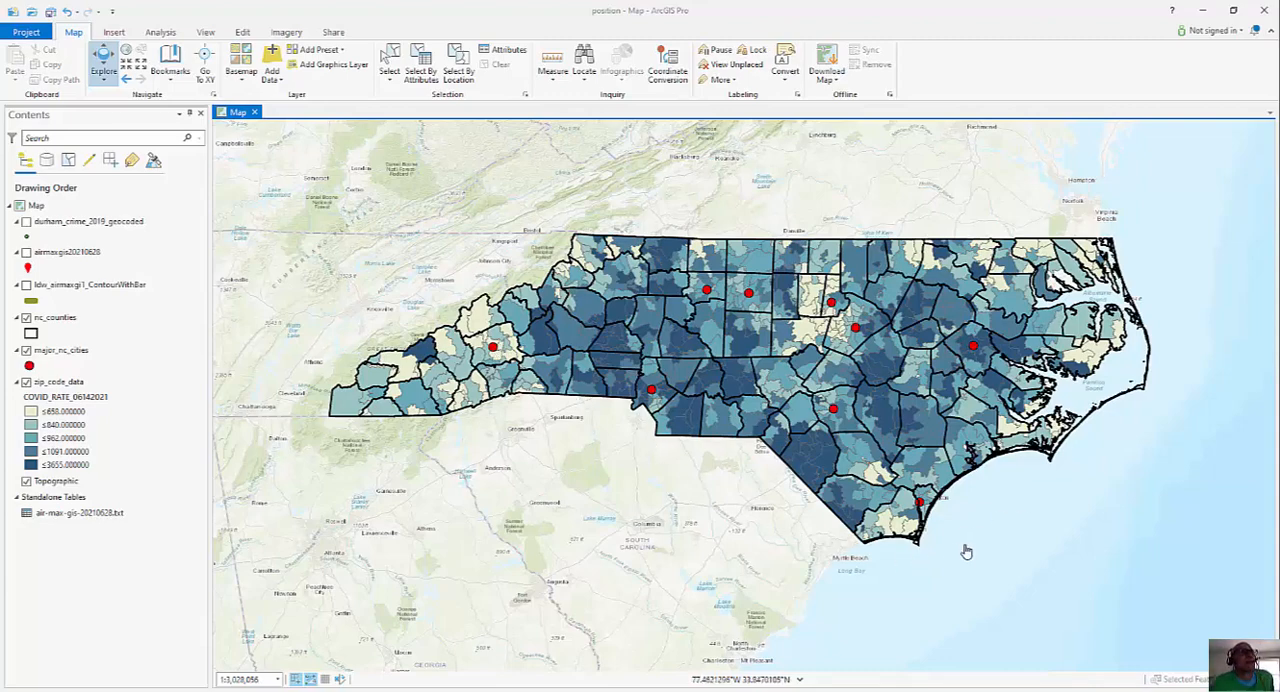
pyautogui.moveTo(960, 217)
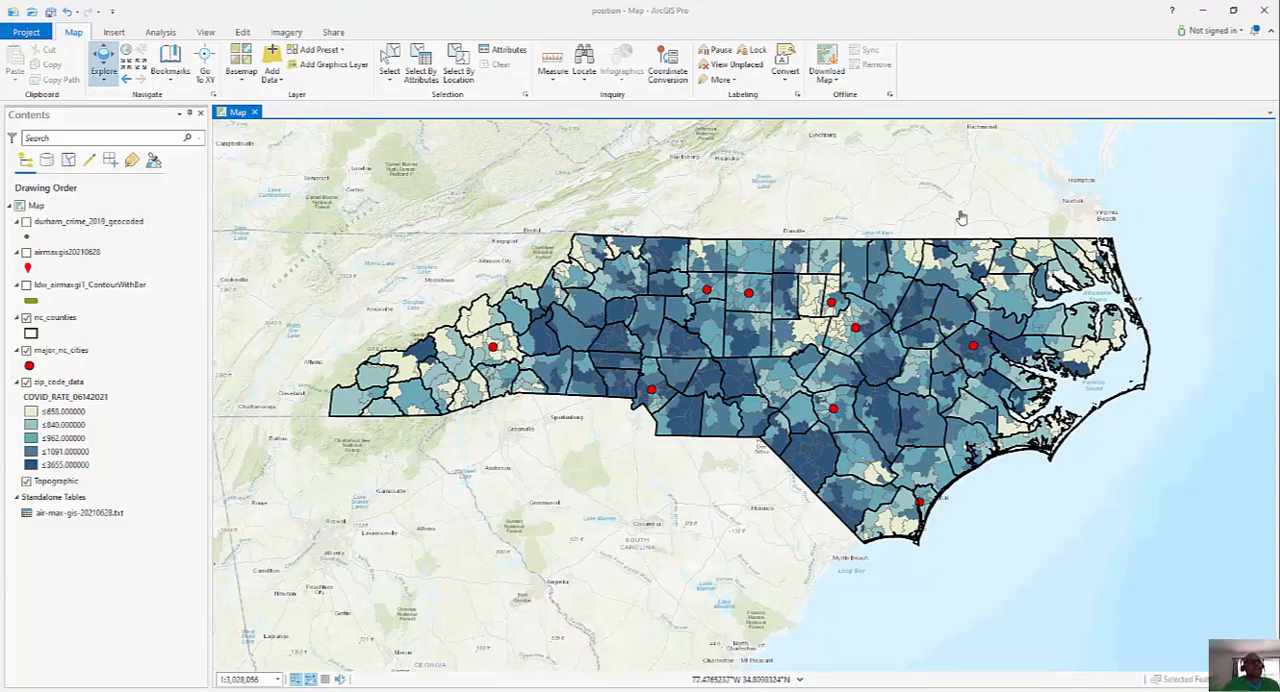
pyautogui.moveTo(567, 360)
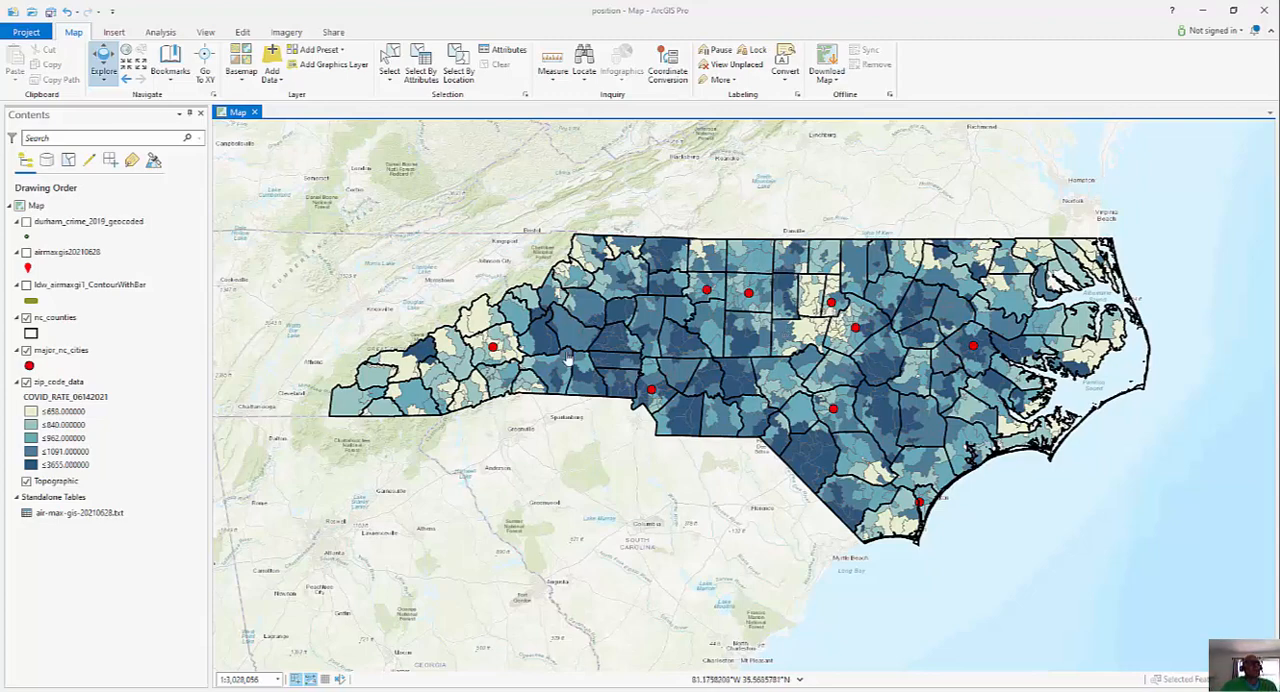
pyautogui.moveTo(898, 561)
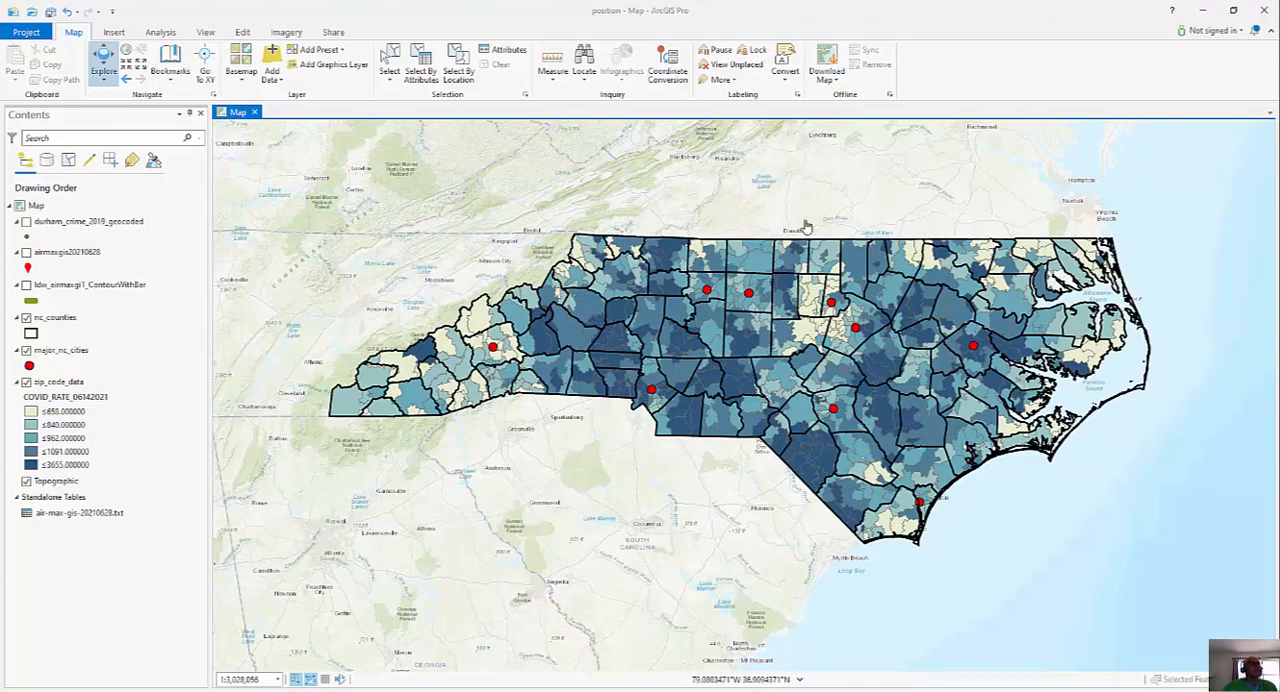
# - Symbolize the zip code layer by January COVID rate and review the map
pyautogui.click(58, 382)
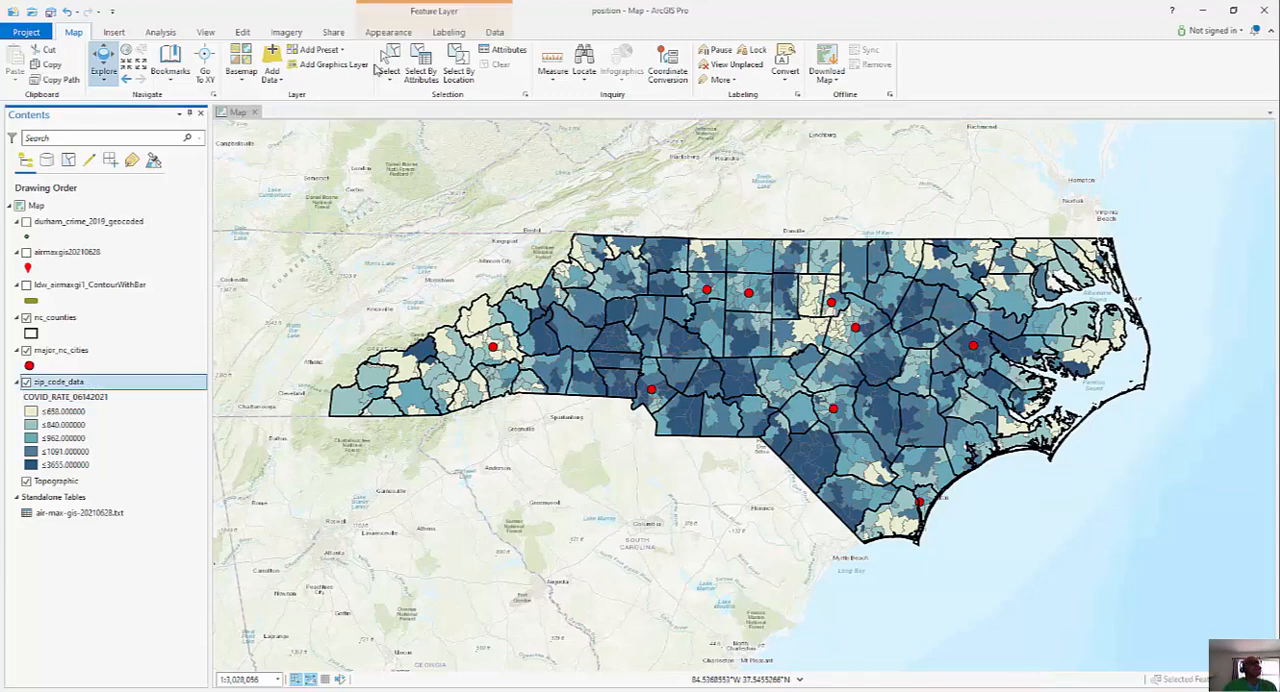
pyautogui.click(388, 32)
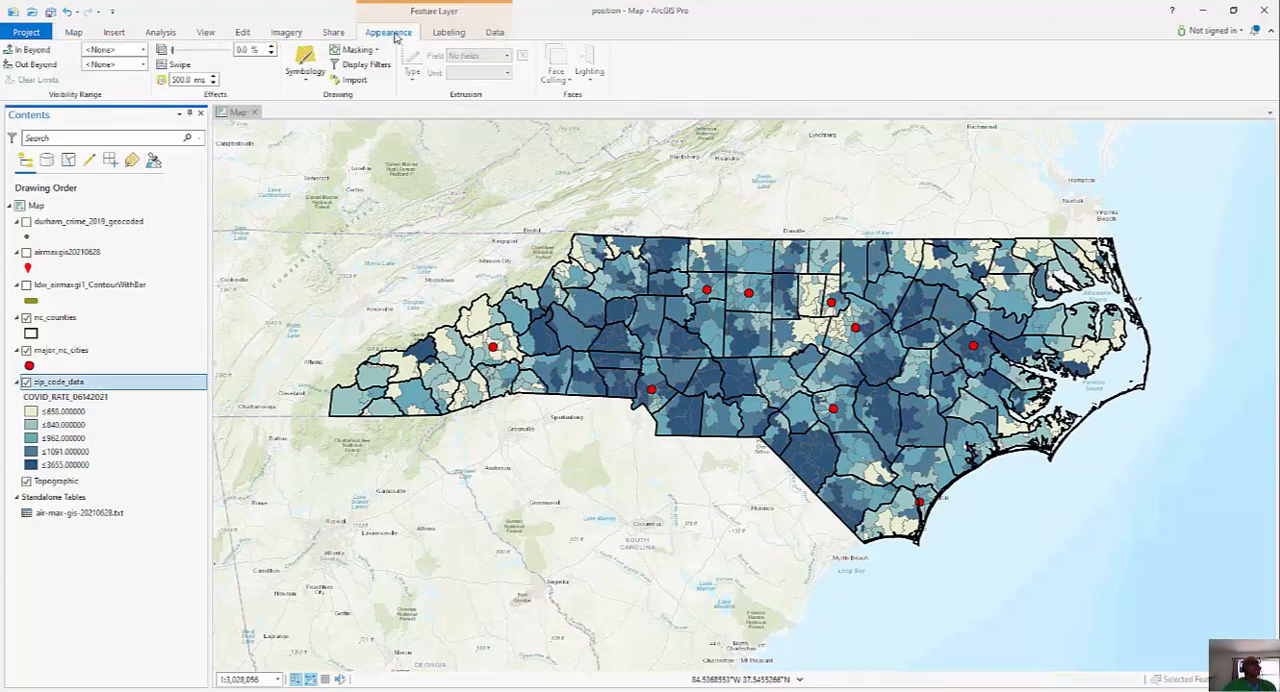
pyautogui.click(304, 65)
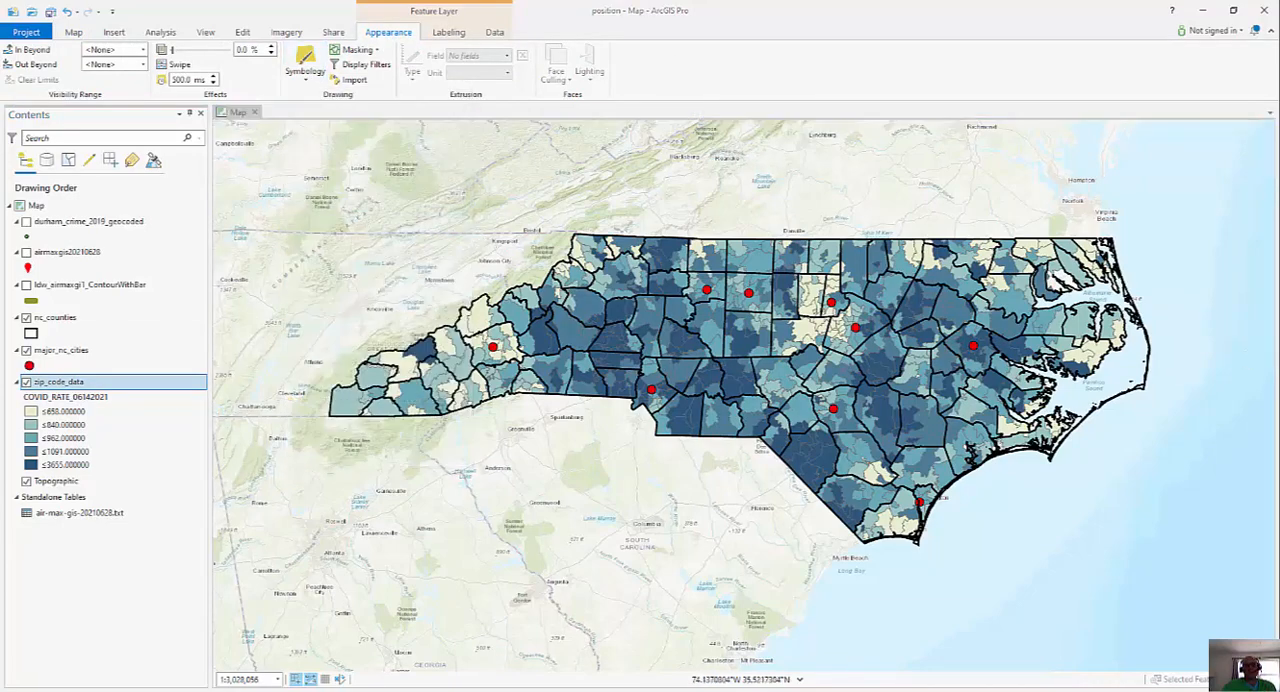
pyautogui.click(305, 70)
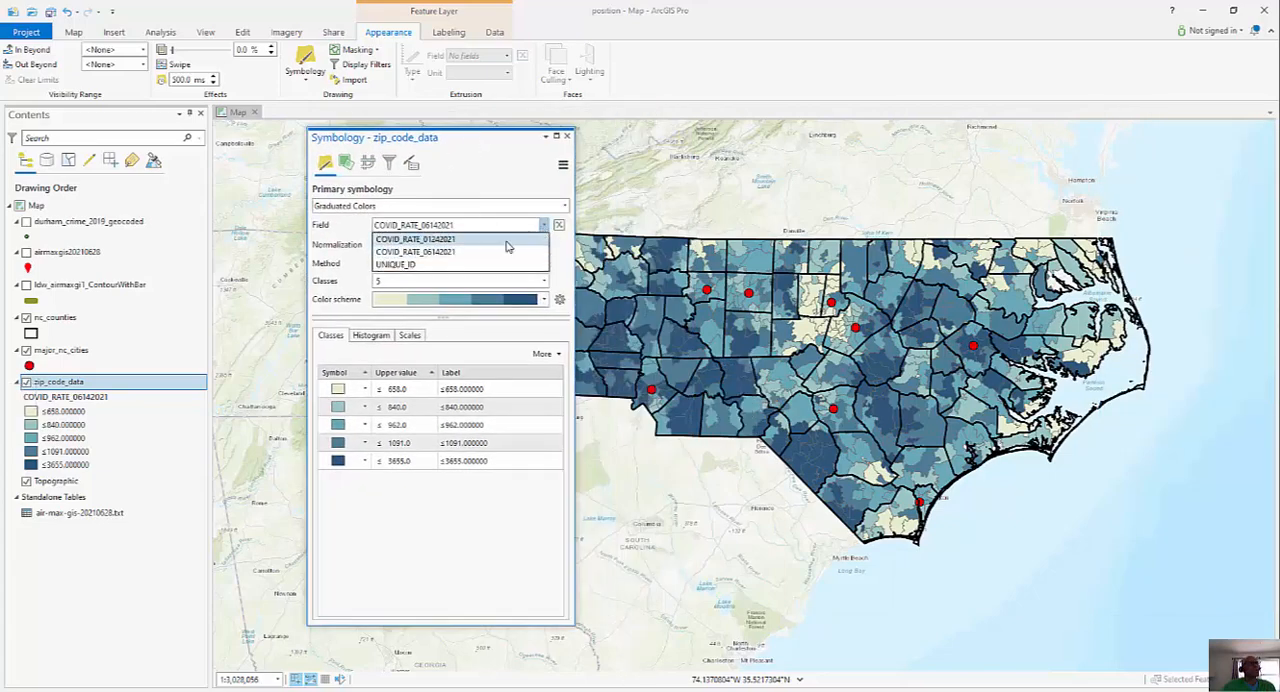
pyautogui.click(415, 238)
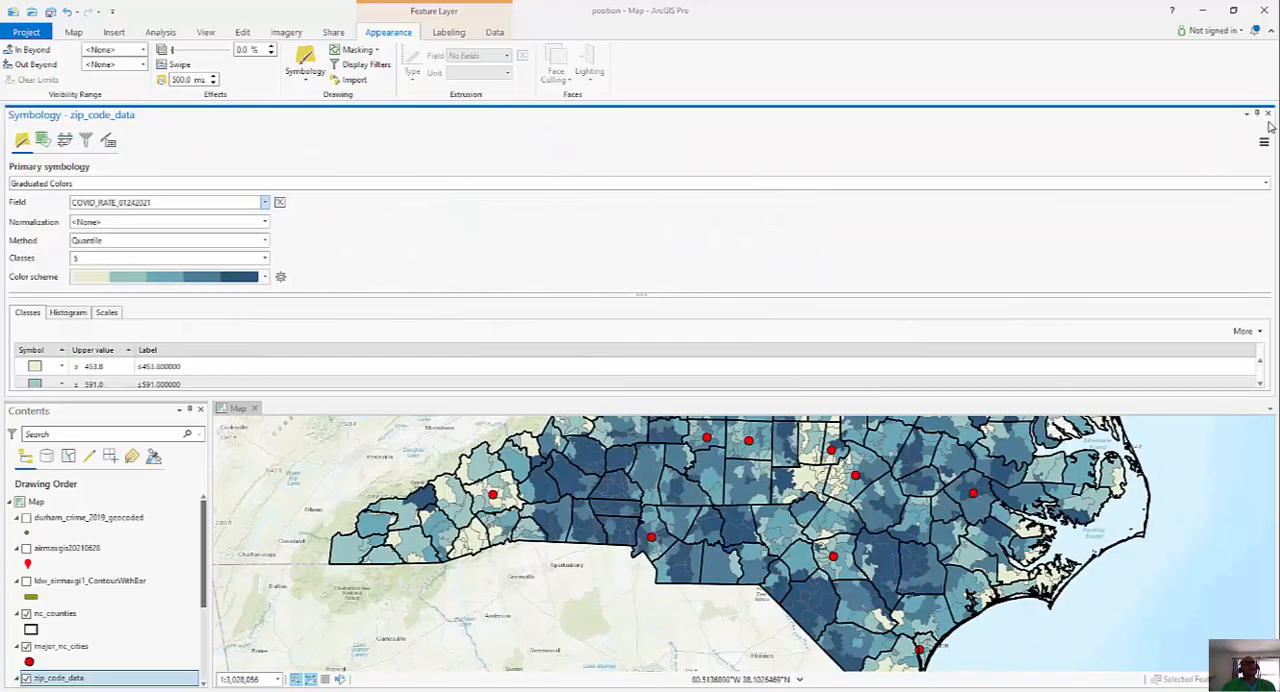
pyautogui.click(1268, 113)
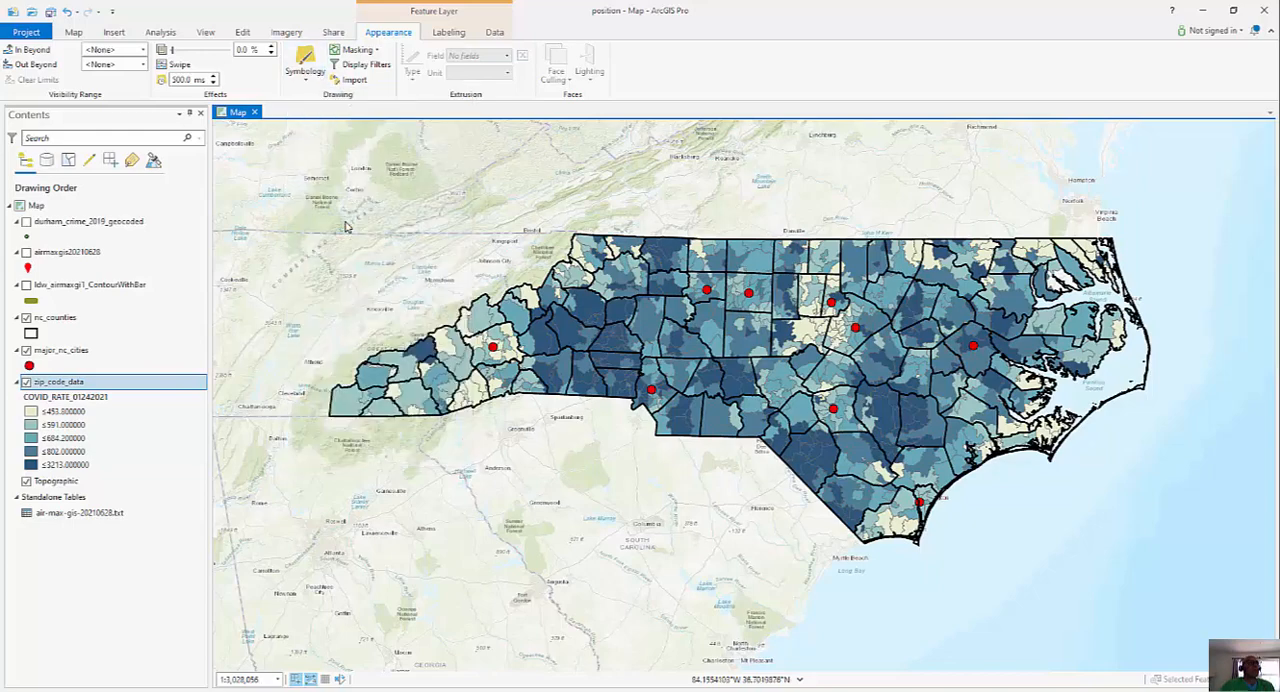
# - Restore June COVID rate symbology, then open the zip_code_data attribute table
pyautogui.click(304, 68)
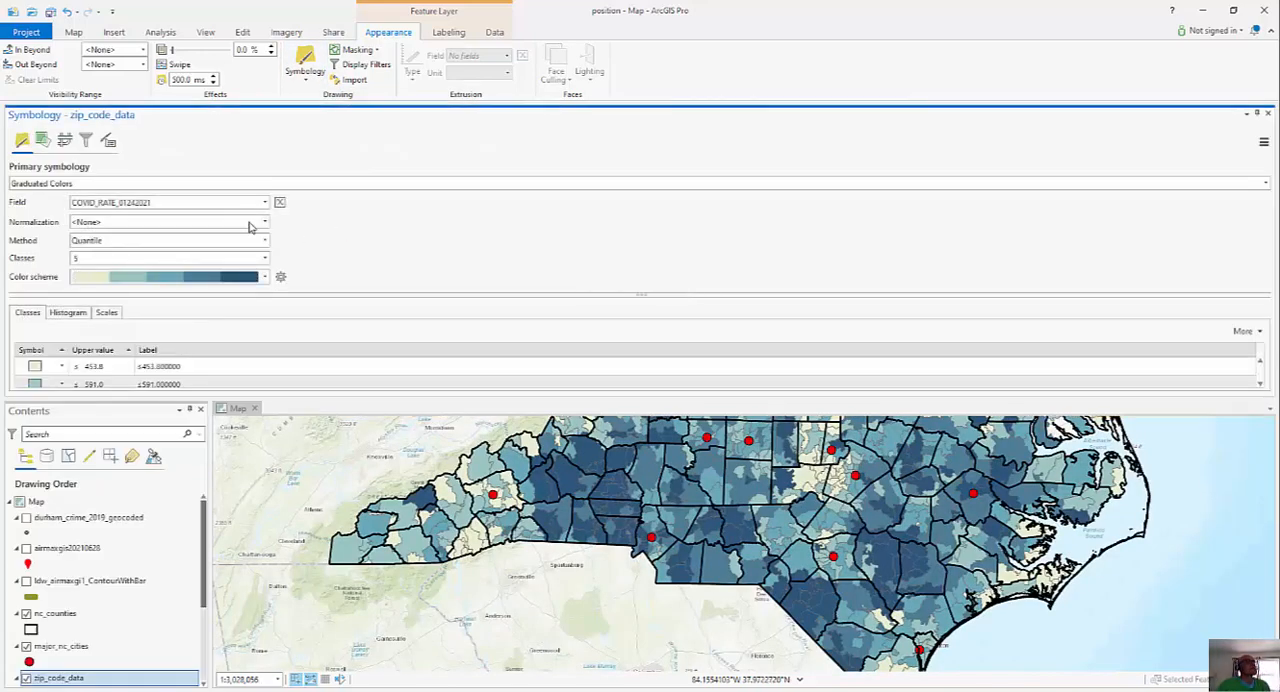
pyautogui.click(265, 202)
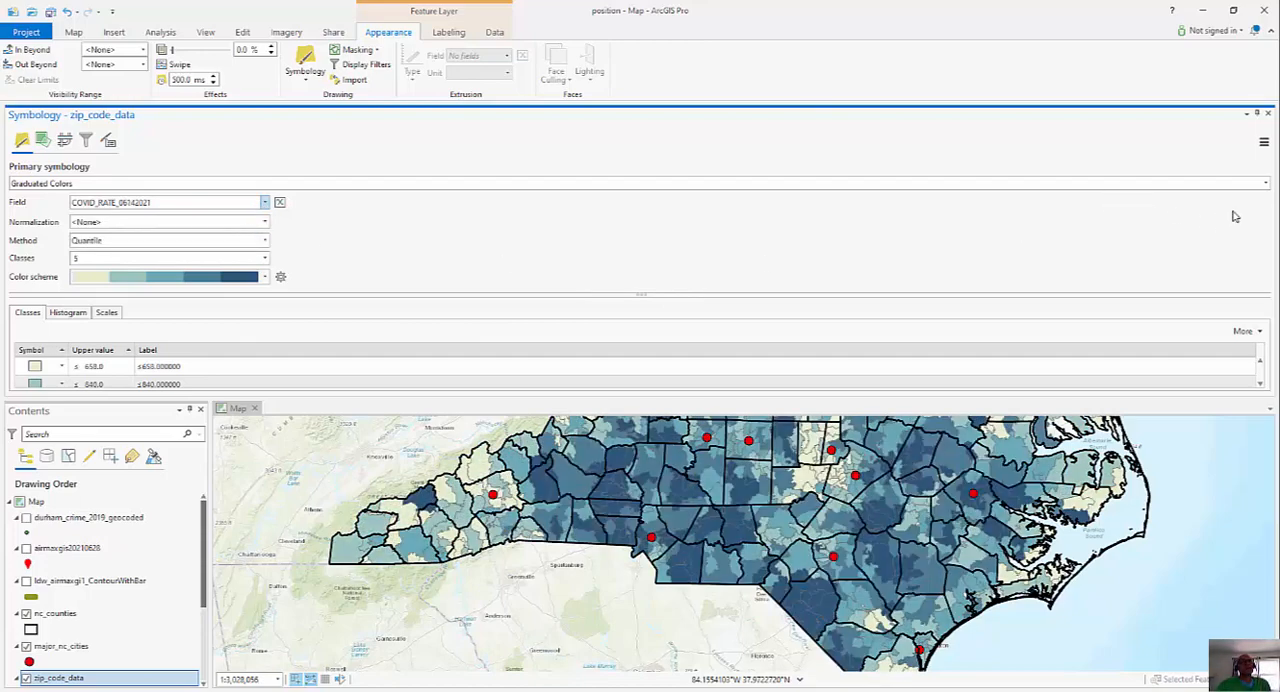
pyautogui.click(1269, 114)
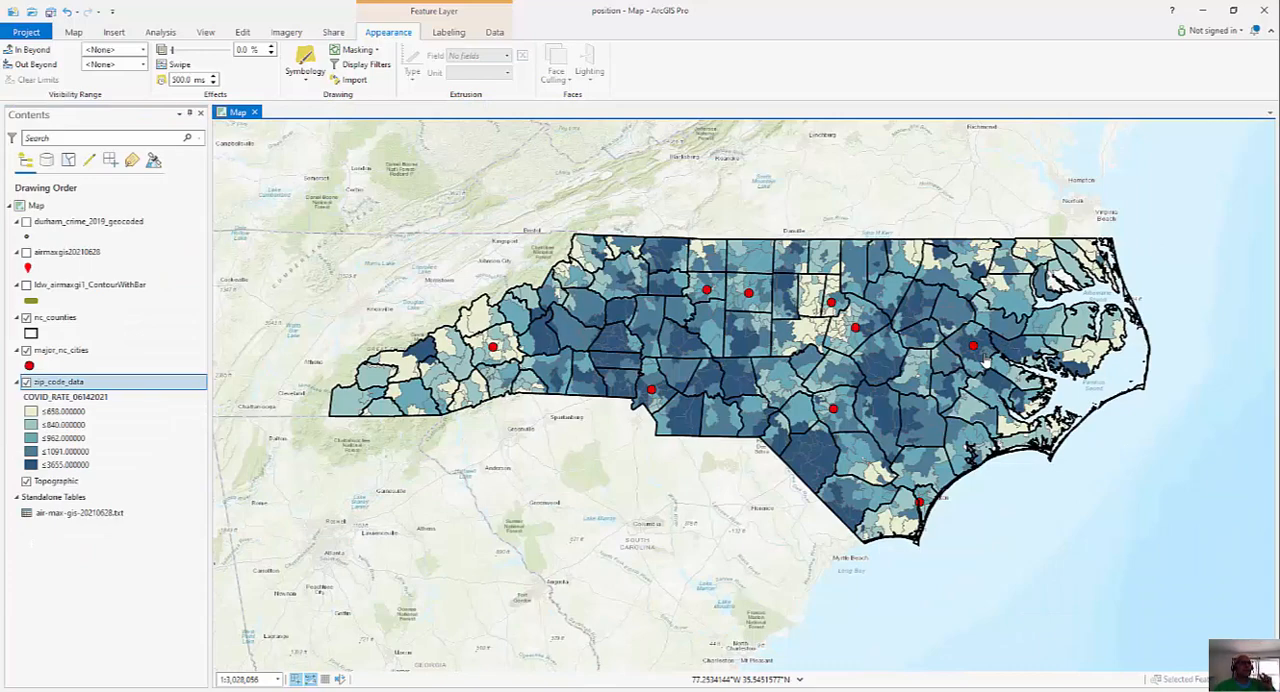
pyautogui.moveTo(245, 287)
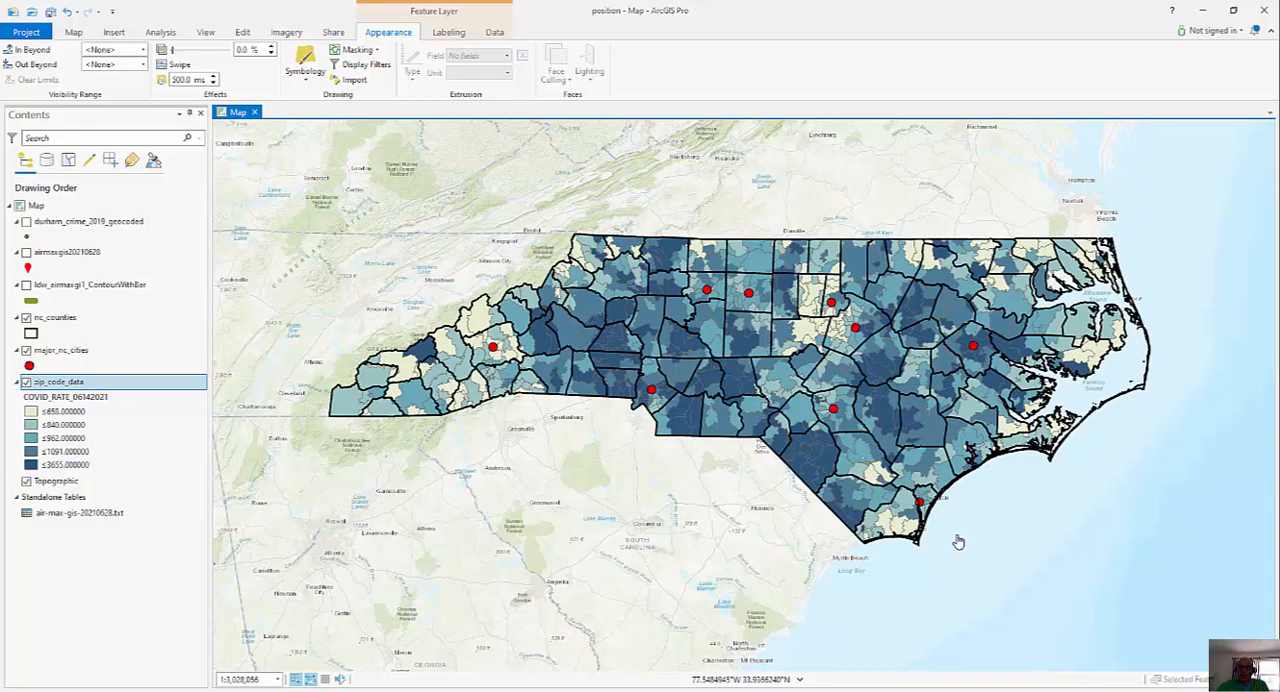
pyautogui.moveTo(1122, 508)
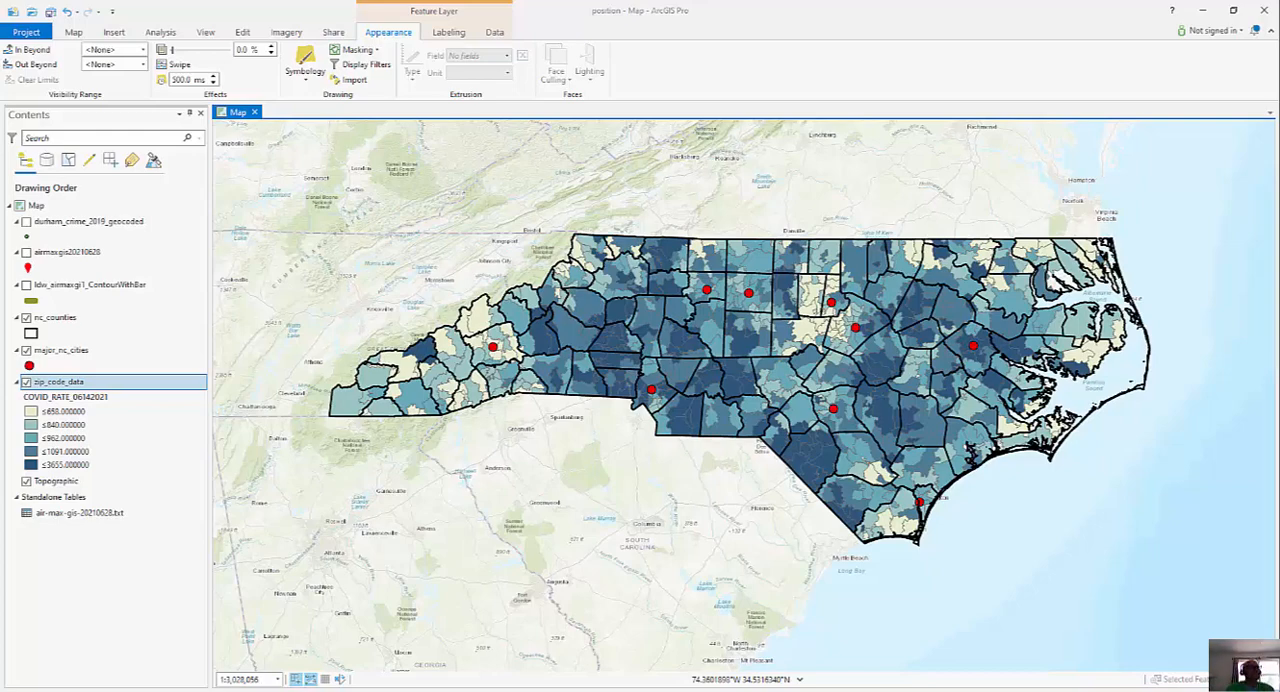
pyautogui.moveTo(1133, 184)
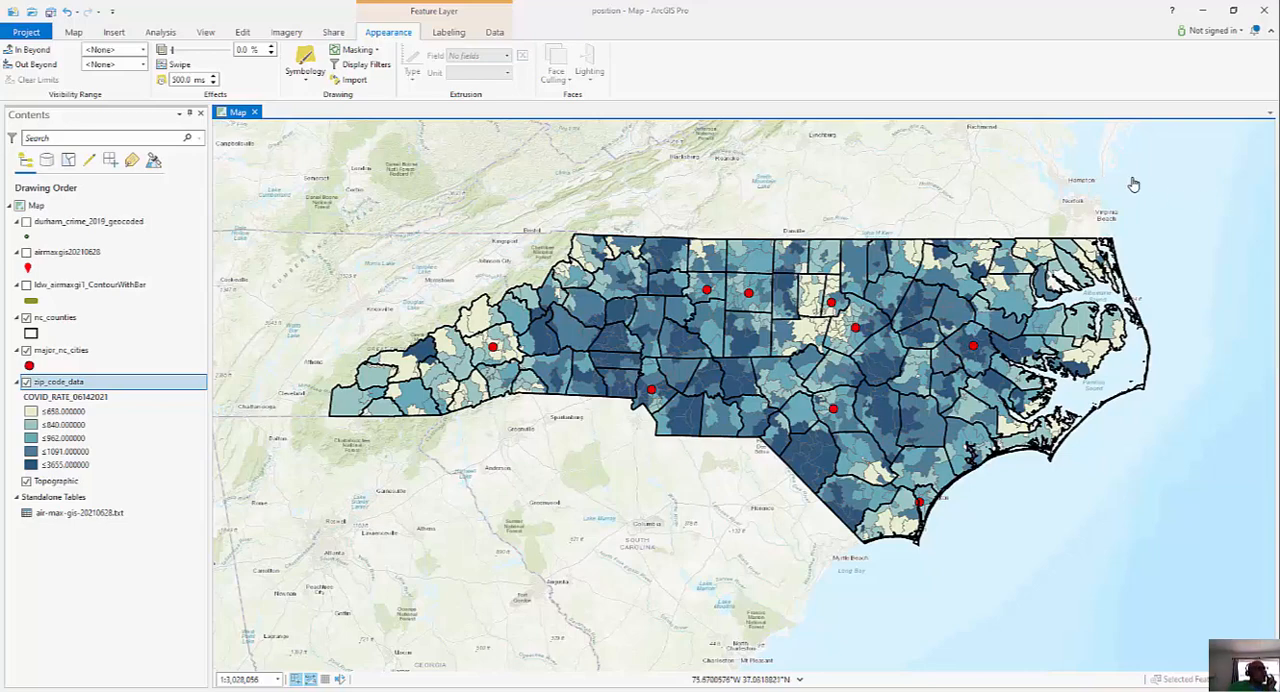
pyautogui.rightClick(58, 382)
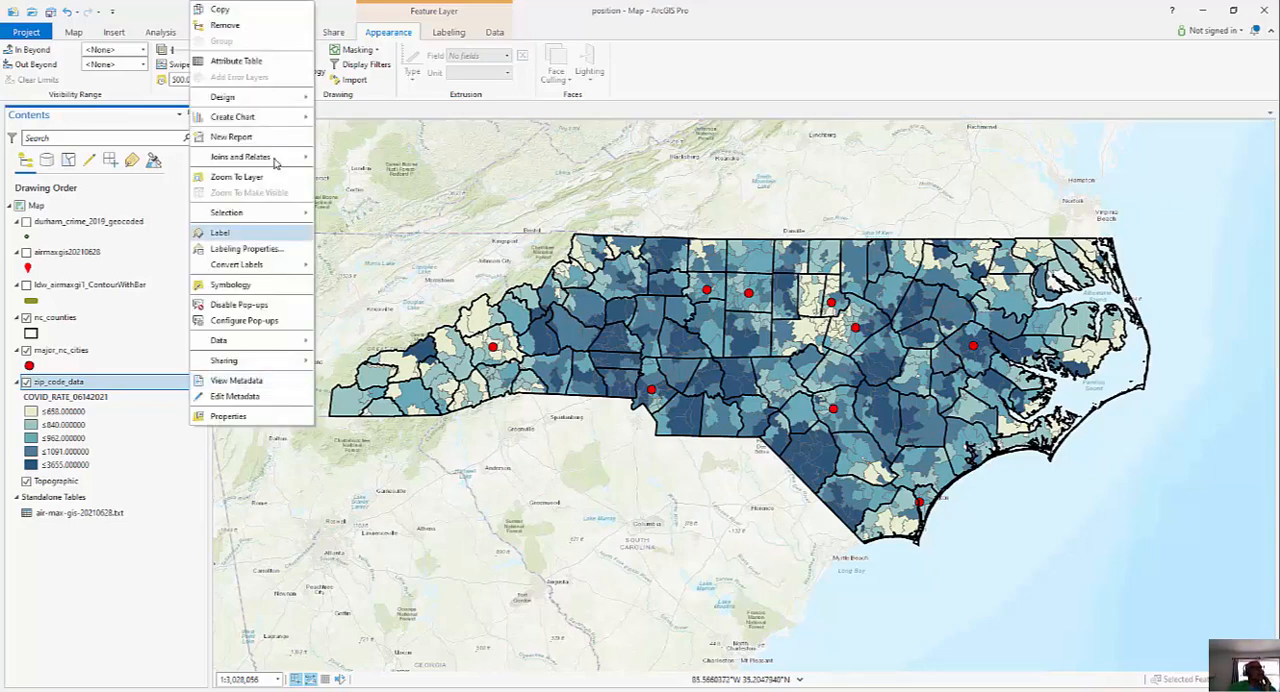
pyautogui.click(236, 61)
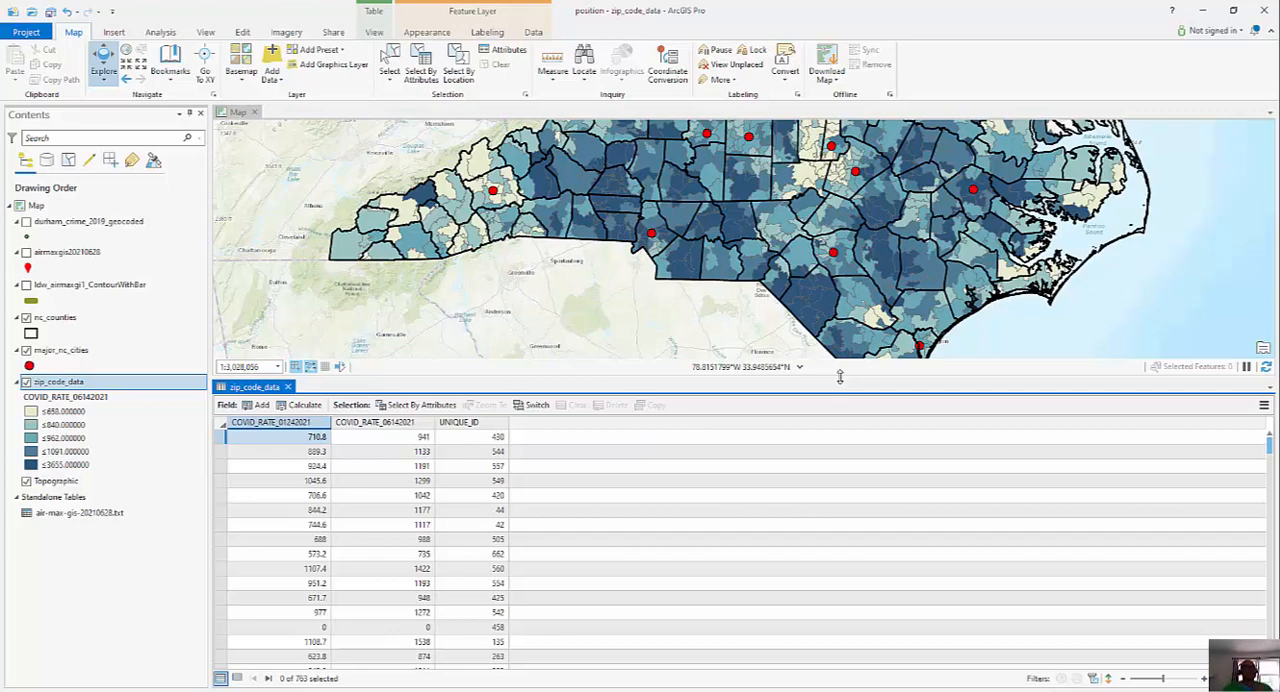
# - Add and save a NEAR_CITY text field of length 5 in Fields View
pyautogui.click(1263, 405)
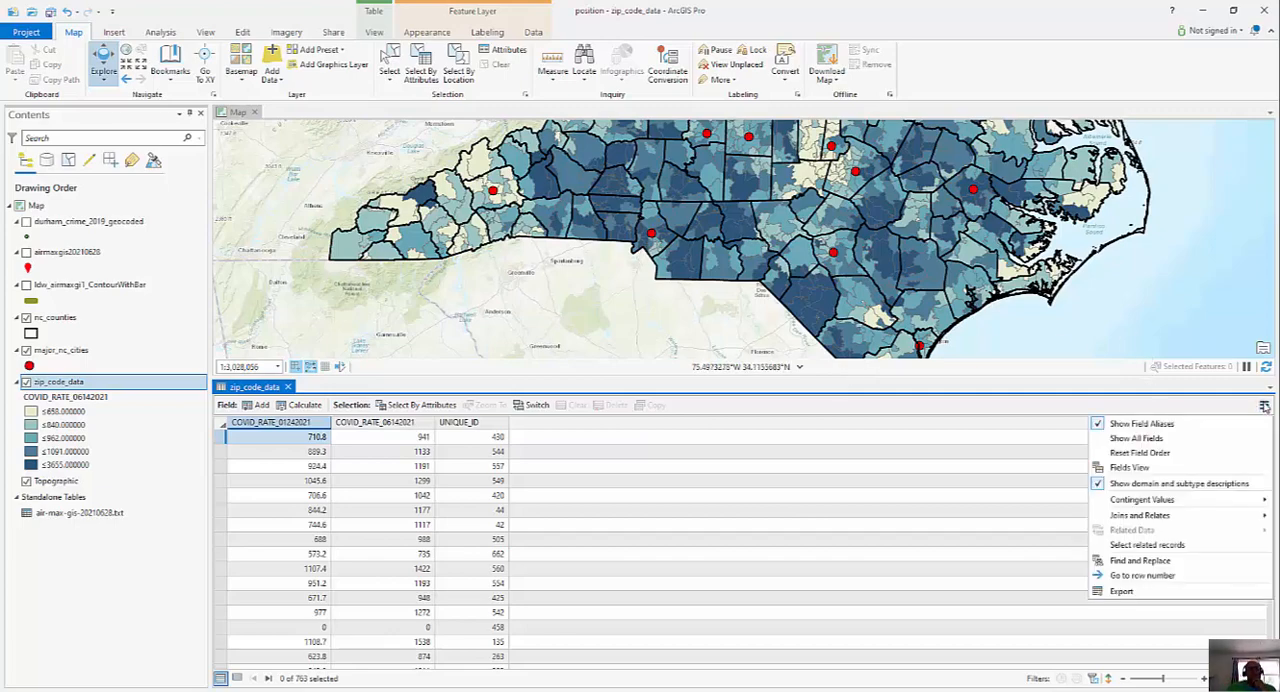
pyautogui.moveTo(1129, 467)
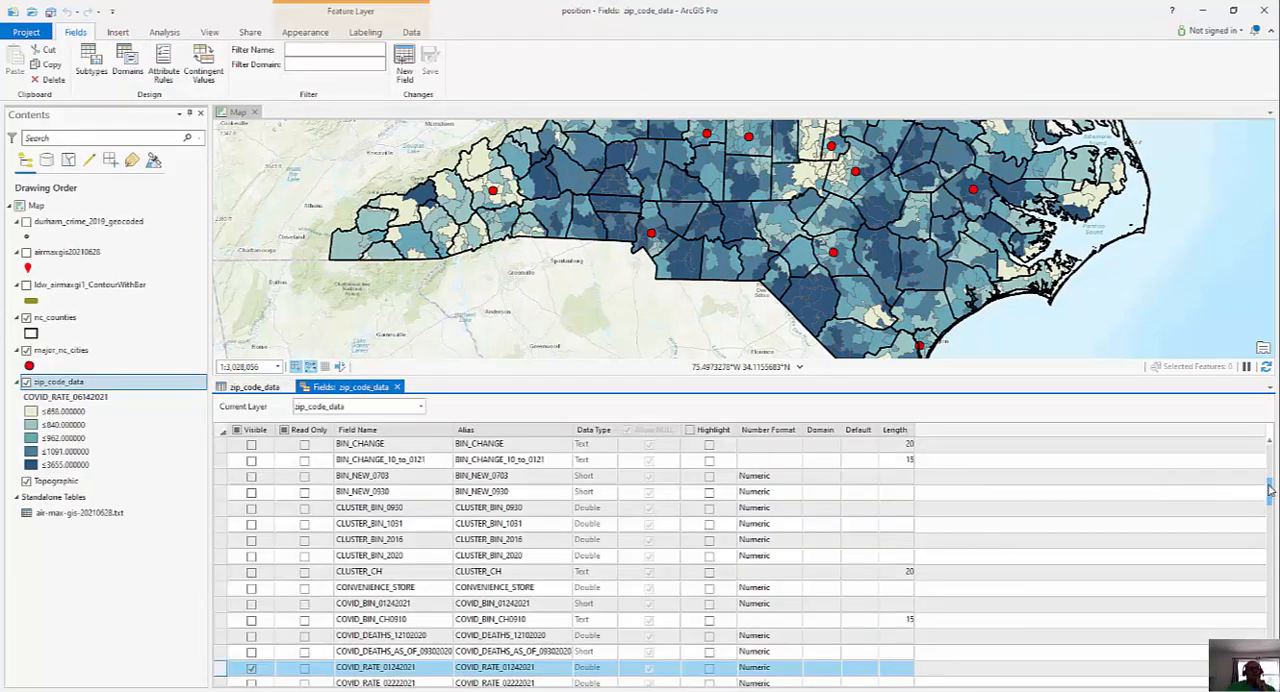
pyautogui.scroll(-3)
pyautogui.write('N')
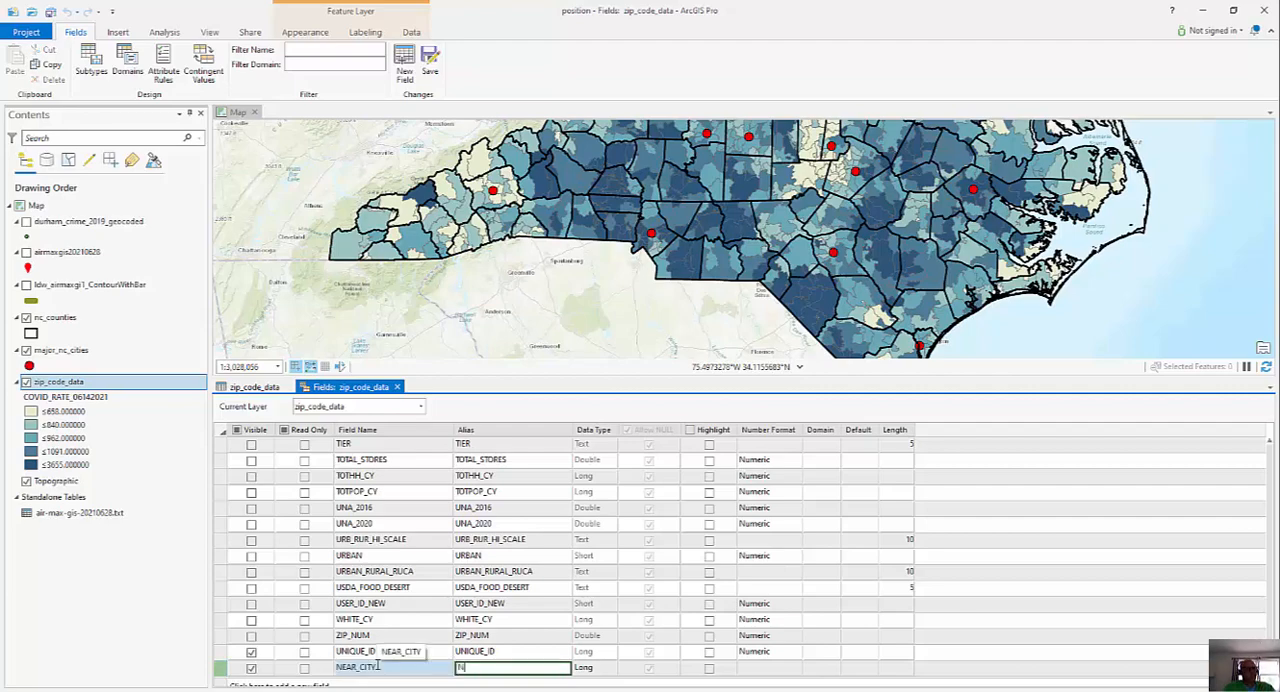
pyautogui.write('EAR_CI')
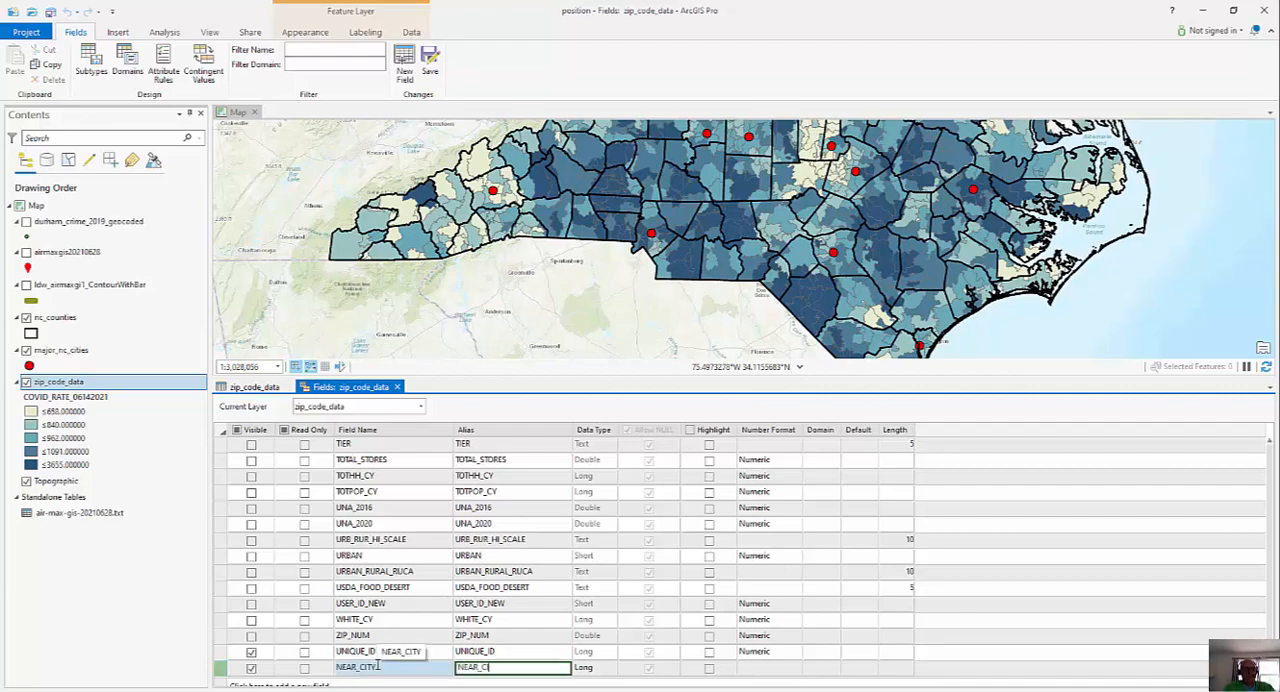
pyautogui.click(610, 668)
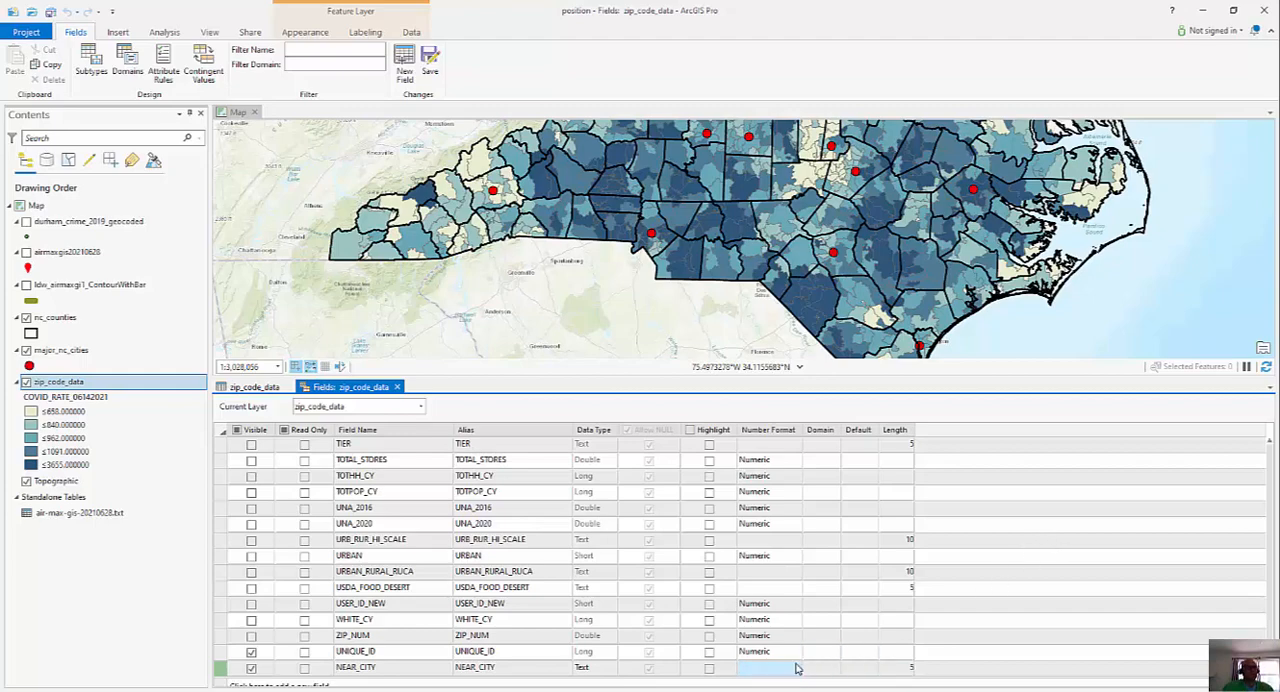
pyautogui.moveTo(1020, 521)
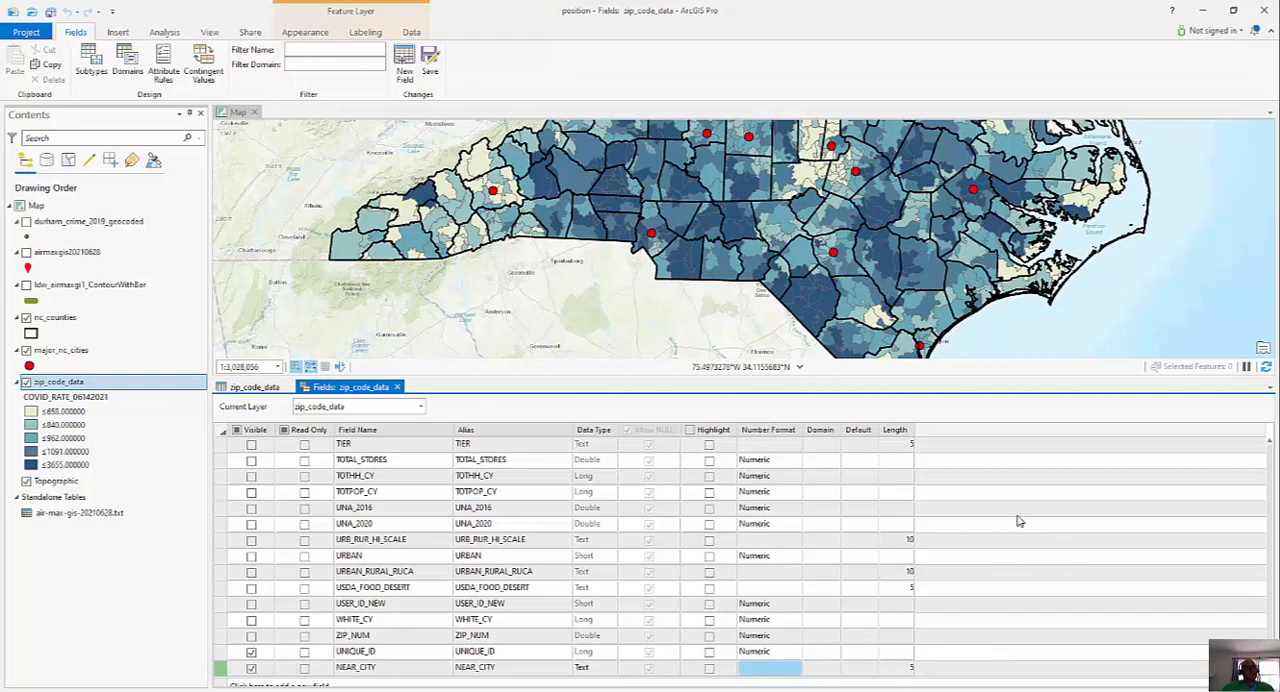
pyautogui.click(430, 57)
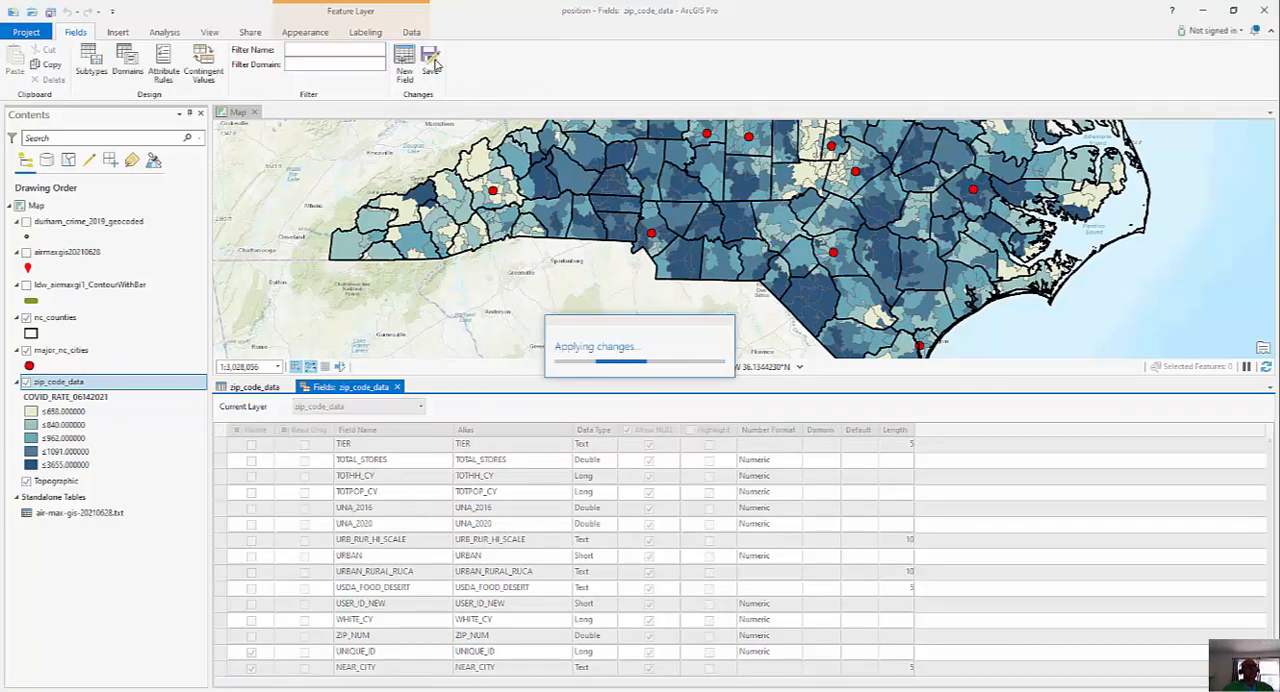
pyautogui.click(430, 55)
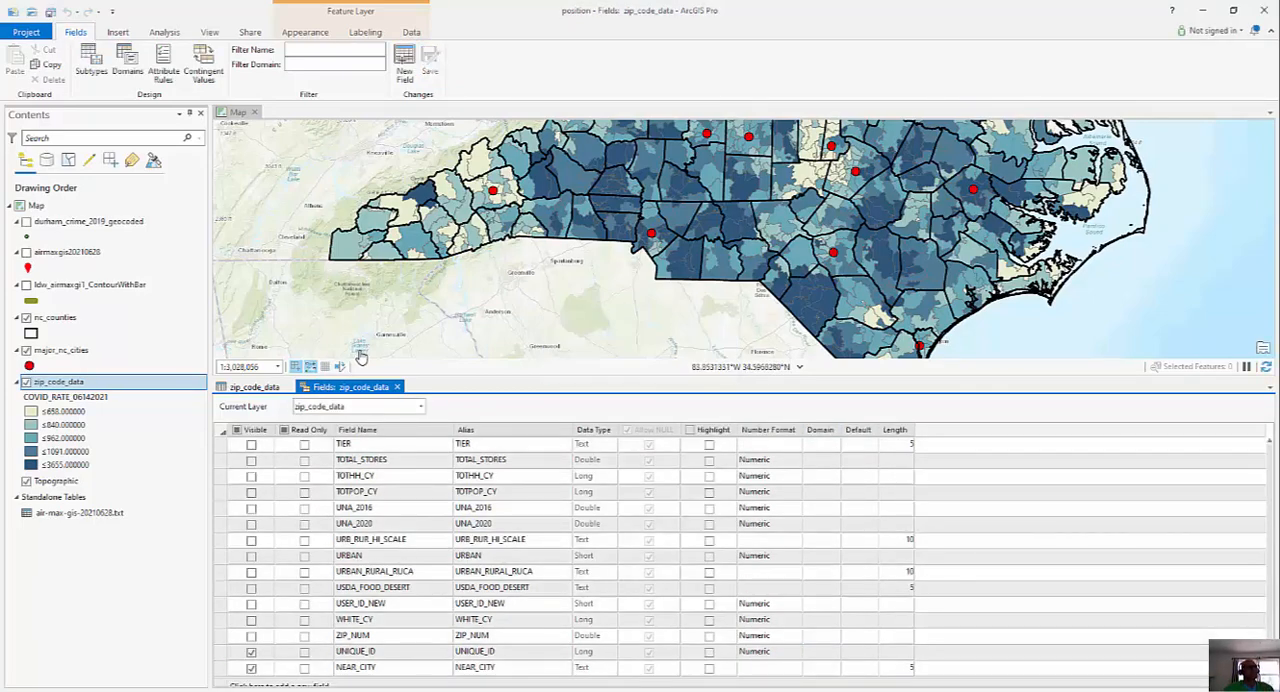
pyautogui.click(254, 387)
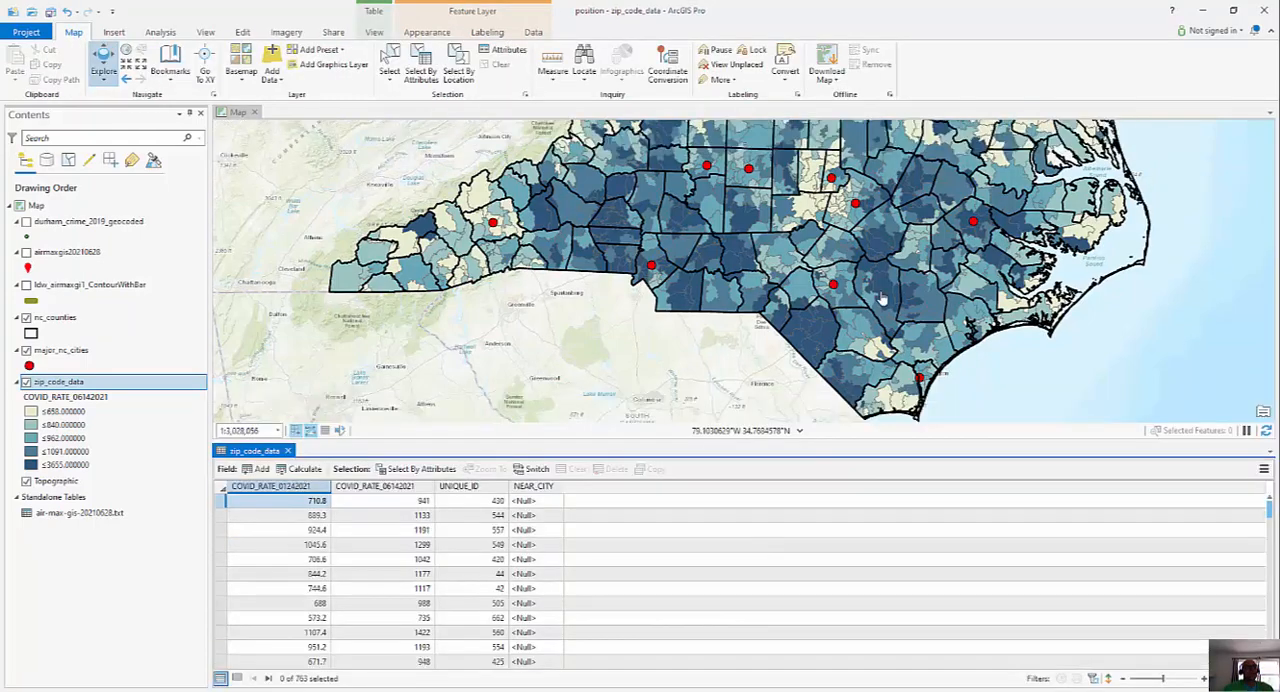
# - Select zip codes within 20 miles of major_nc_cities with Select By Location
pyautogui.click(458, 66)
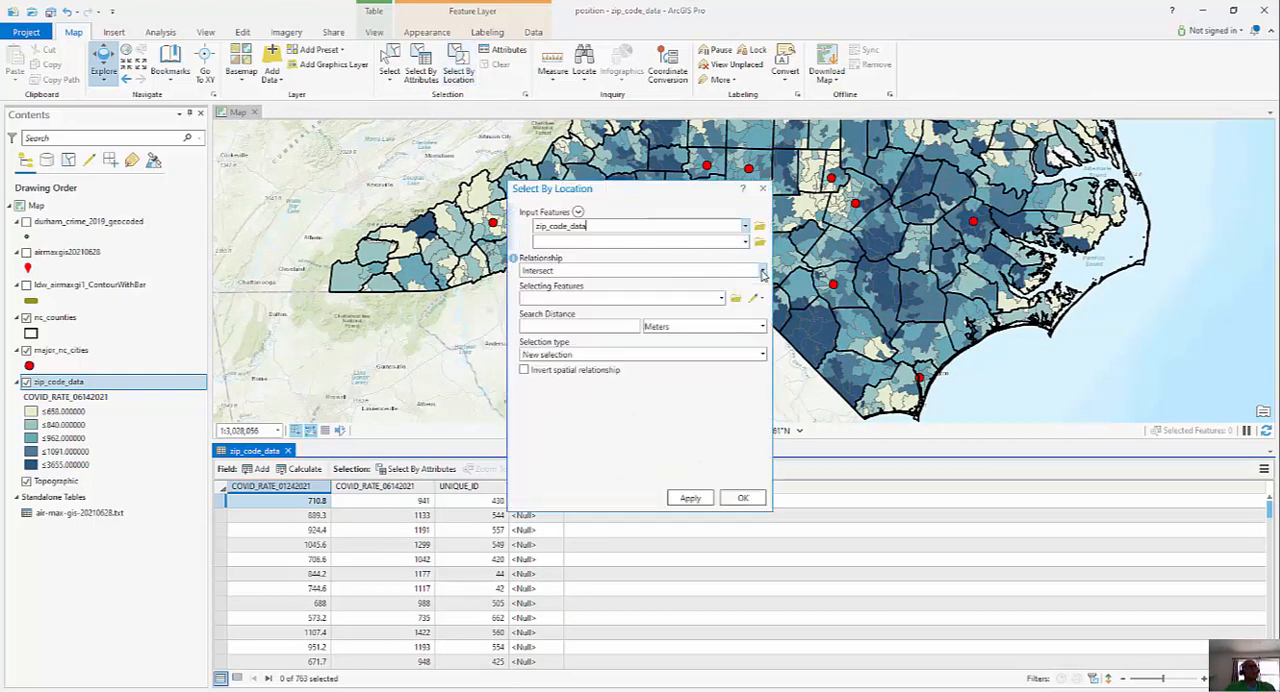
pyautogui.click(762, 270)
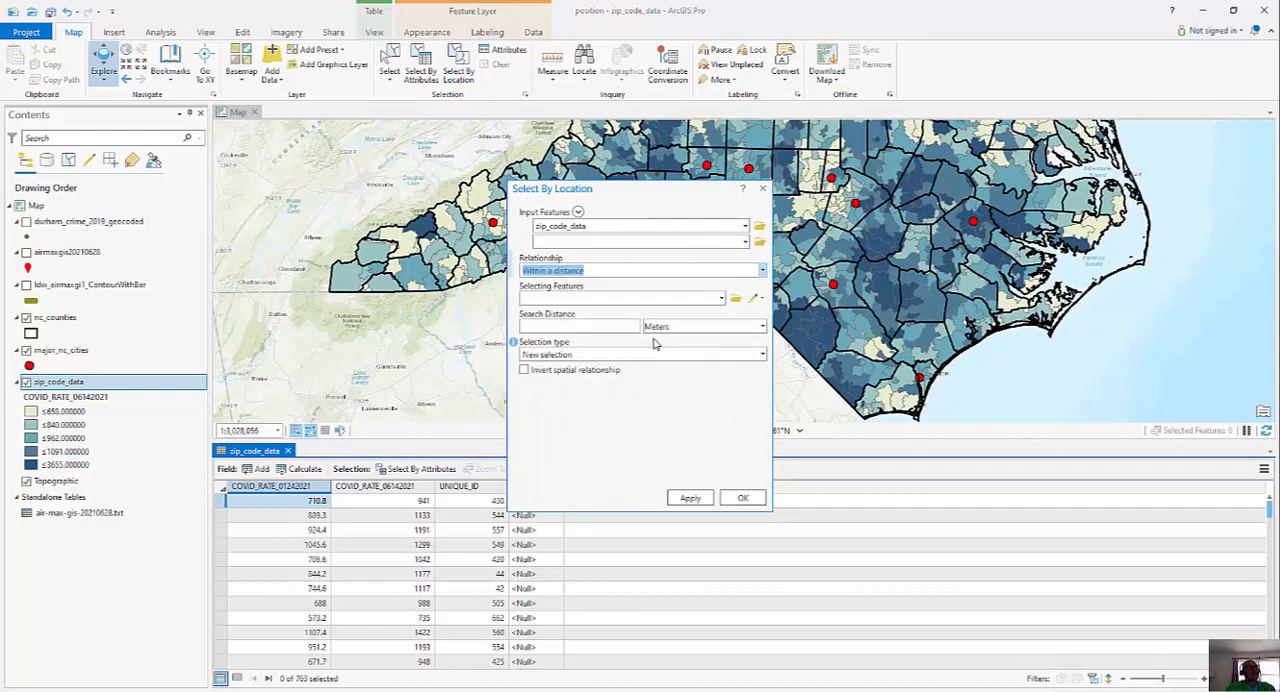
pyautogui.click(720, 298)
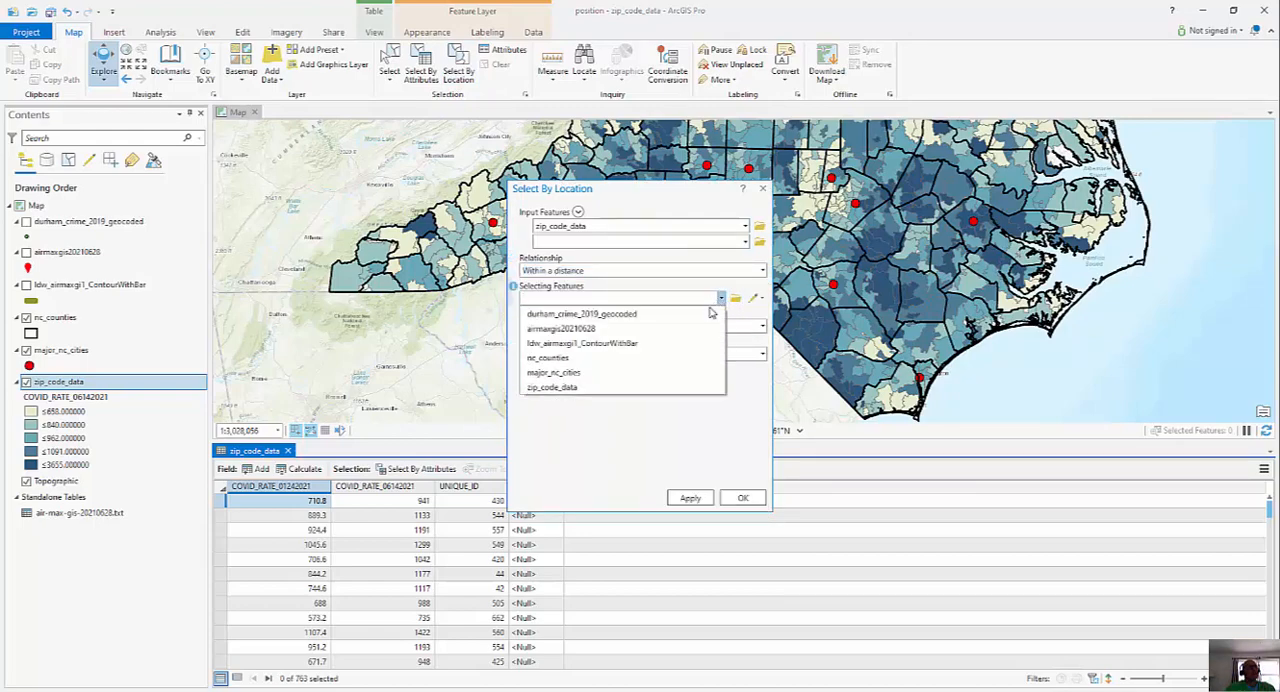
pyautogui.click(553, 372)
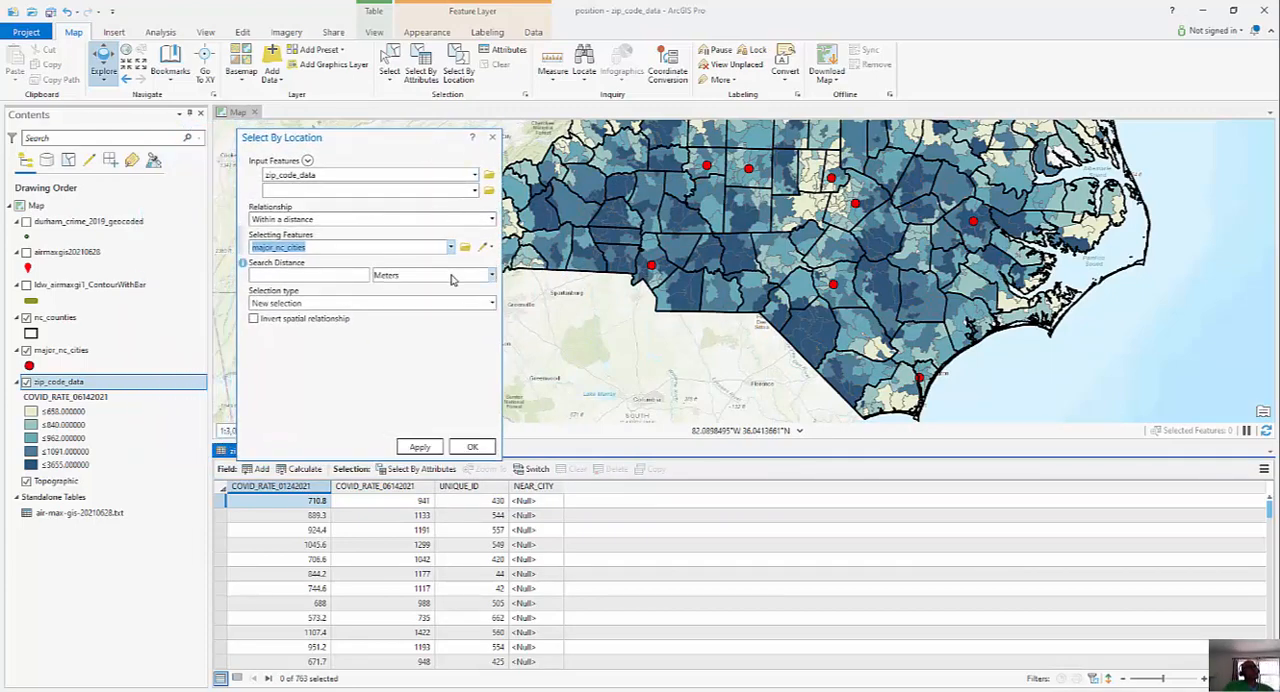
pyautogui.moveTo(470, 290)
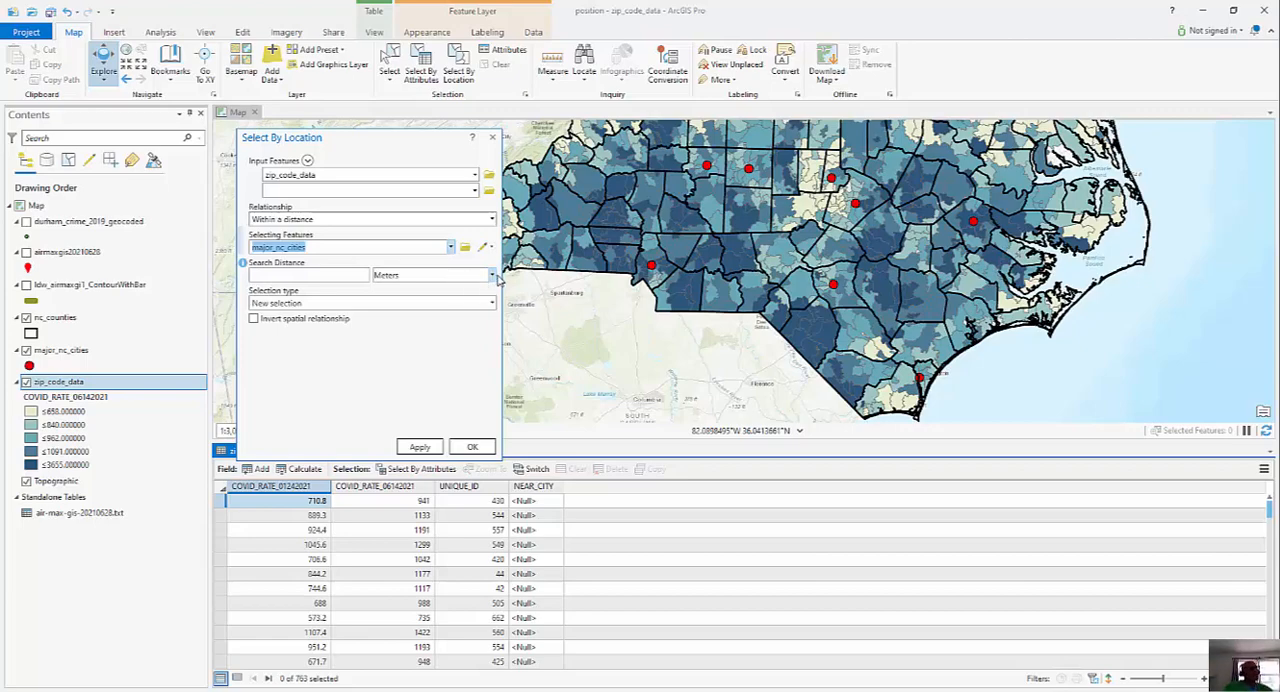
pyautogui.click(489, 274)
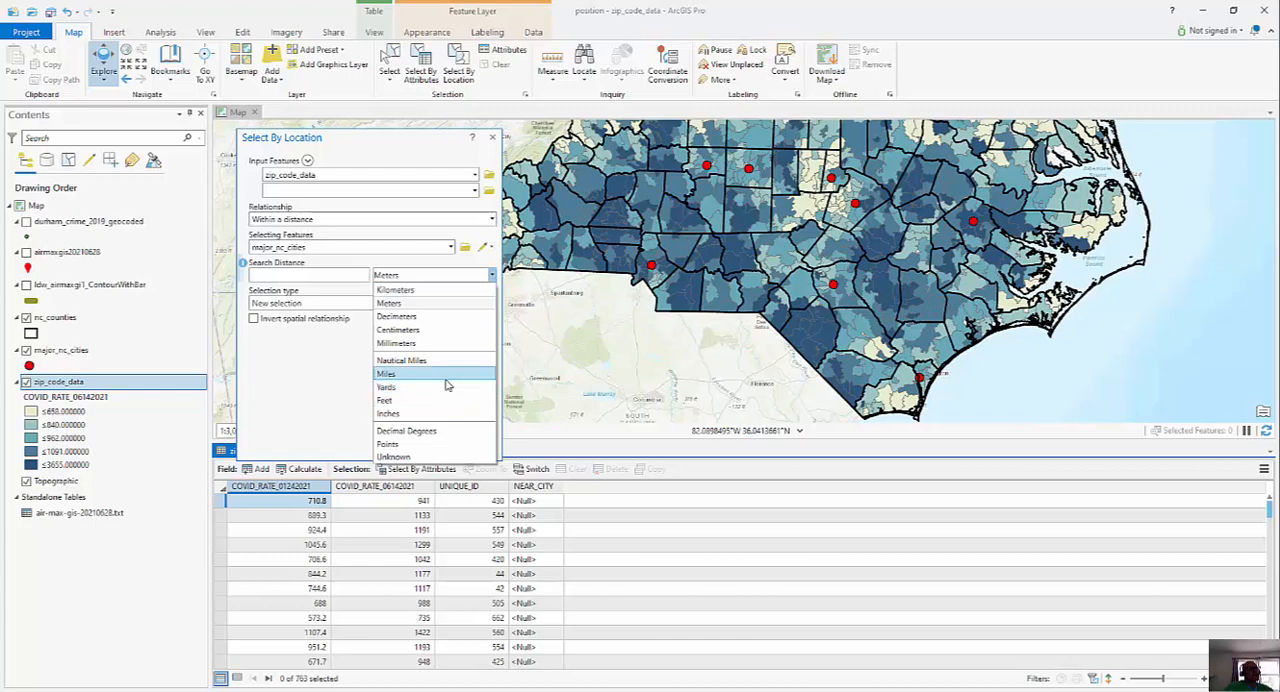
pyautogui.click(385, 373)
pyautogui.write('20')
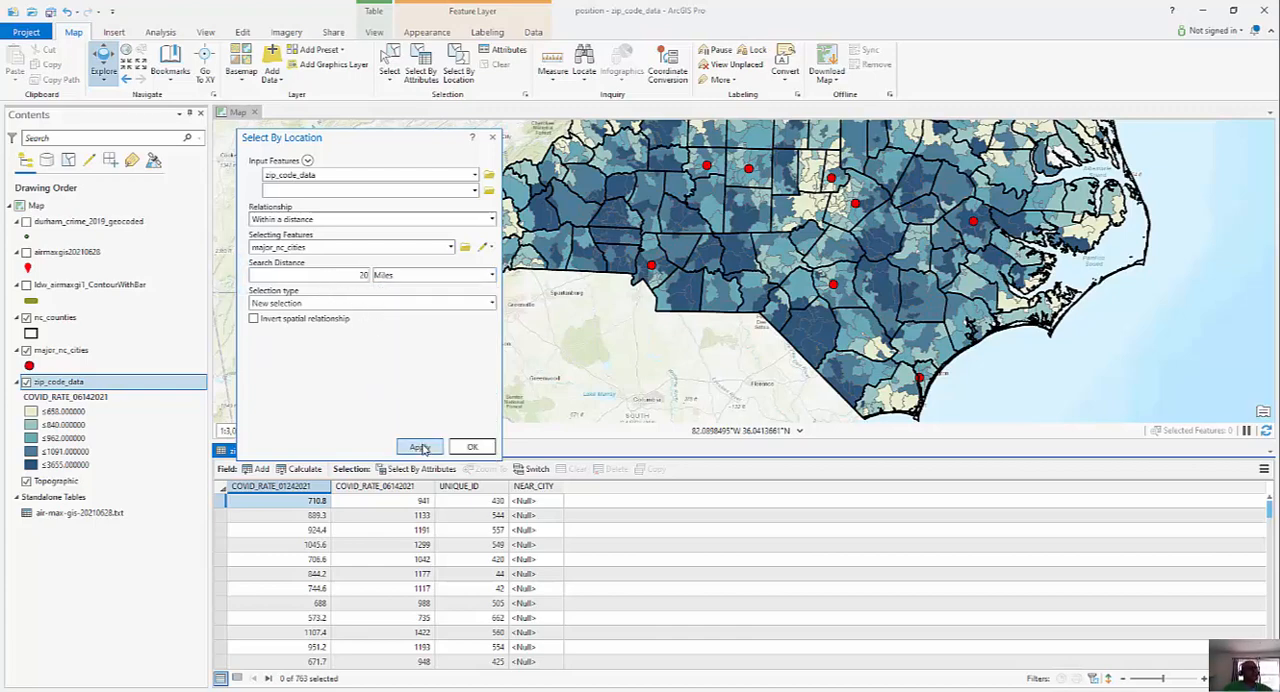
pyautogui.click(420, 446)
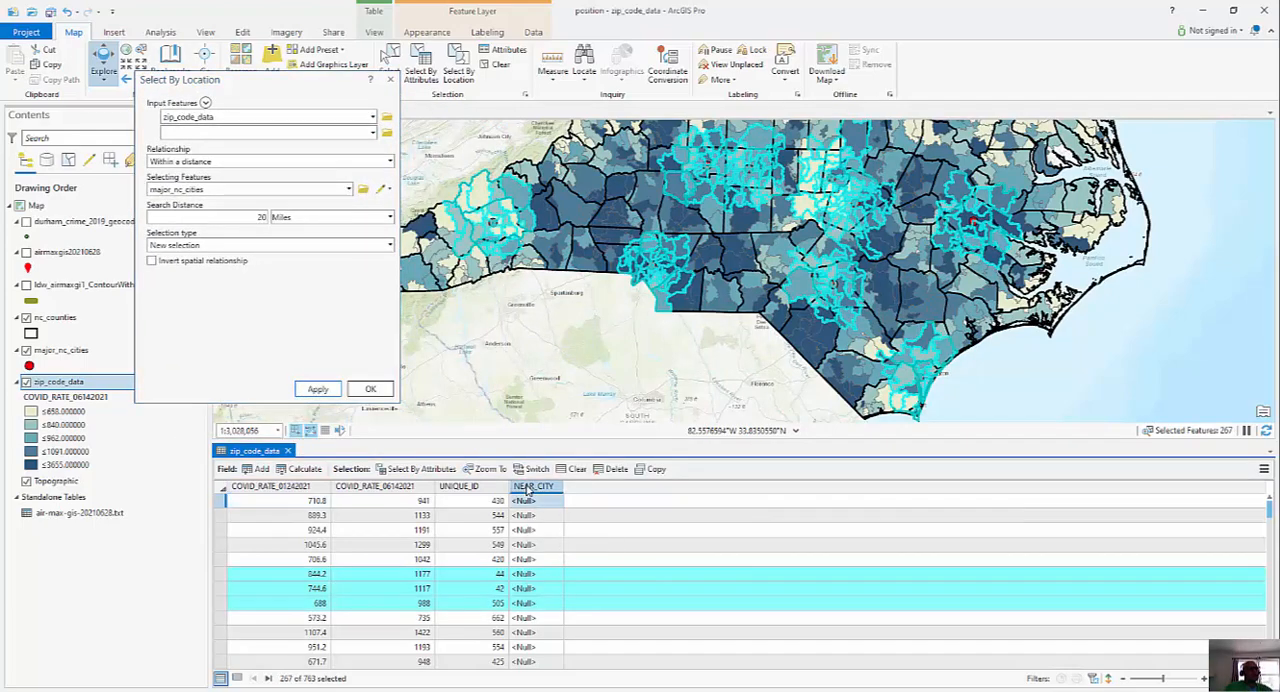
# - Calculate NEAR_CITY as "YES" for the 267 selected zip codes
pyautogui.rightClick(533, 486)
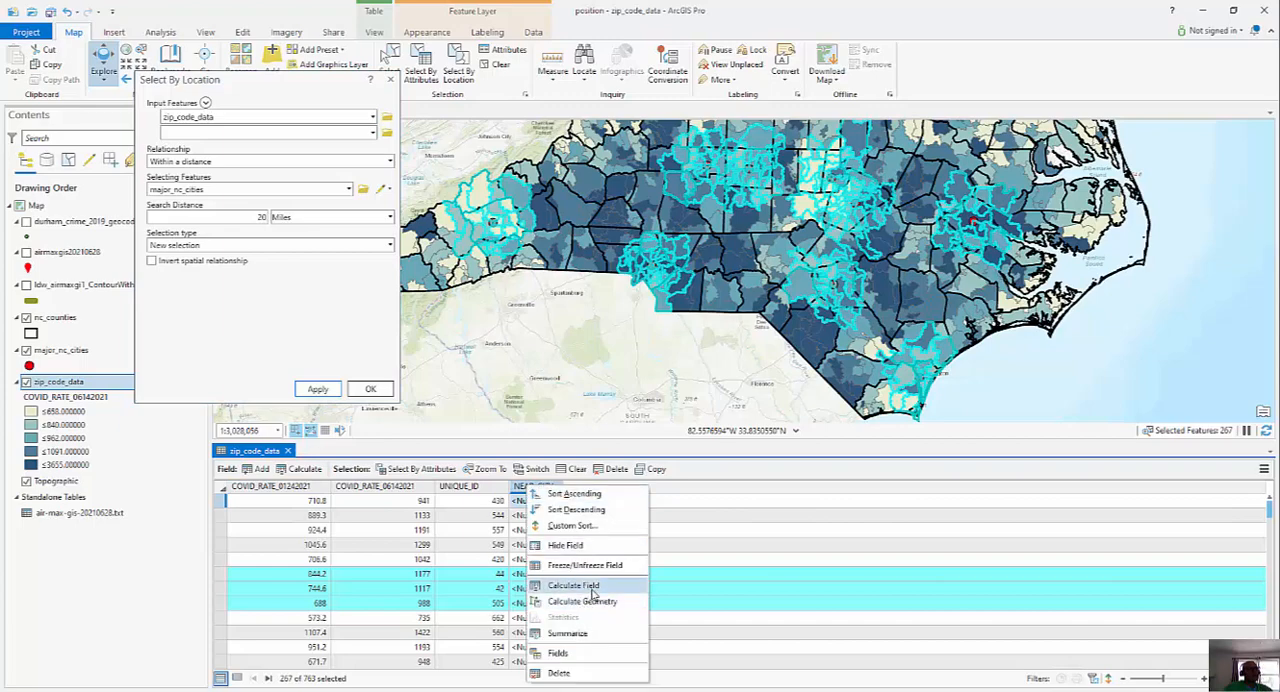
pyautogui.click(574, 585)
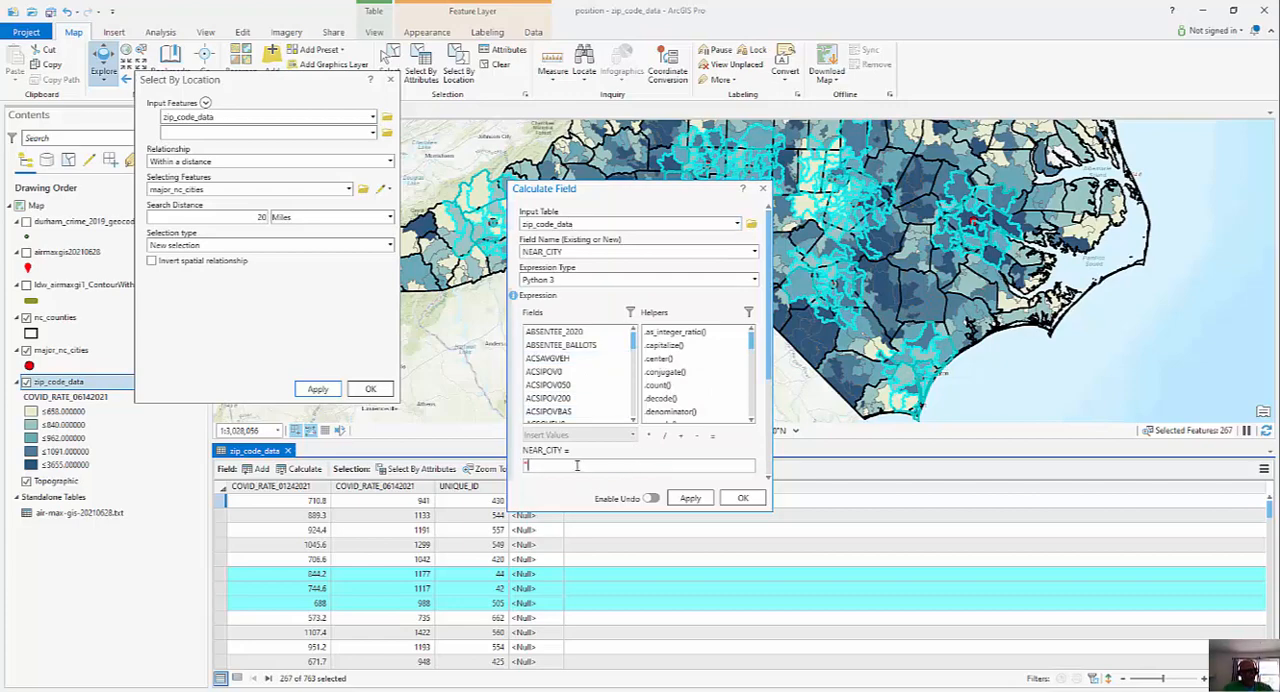
pyautogui.write('"YES"')
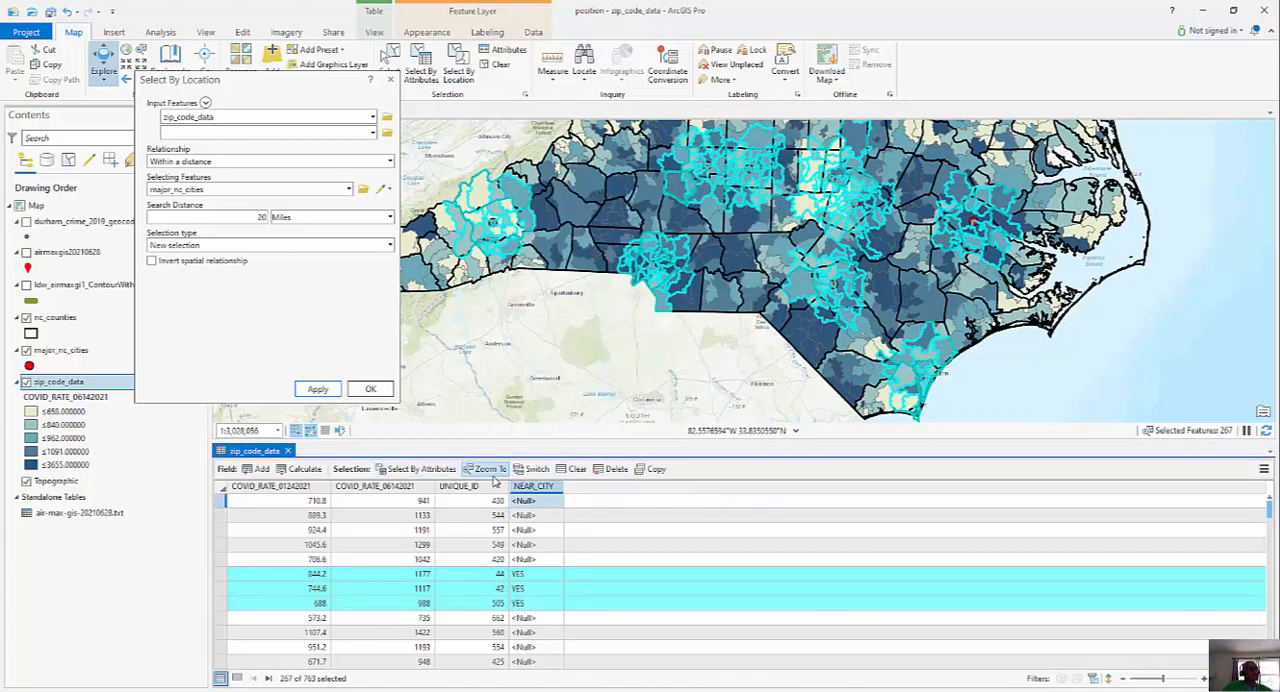
pyautogui.moveTo(489, 469)
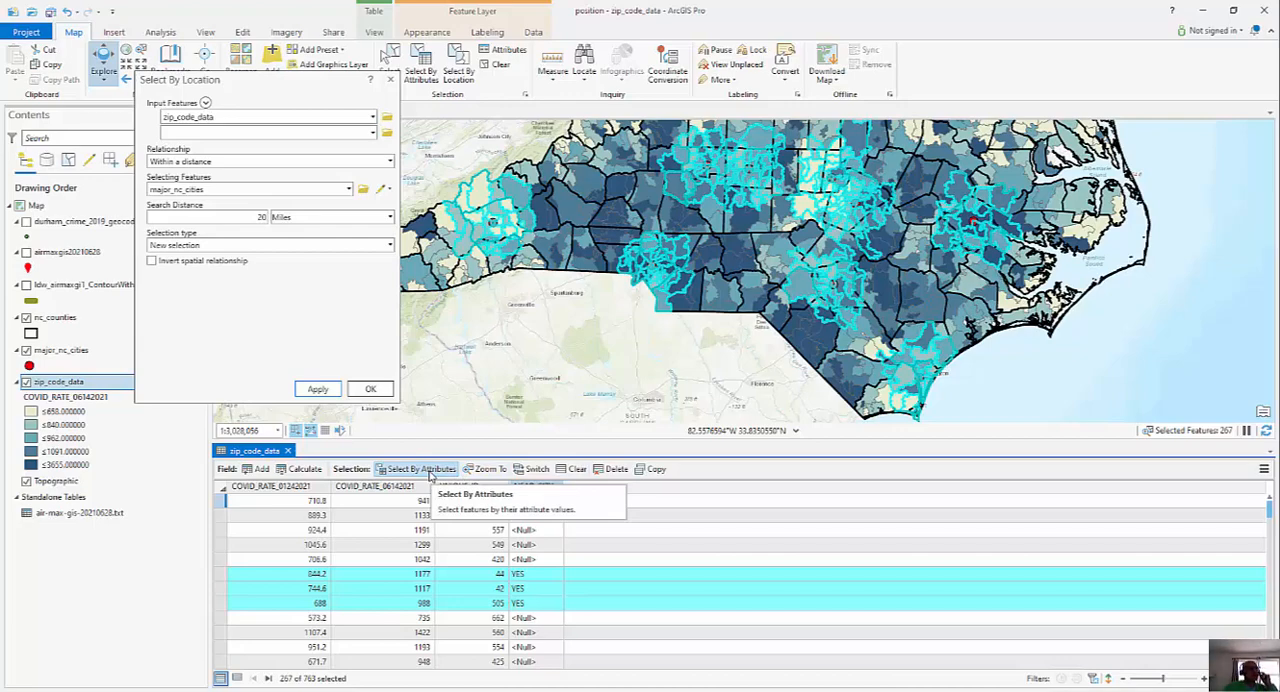
# - Switch the selection to the other 496 zip codes and calculate NEAR_CITY as NO
pyautogui.click(537, 469)
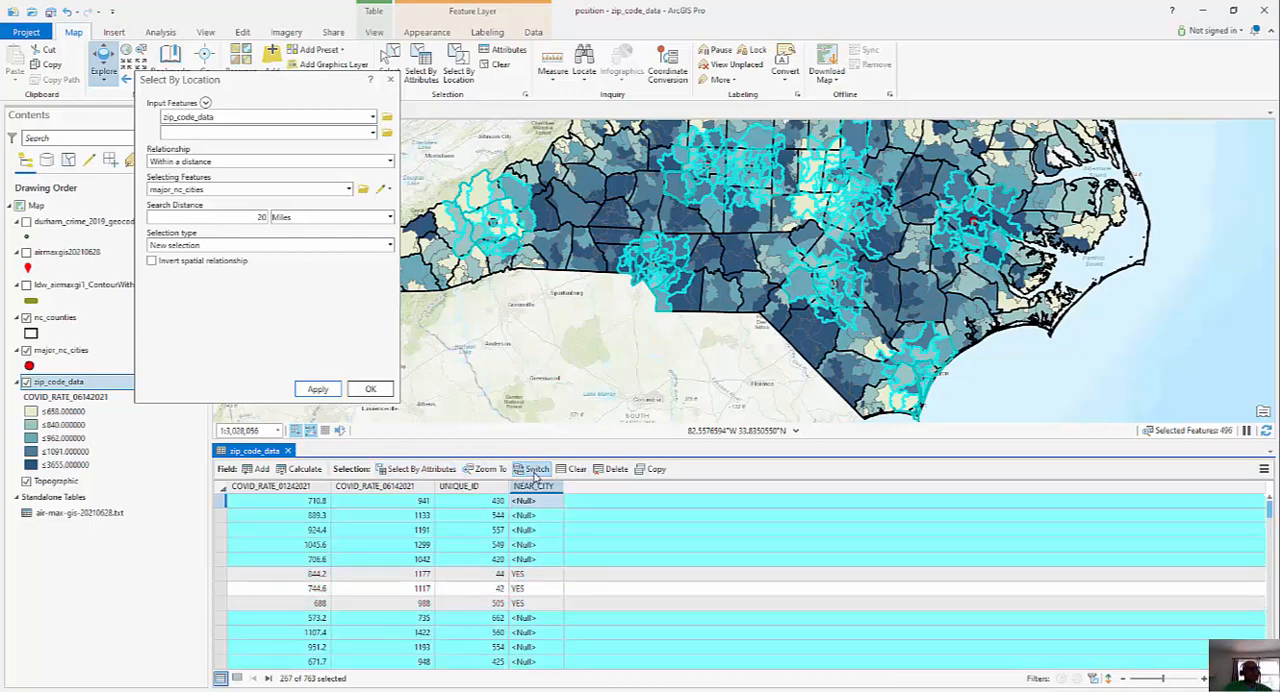
pyautogui.rightClick(534, 486)
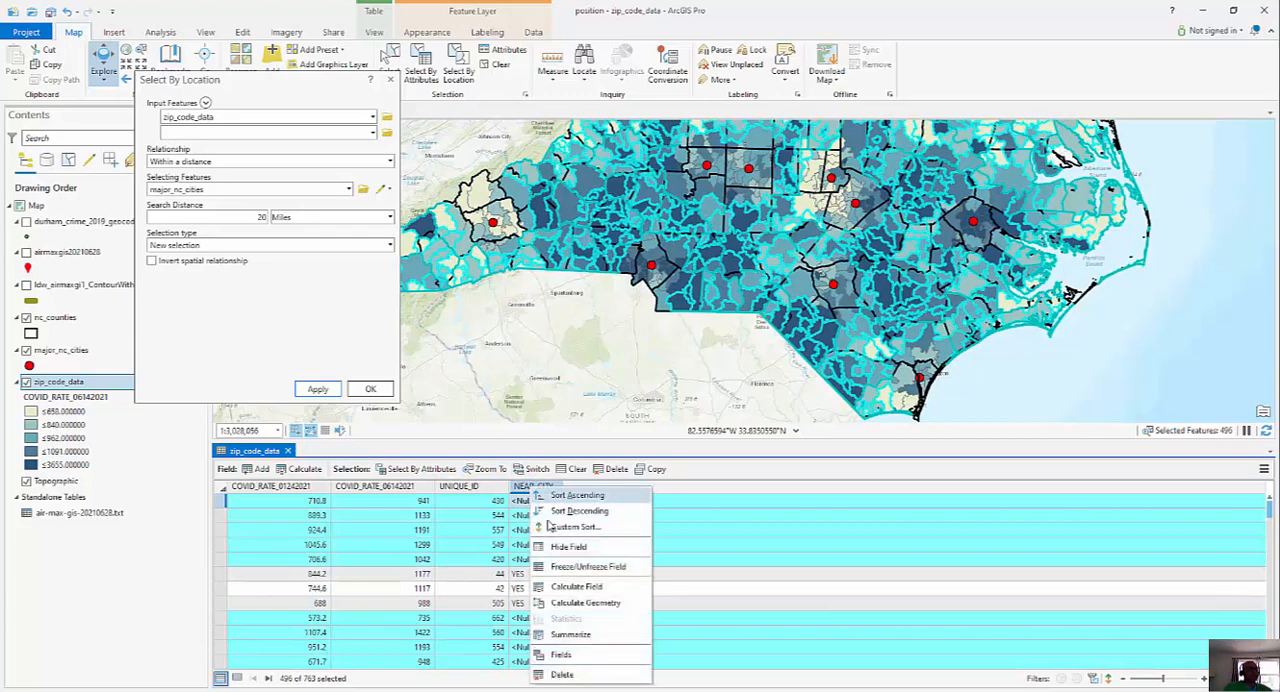
pyautogui.click(577, 586)
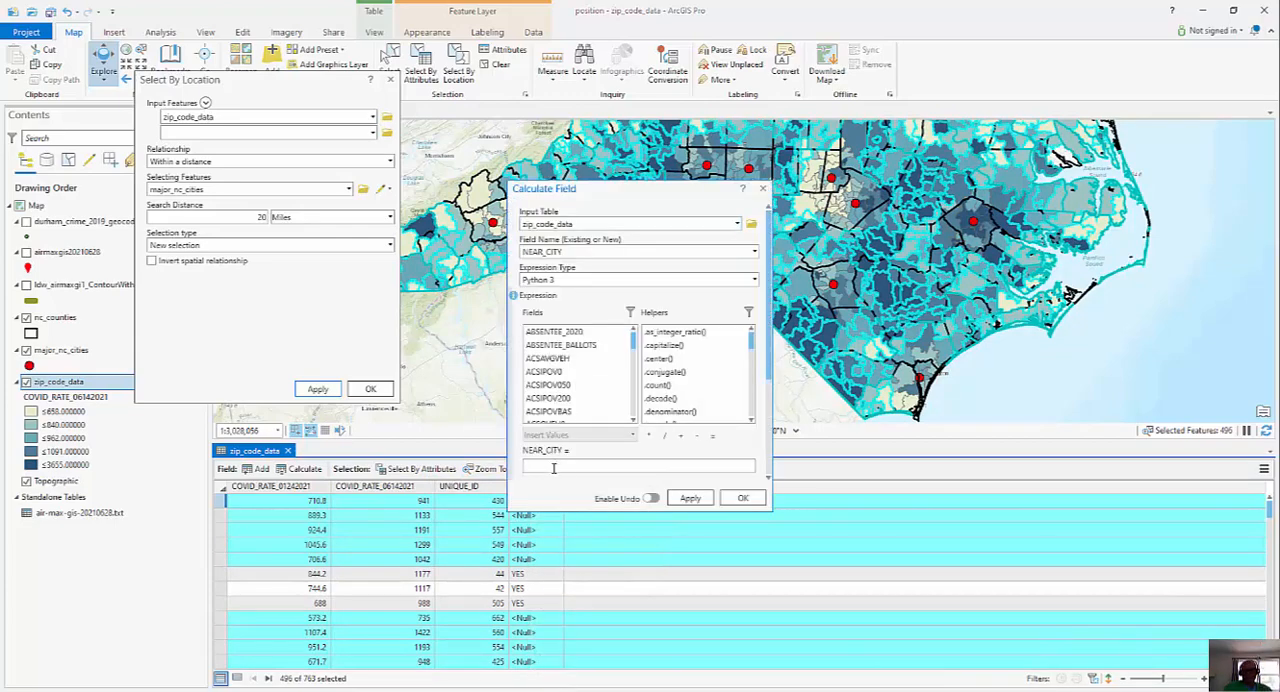
pyautogui.write('!NE')
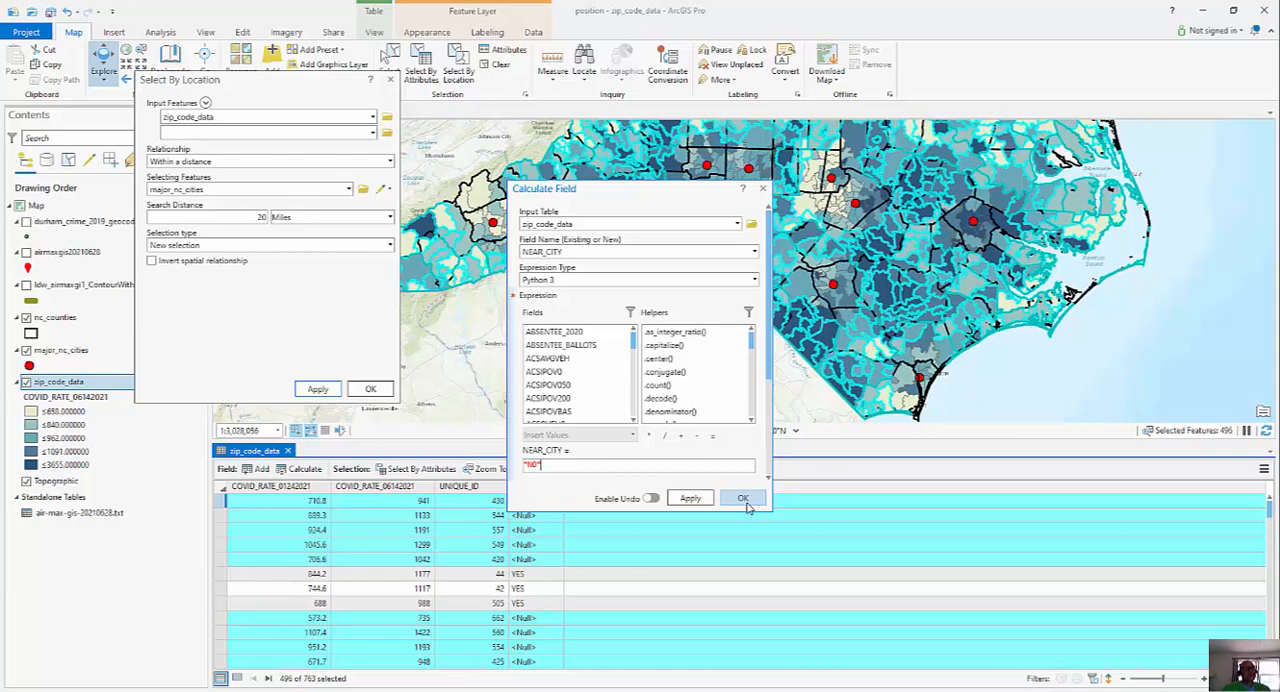
pyautogui.click(743, 498)
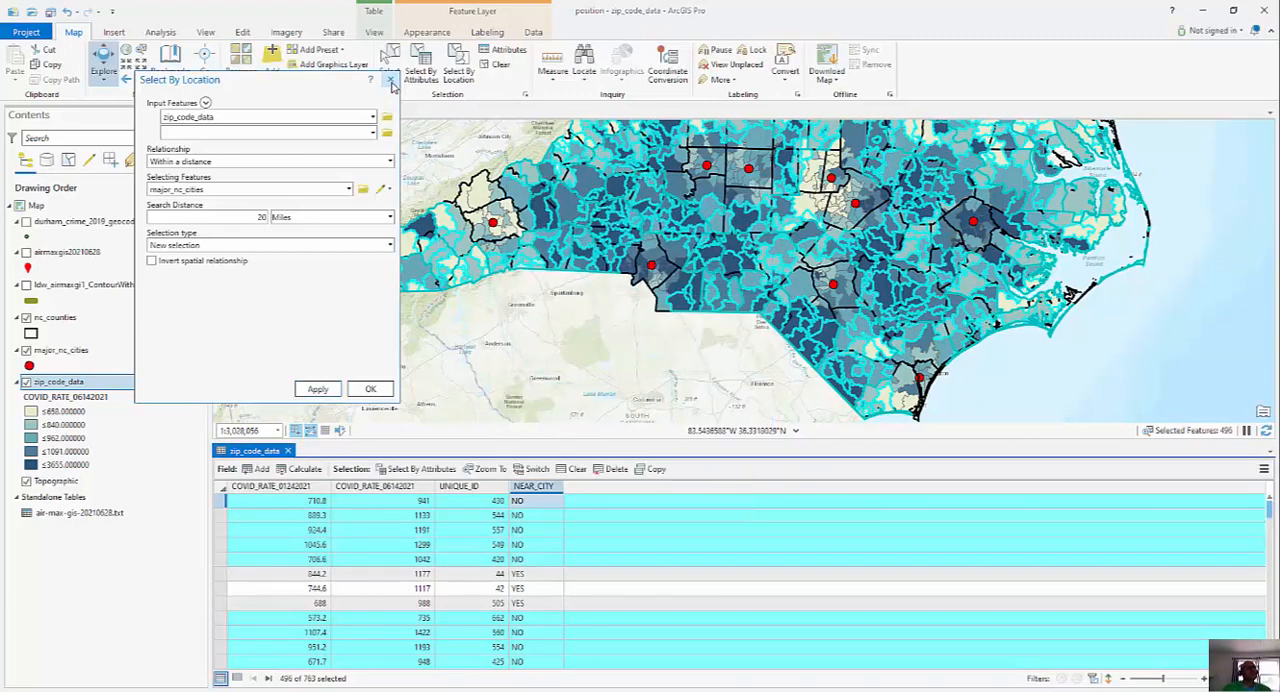
# - Close Select By Location and symbolize zip codes by unique NEAR_CITY values
pyautogui.click(390, 79)
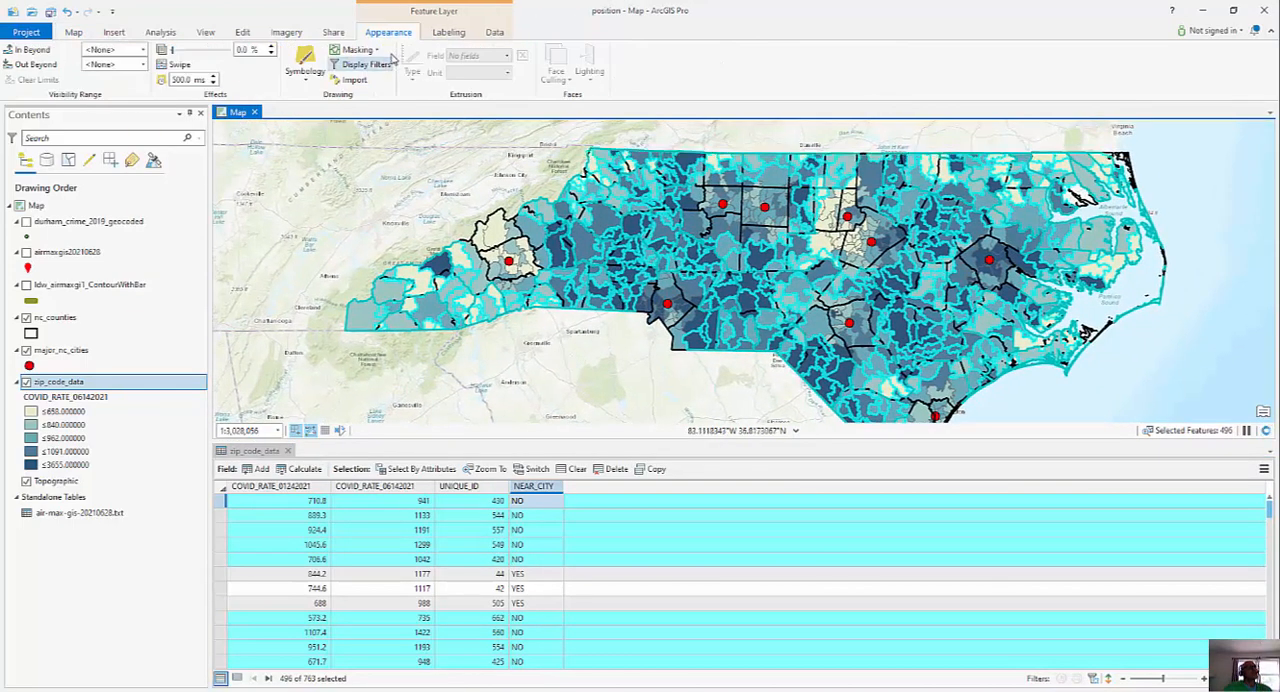
pyautogui.click(305, 60)
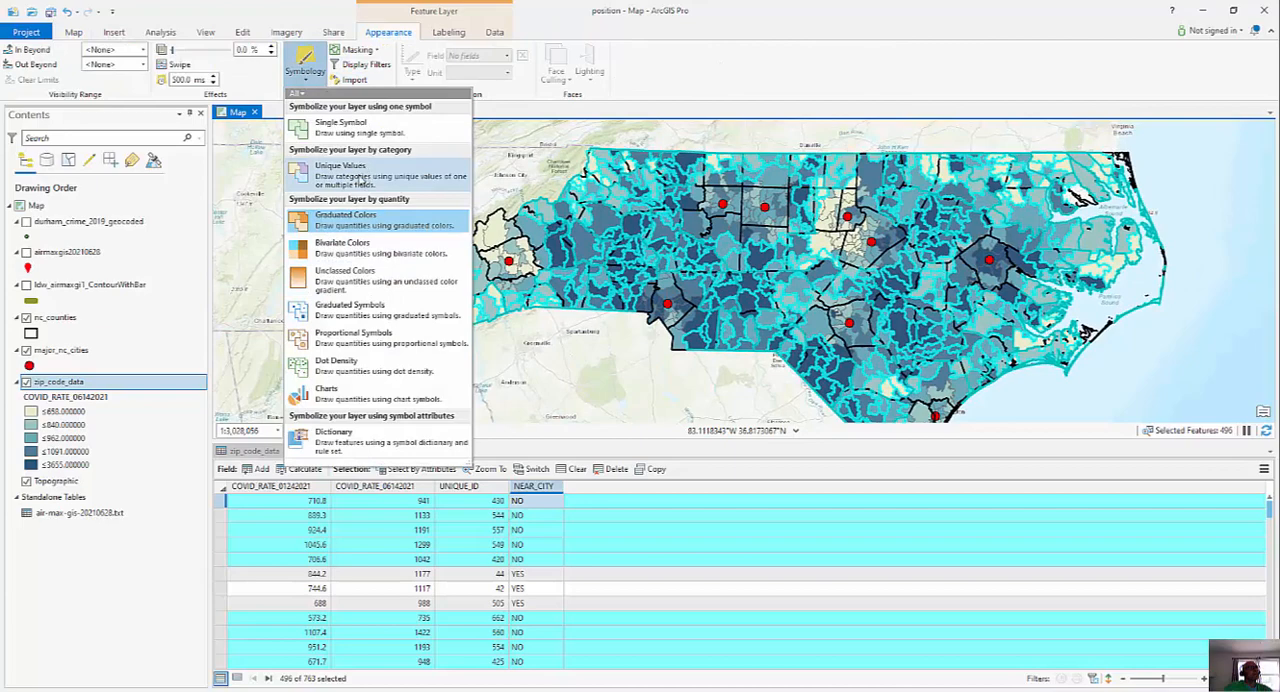
pyautogui.click(339, 165)
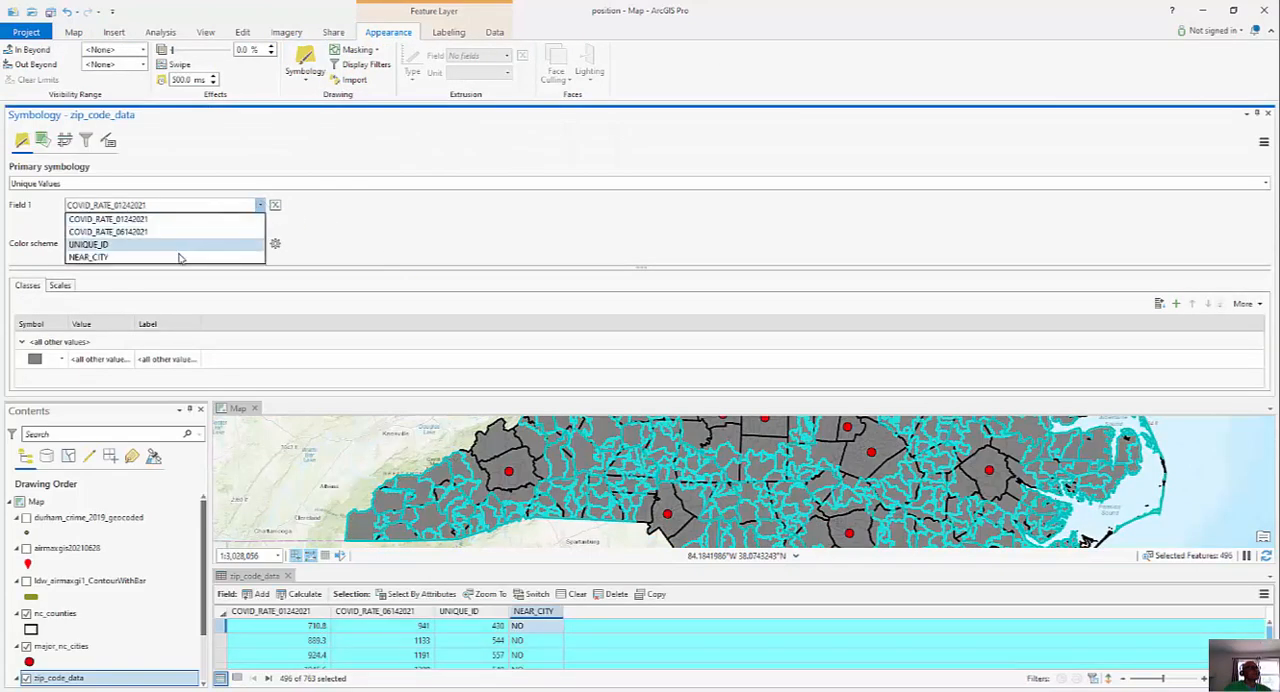
pyautogui.click(89, 257)
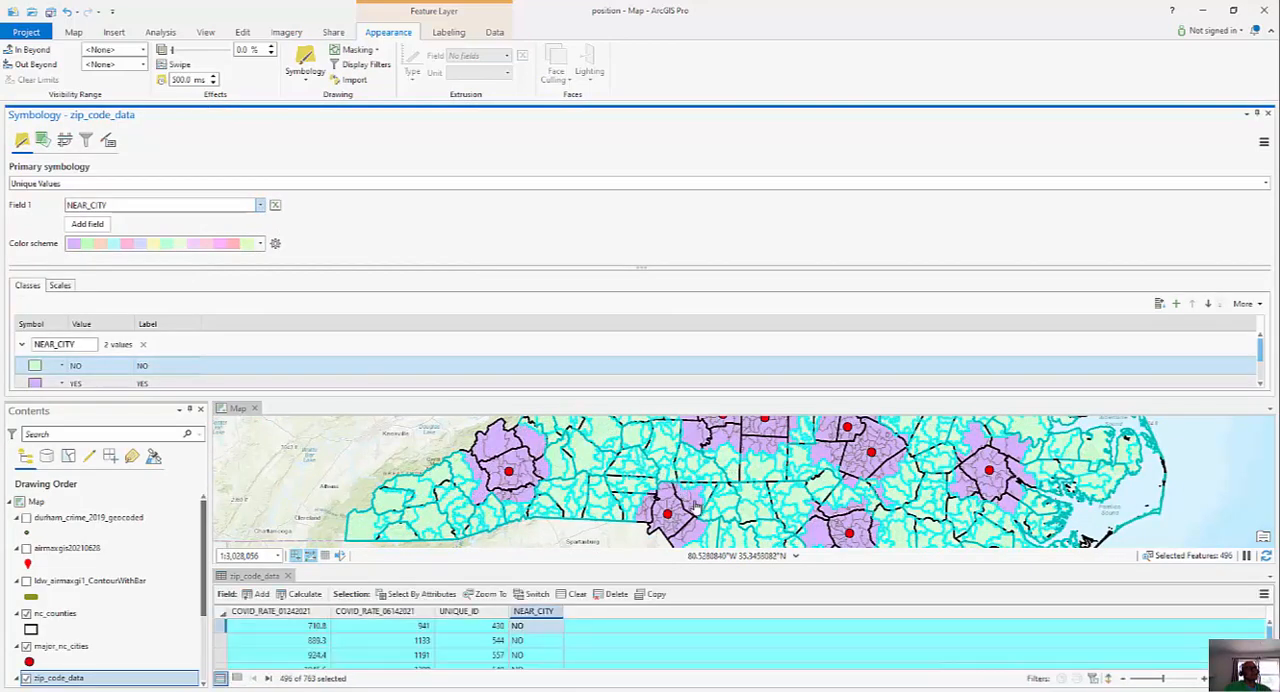
pyautogui.moveTo(1183, 148)
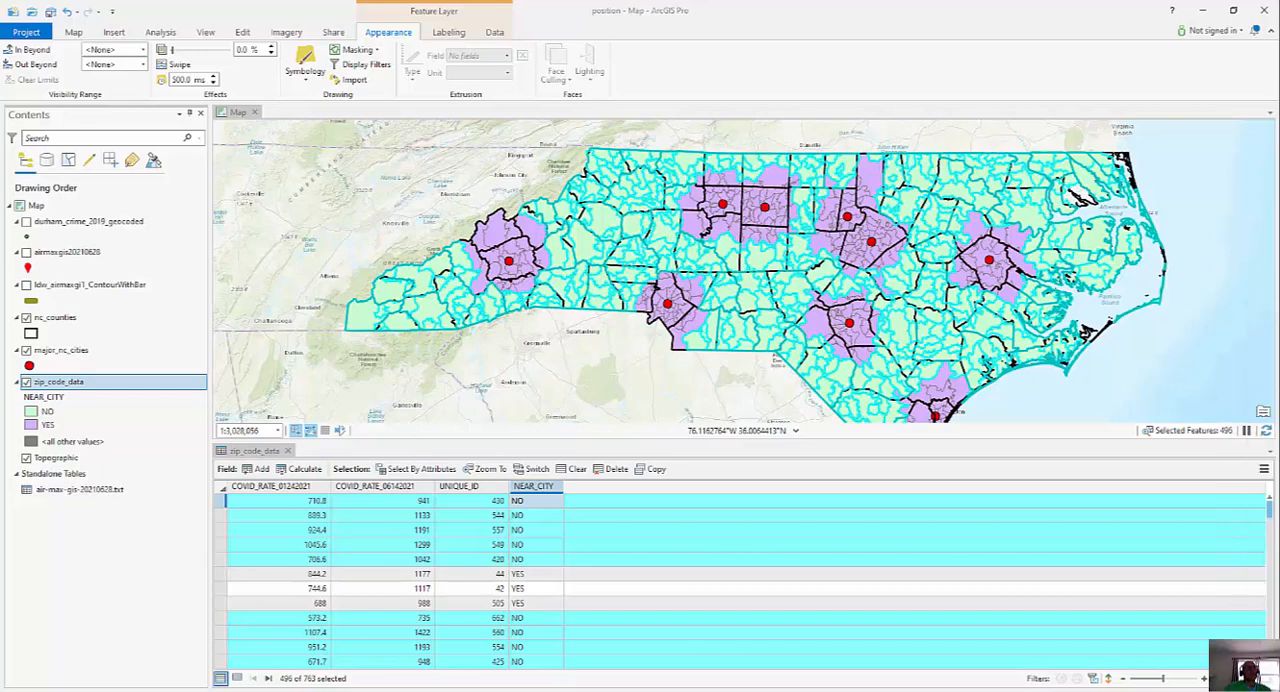
pyautogui.moveTo(601, 366)
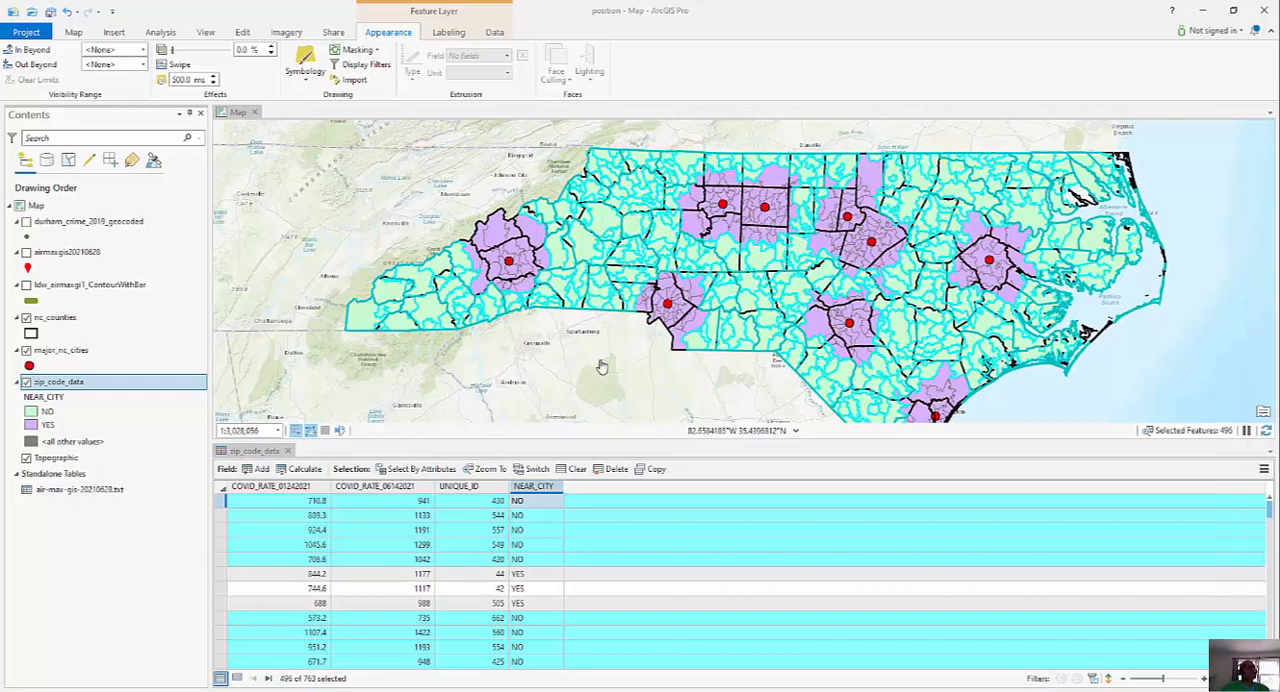
pyautogui.moveTo(467, 281)
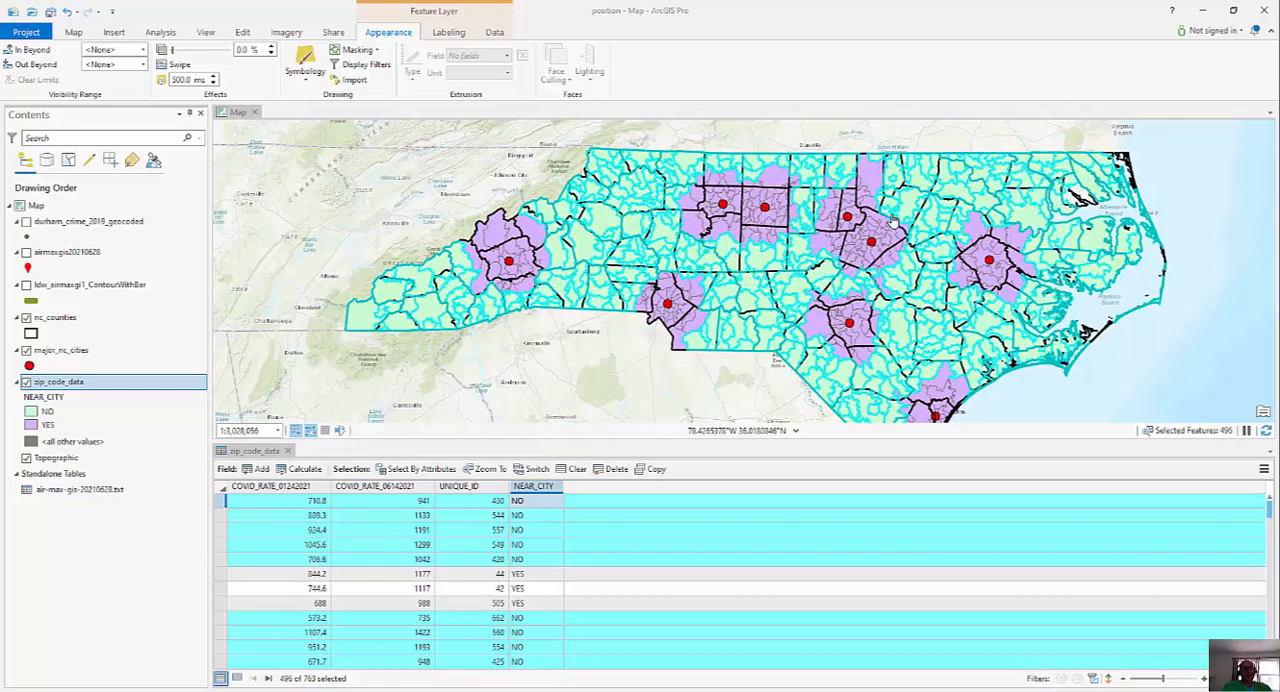
pyautogui.moveTo(600, 243)
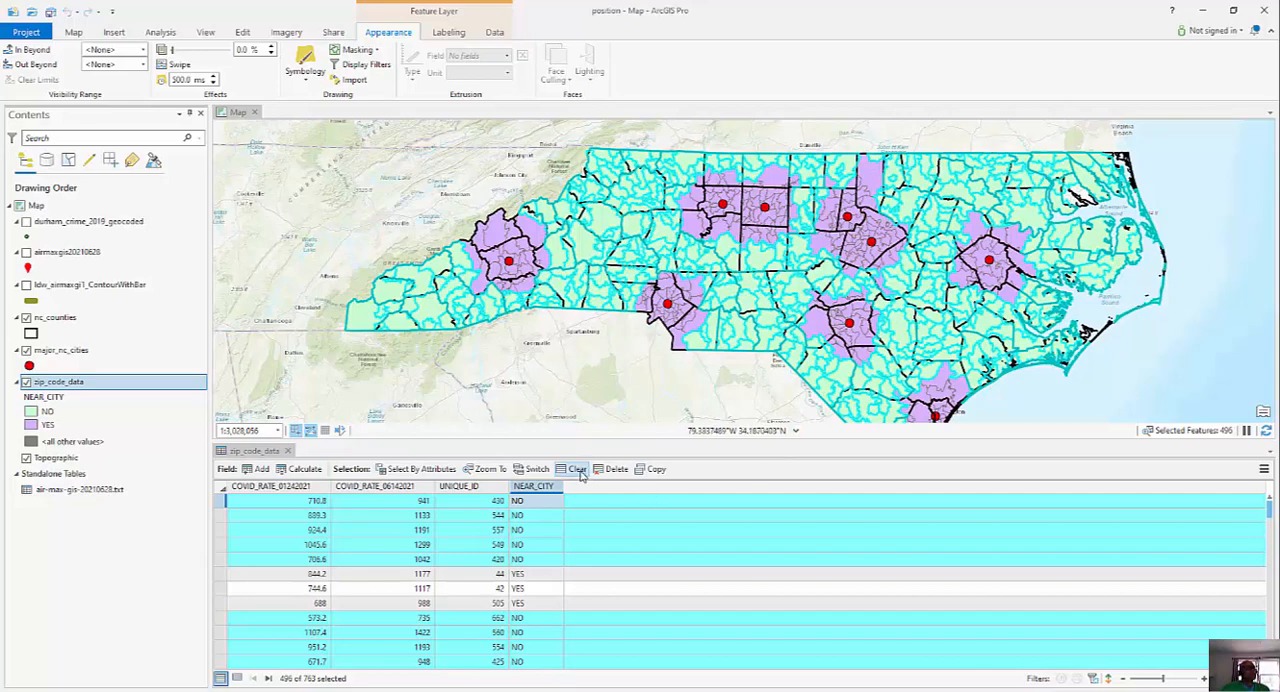
# - Clear the zip code selection and bring up the zip_code_data layer menu
pyautogui.click(576, 468)
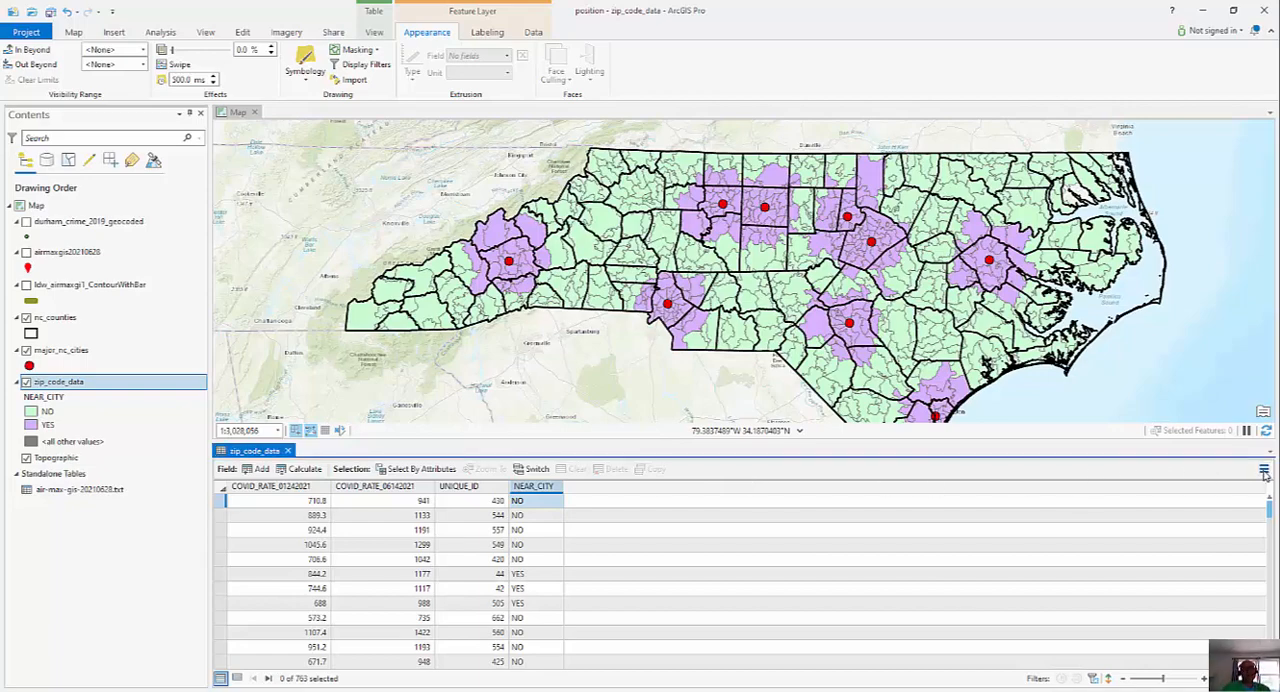
pyautogui.click(1263, 469)
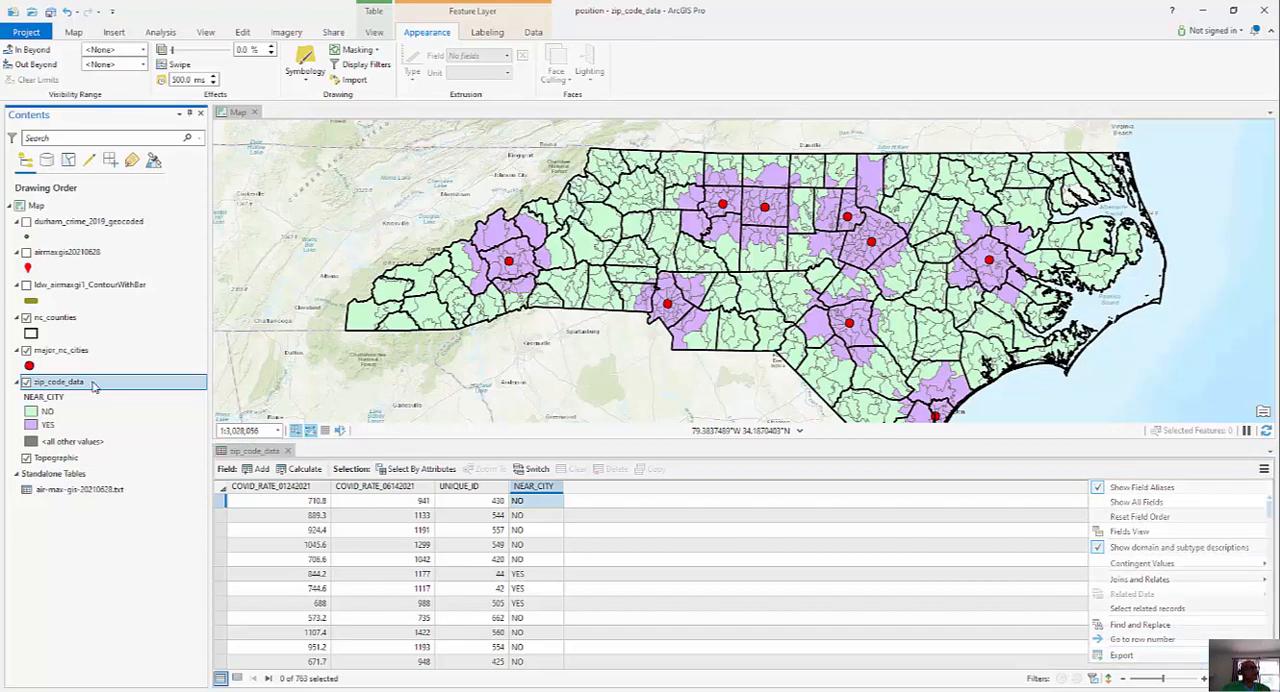
pyautogui.rightClick(58, 382)
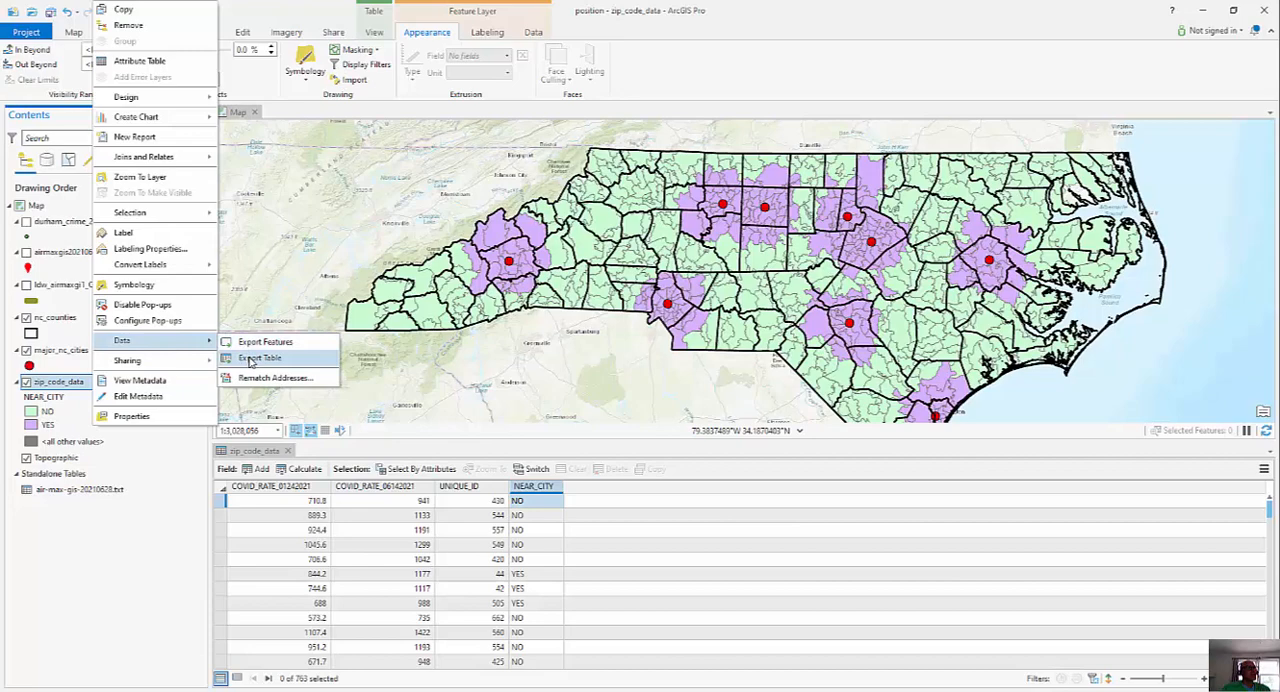
pyautogui.moveTo(260, 358)
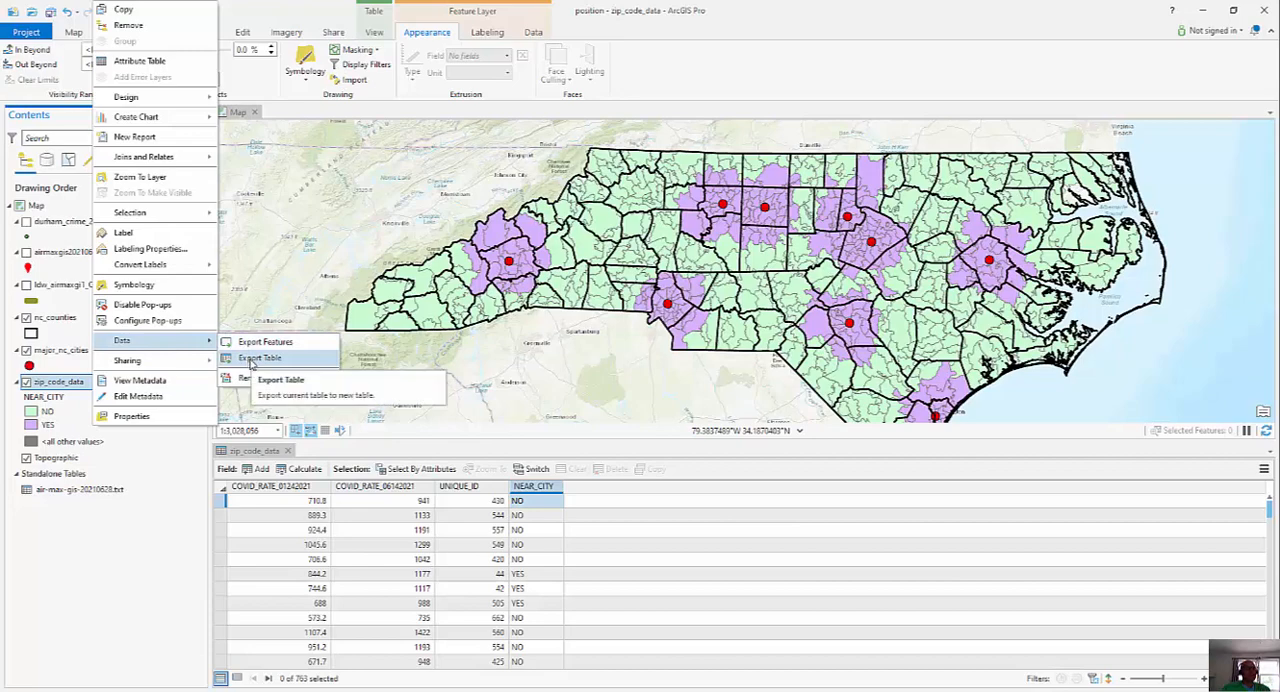
# - Launch Export Table for zip_code_data and begin setting the output
pyautogui.click(260, 358)
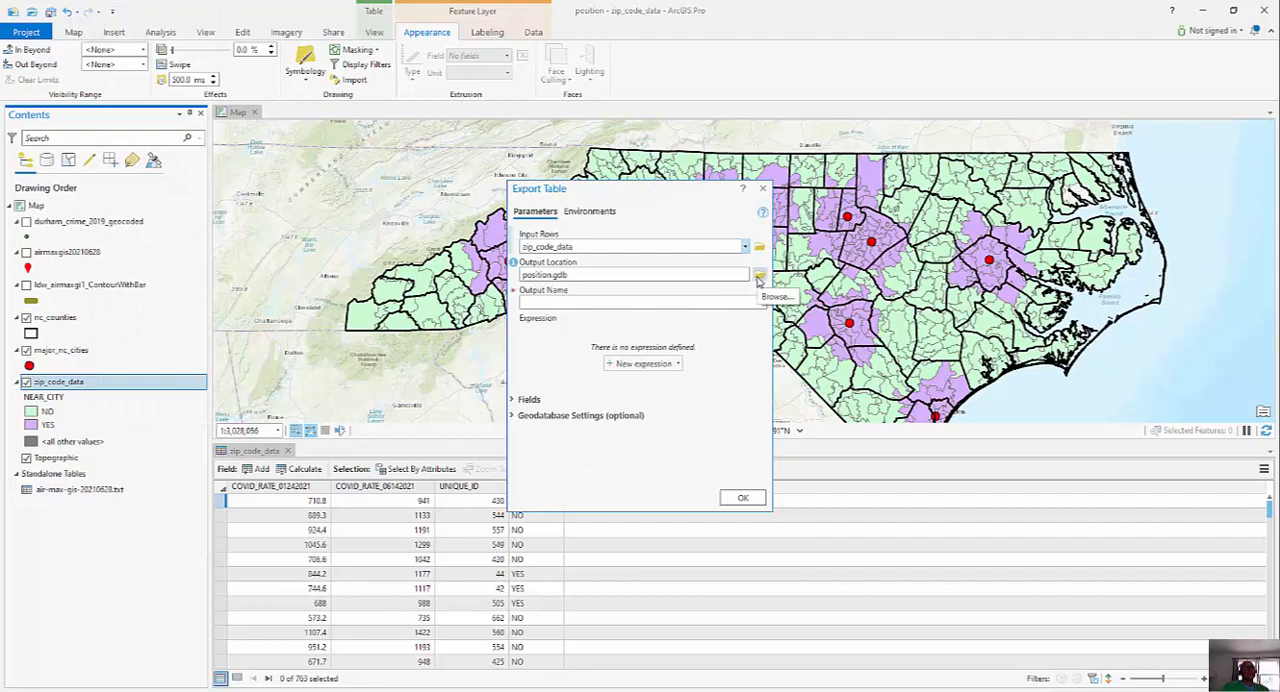
pyautogui.moveTo(625, 258)
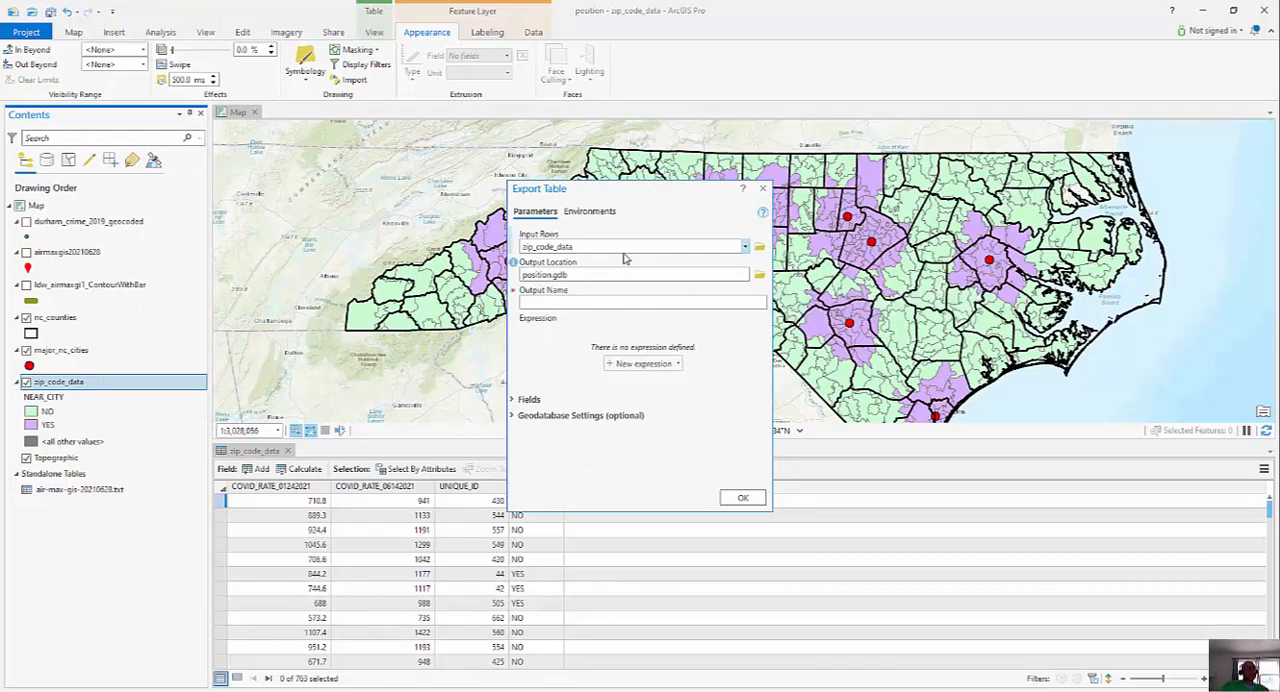
pyautogui.moveTo(527, 261)
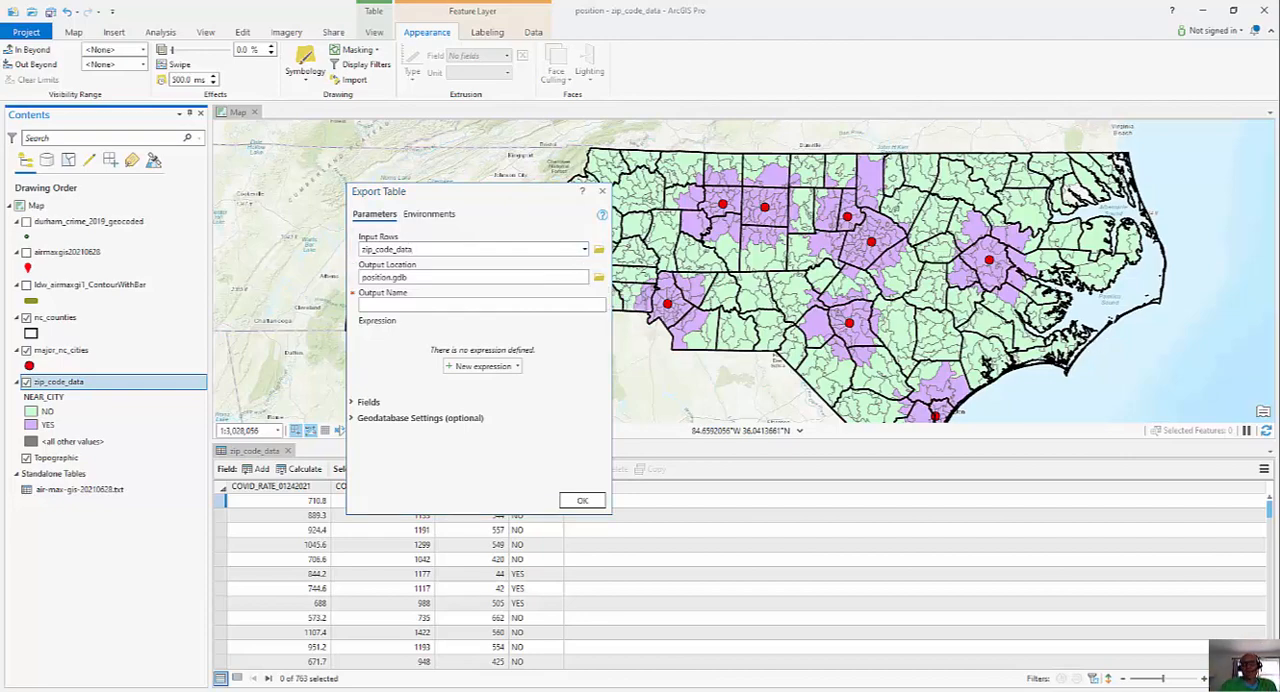
pyautogui.click(598, 277)
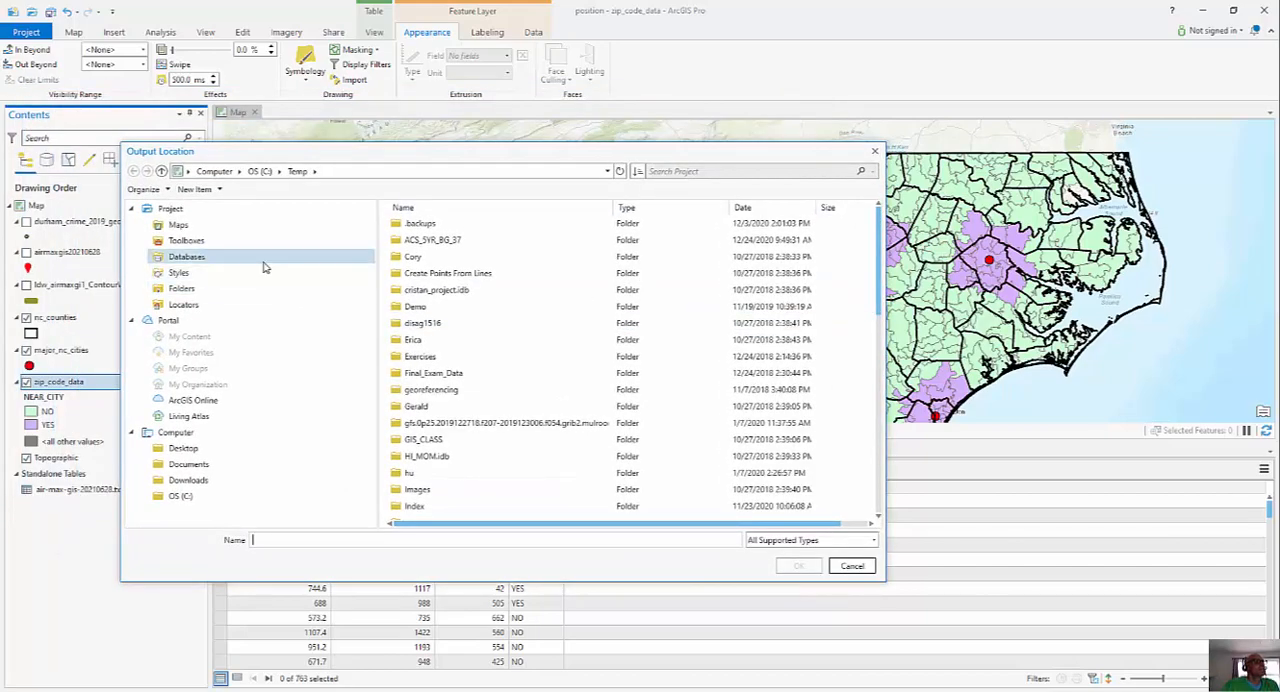
# - Browse Documents for the output, naming it T_TEST_EXAMPLE.TXT and dismissing the network error
pyautogui.click(188, 464)
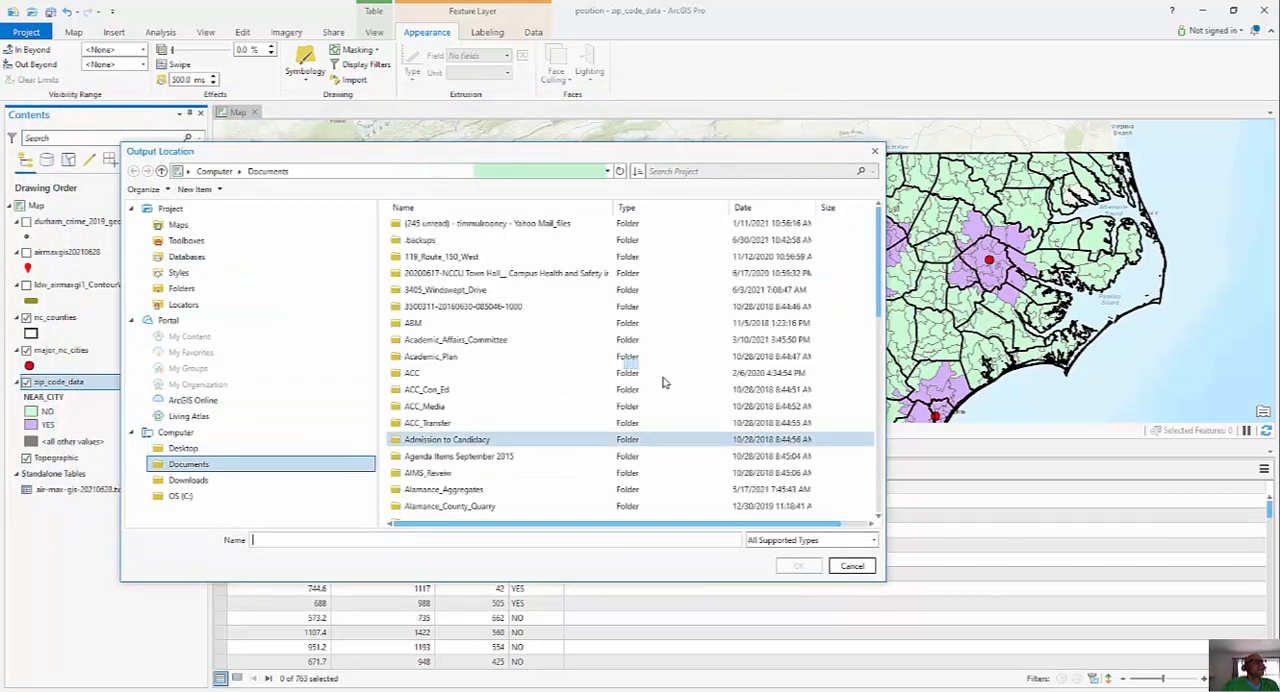
pyautogui.scroll(-3)
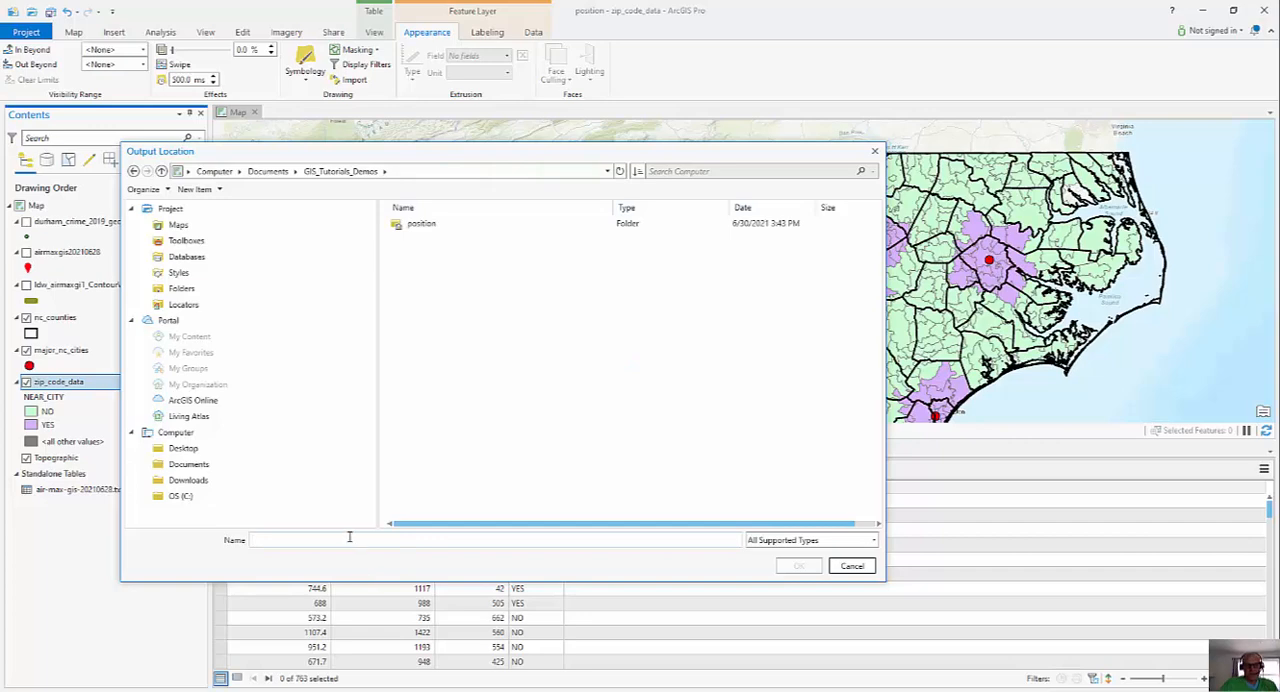
pyautogui.write('T_TEST_EXAMPLE')
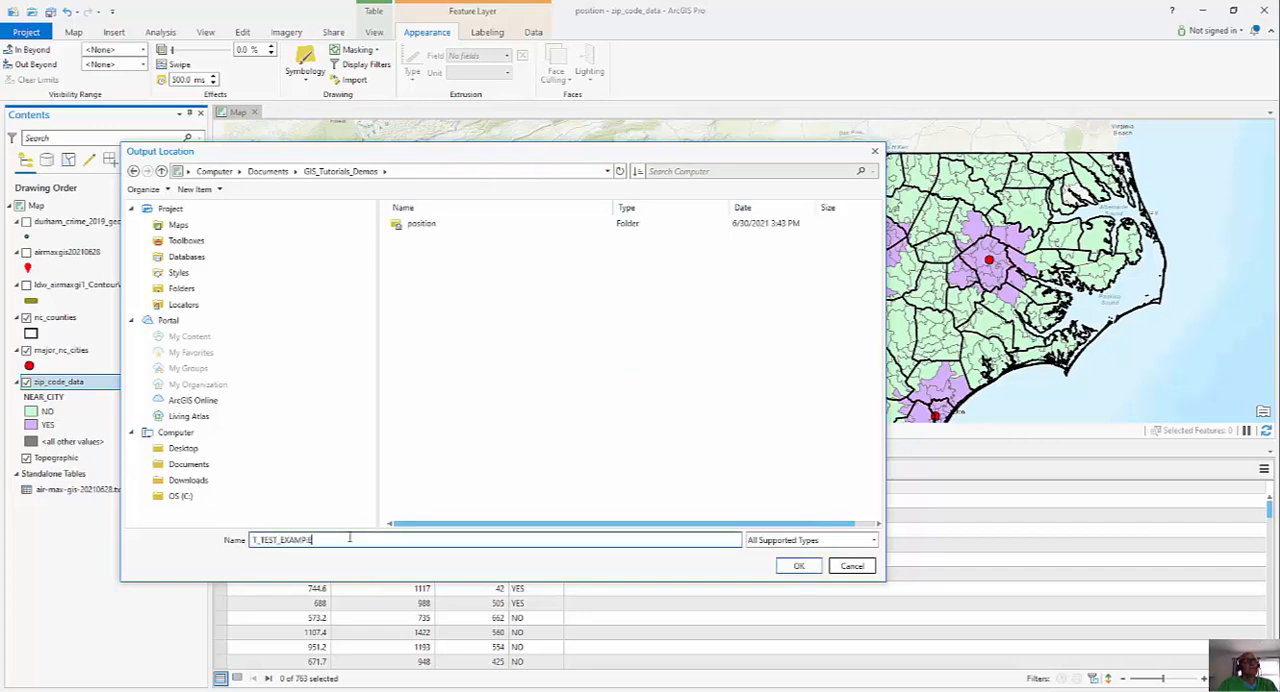
pyautogui.press('Backspace')
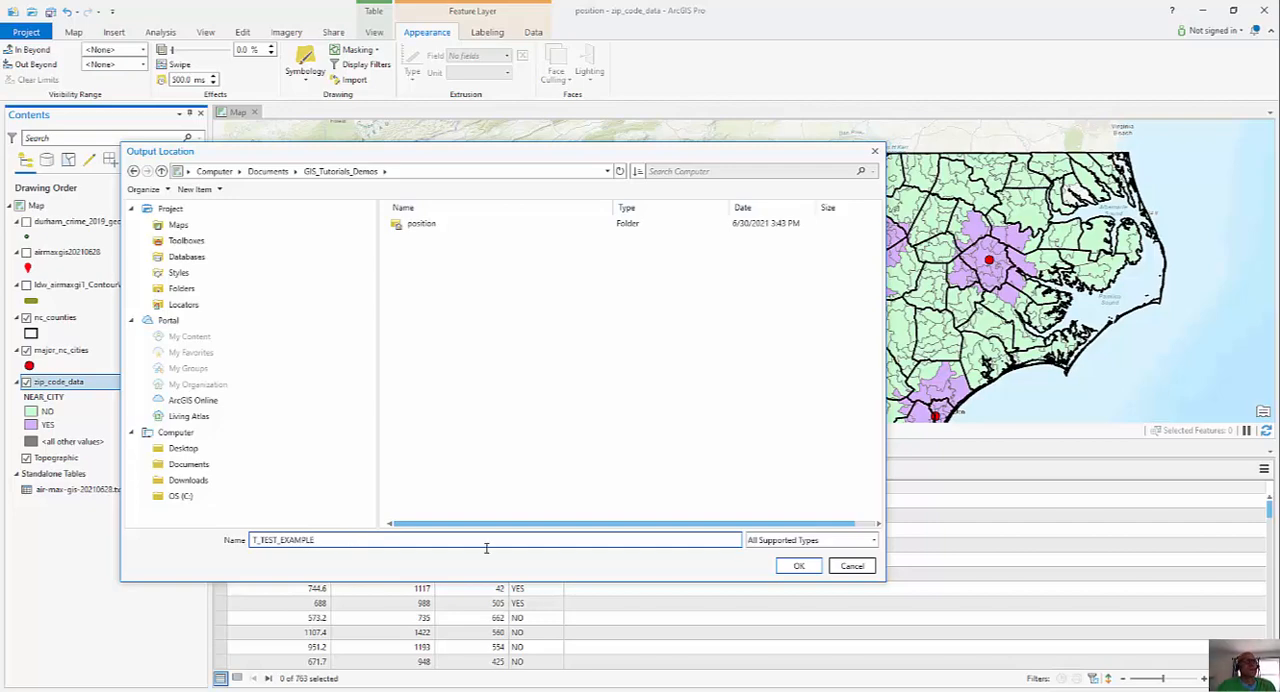
pyautogui.click(871, 540)
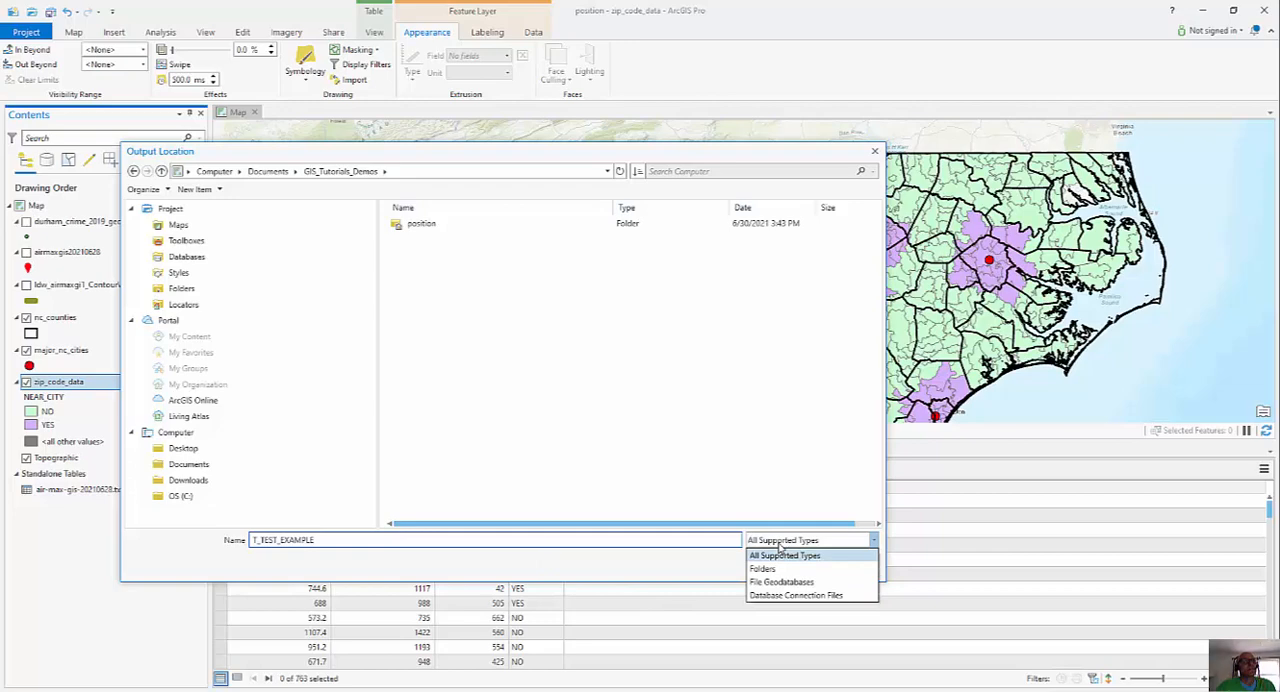
pyautogui.click(784, 555)
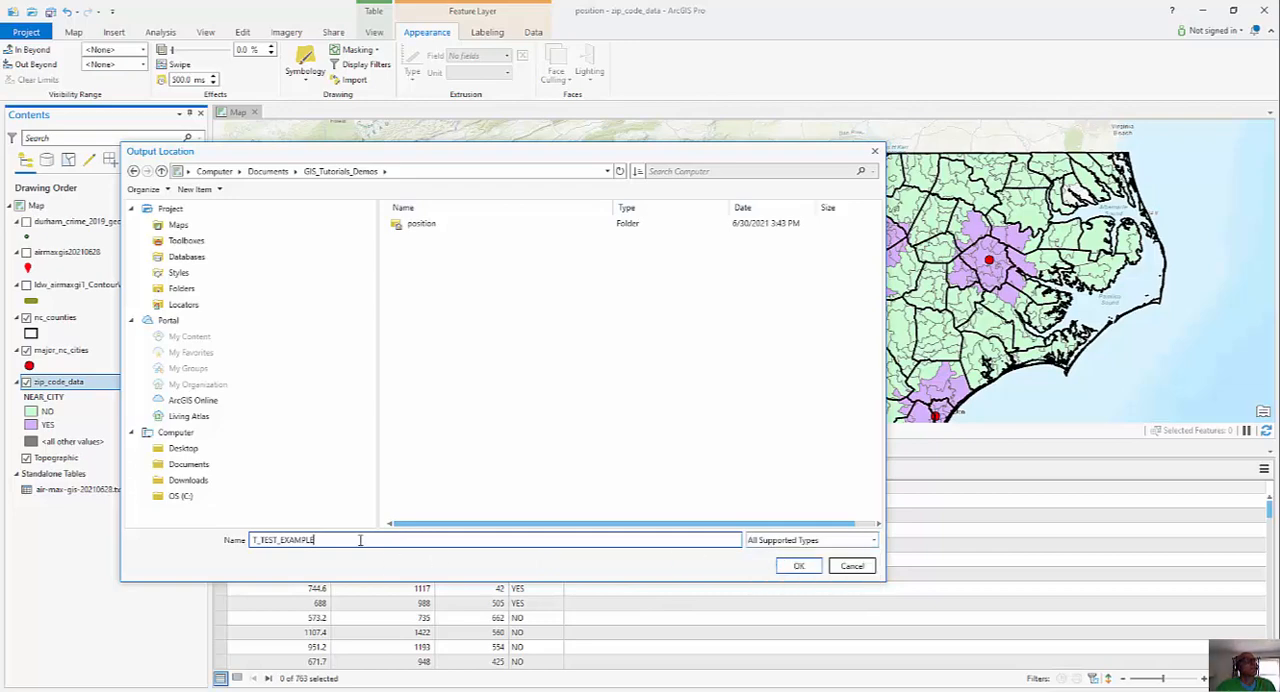
pyautogui.write('TXT')
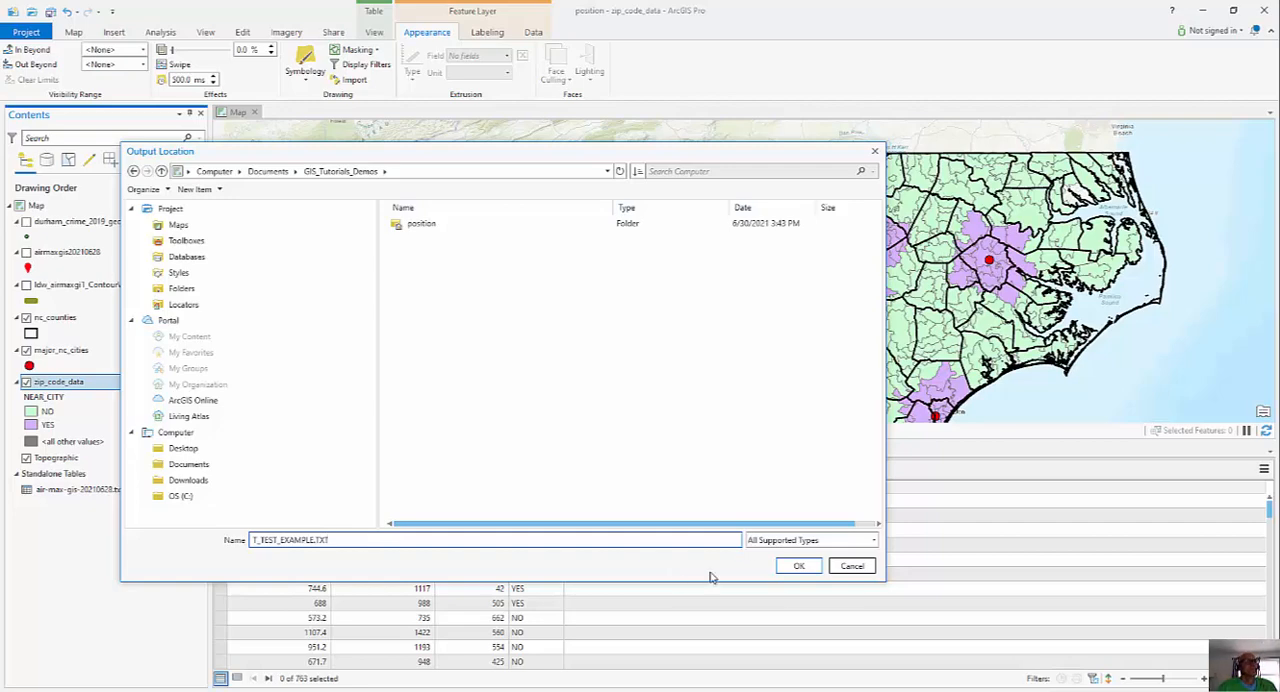
pyautogui.click(798, 565)
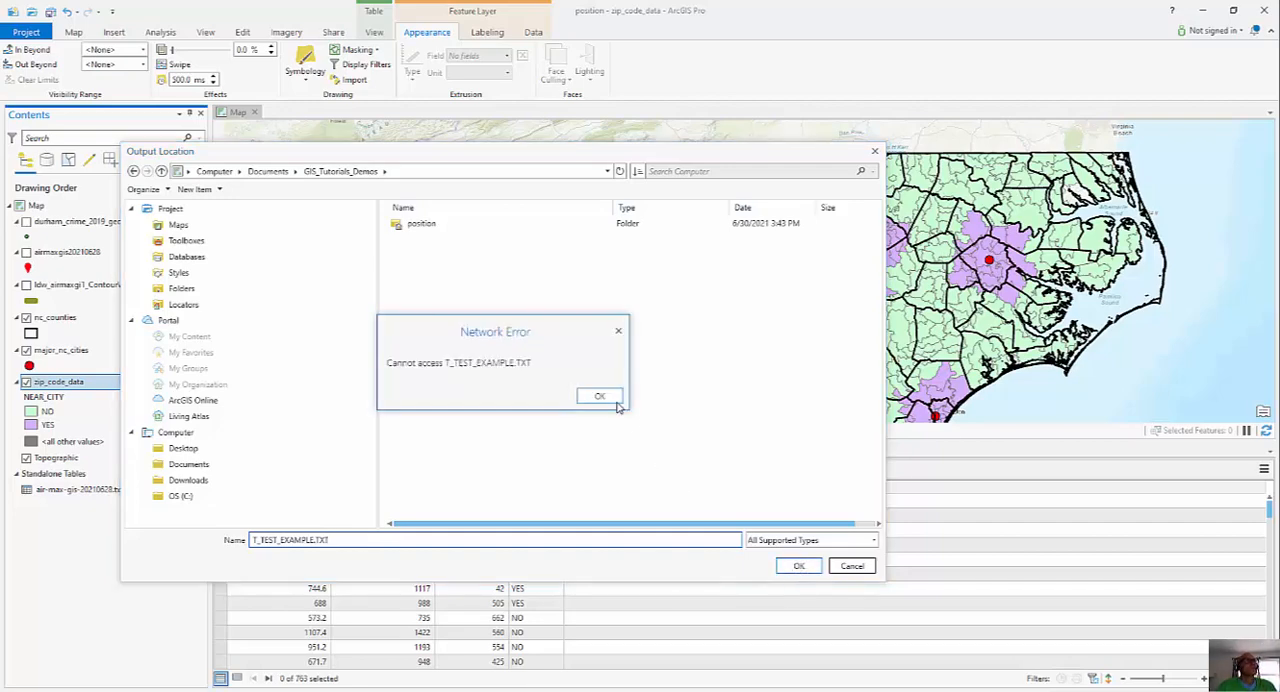
pyautogui.click(599, 396)
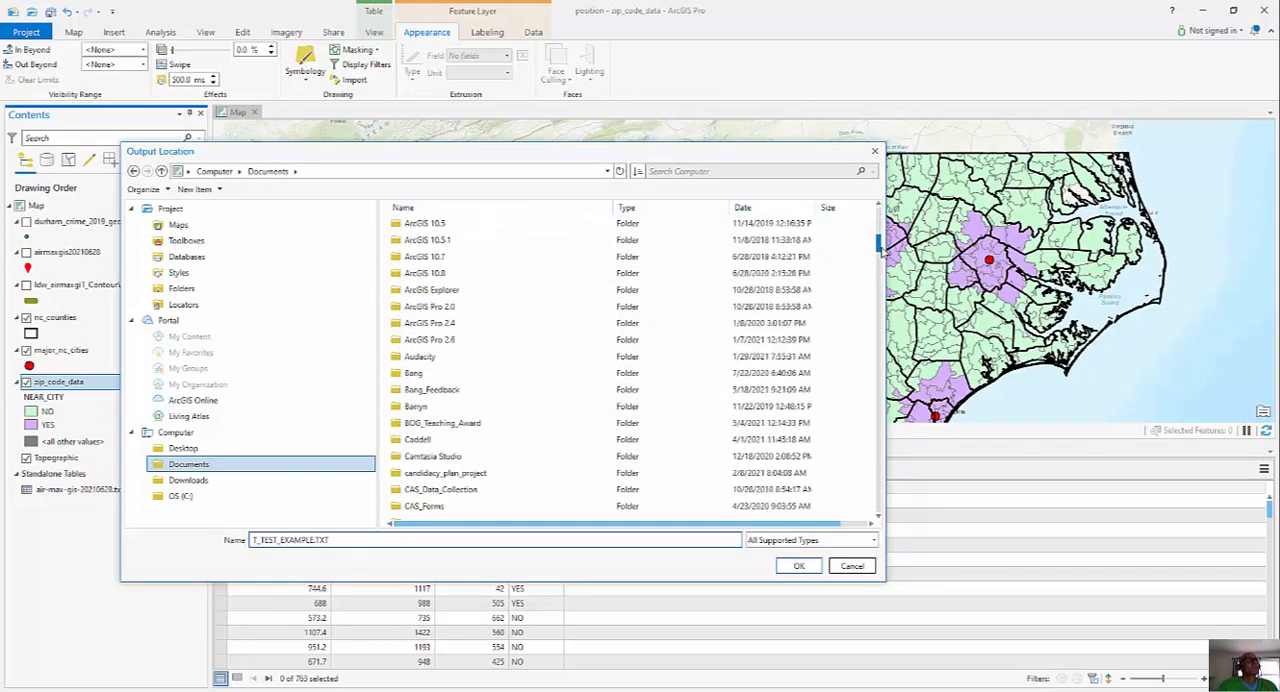
pyautogui.scroll(-3)
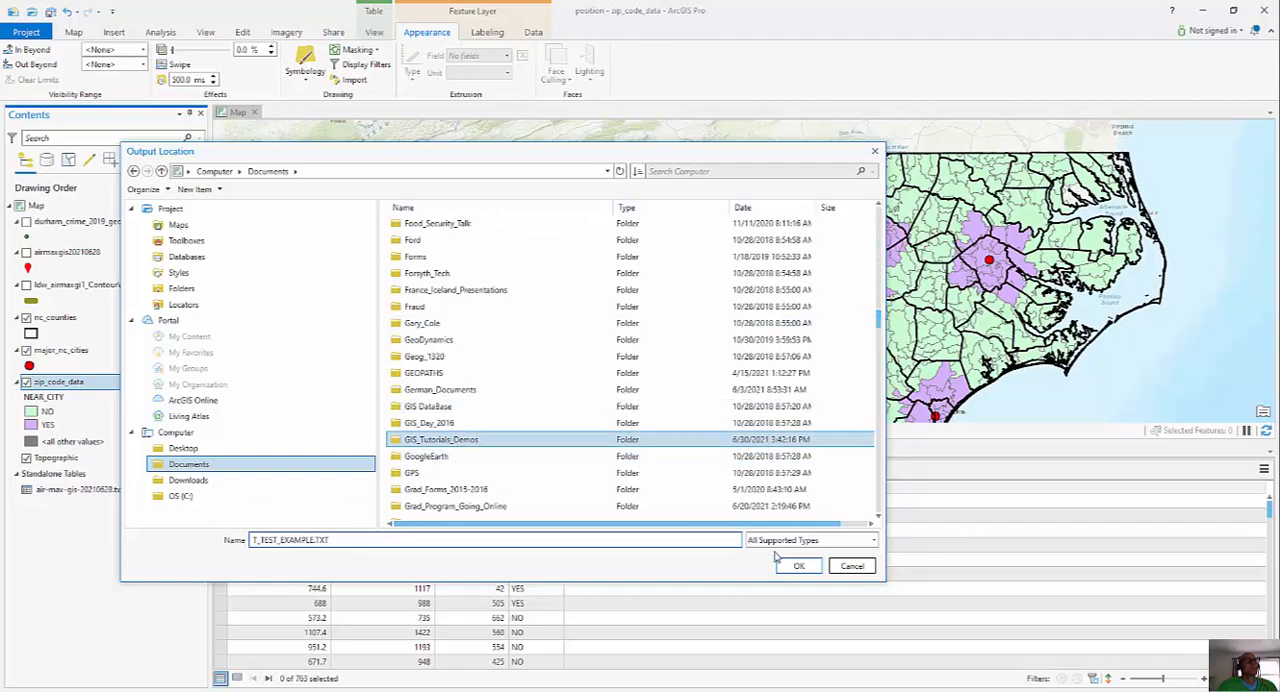
# - Confirm GIS_Tutorials_Demos, name the output T_TEST_EXAMPLE.TXT, and run the export
pyautogui.click(798, 565)
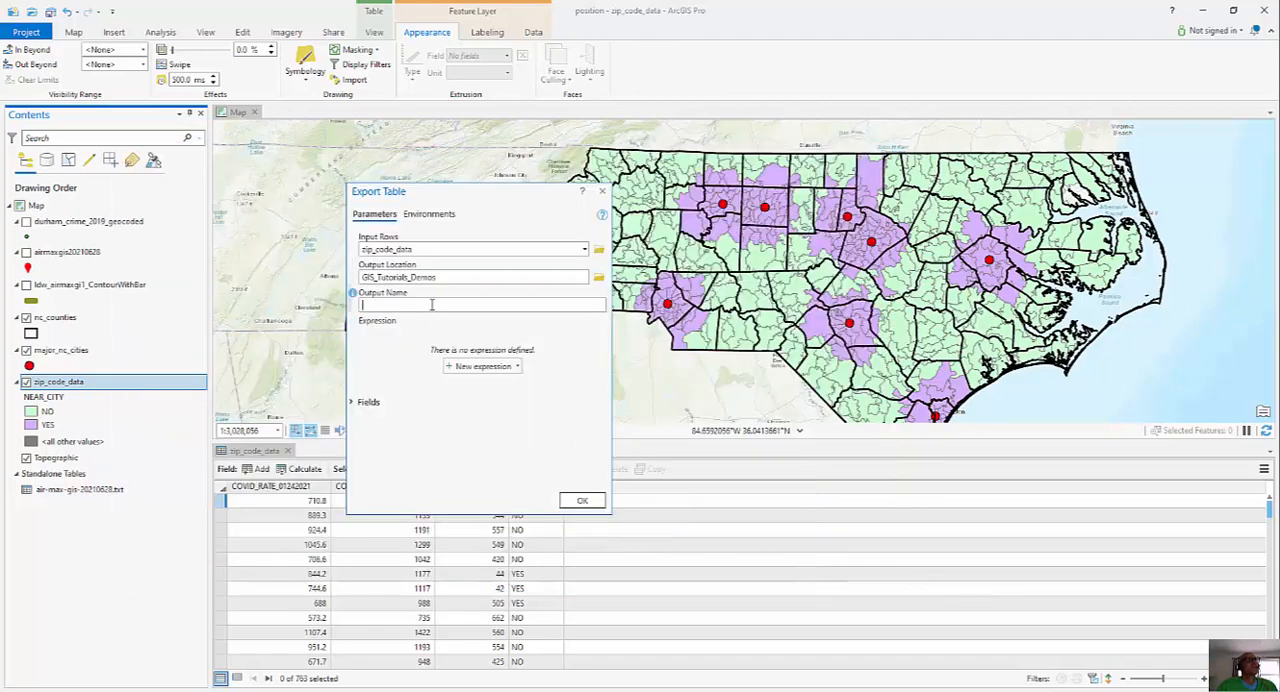
pyautogui.write('T_TEST')
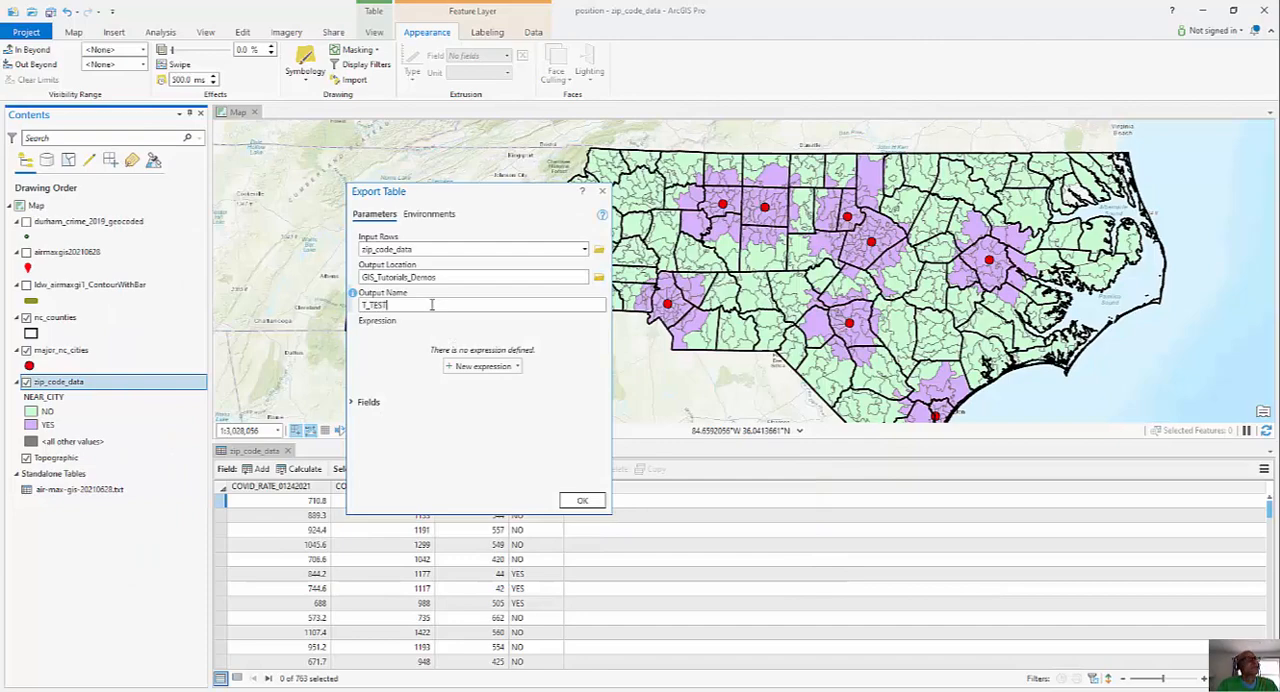
pyautogui.write('_EXAMPLE.TXT')
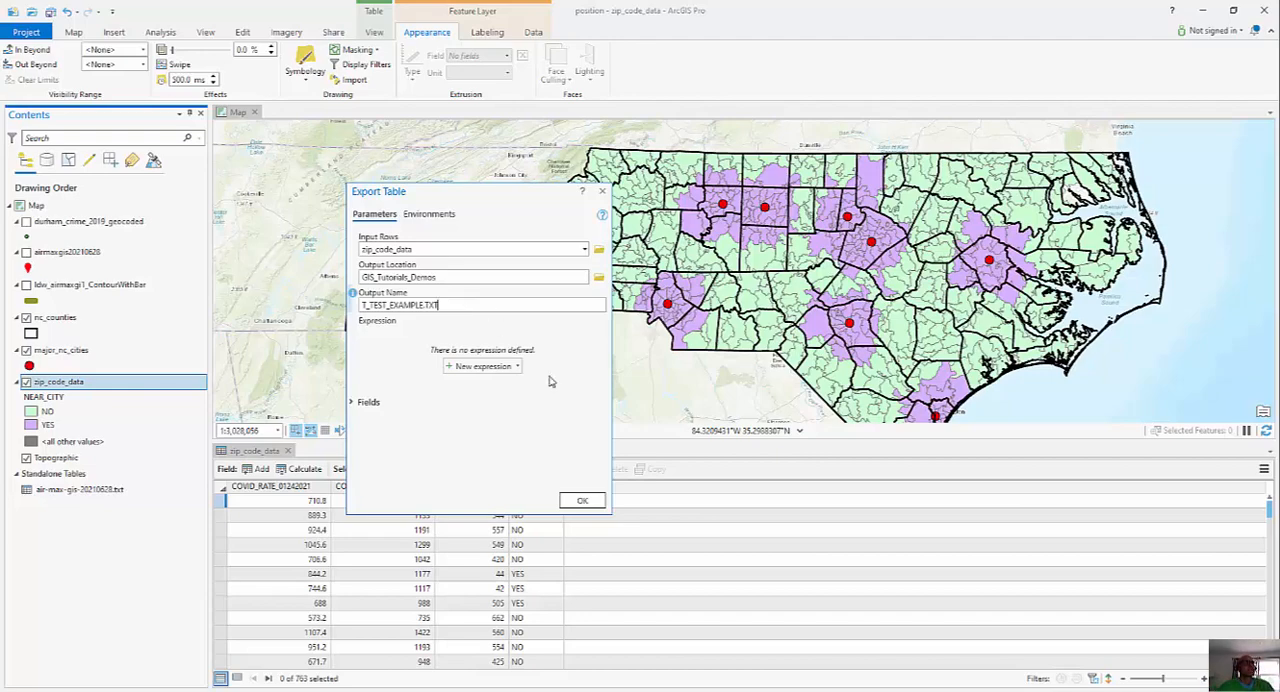
pyautogui.click(583, 500)
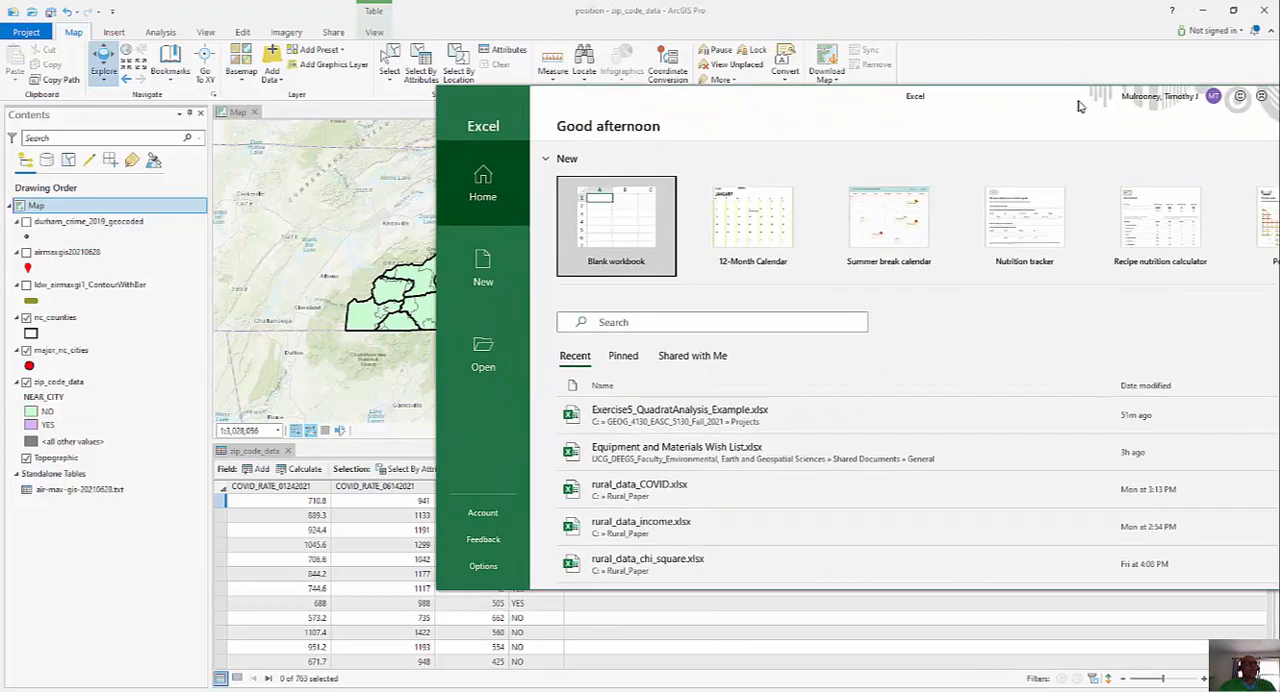
# - Browse from Excel's Open screen through Documents into the GIS_Tutorials_Demos folder
pyautogui.click(483, 355)
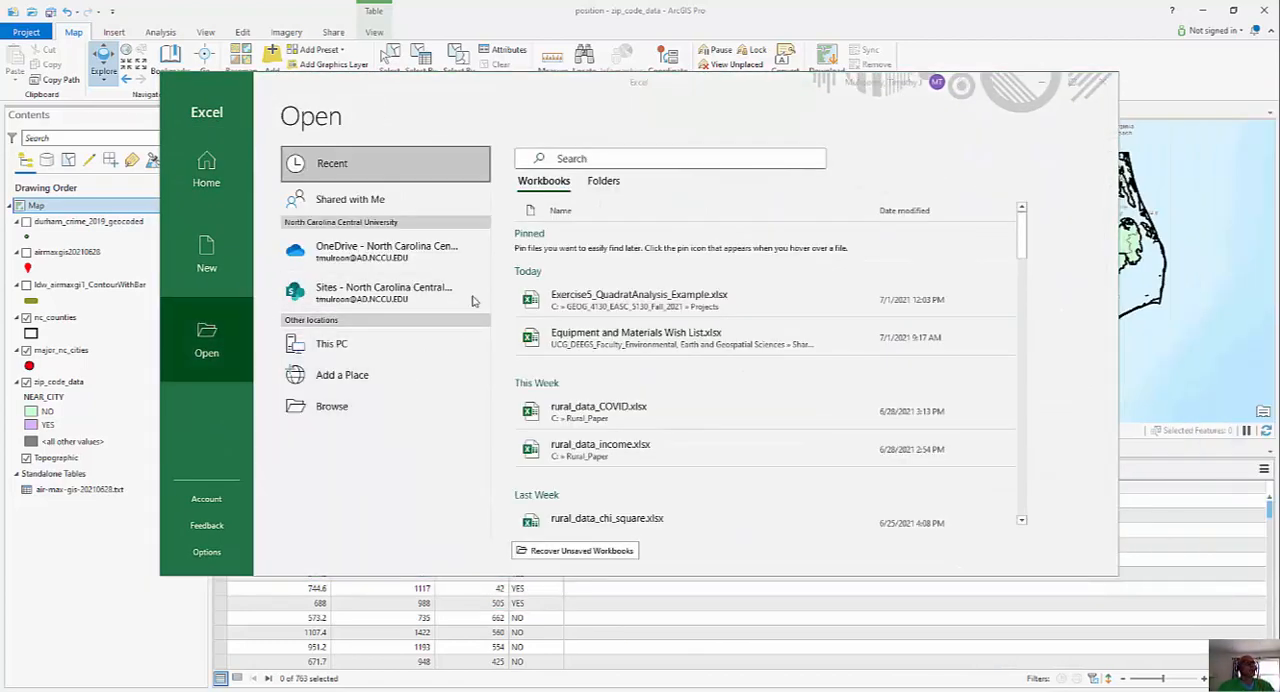
pyautogui.click(331, 406)
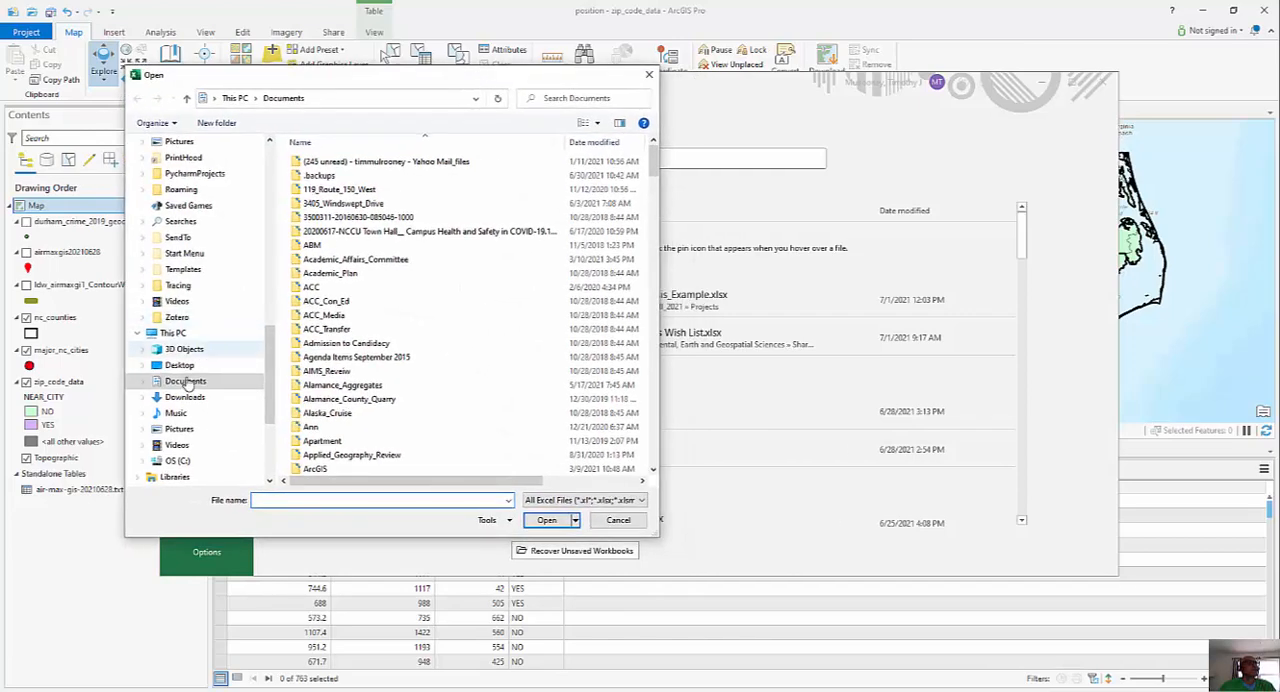
pyautogui.click(185, 381)
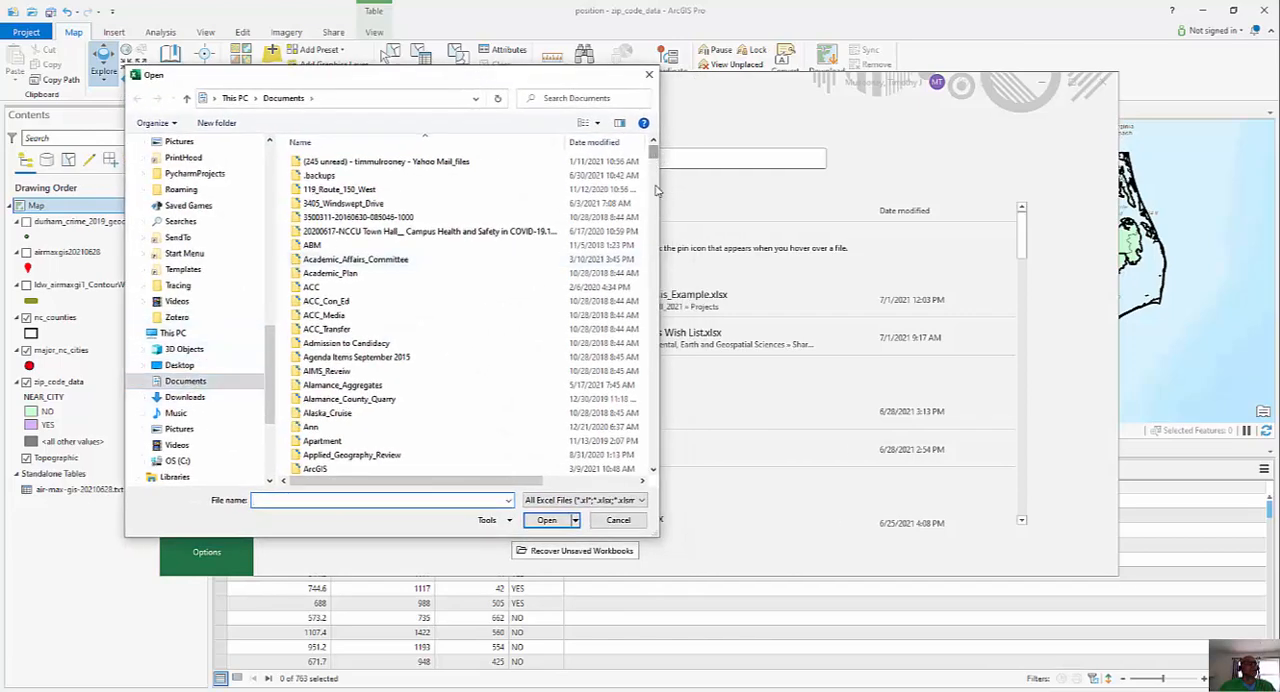
pyautogui.scroll(-3)
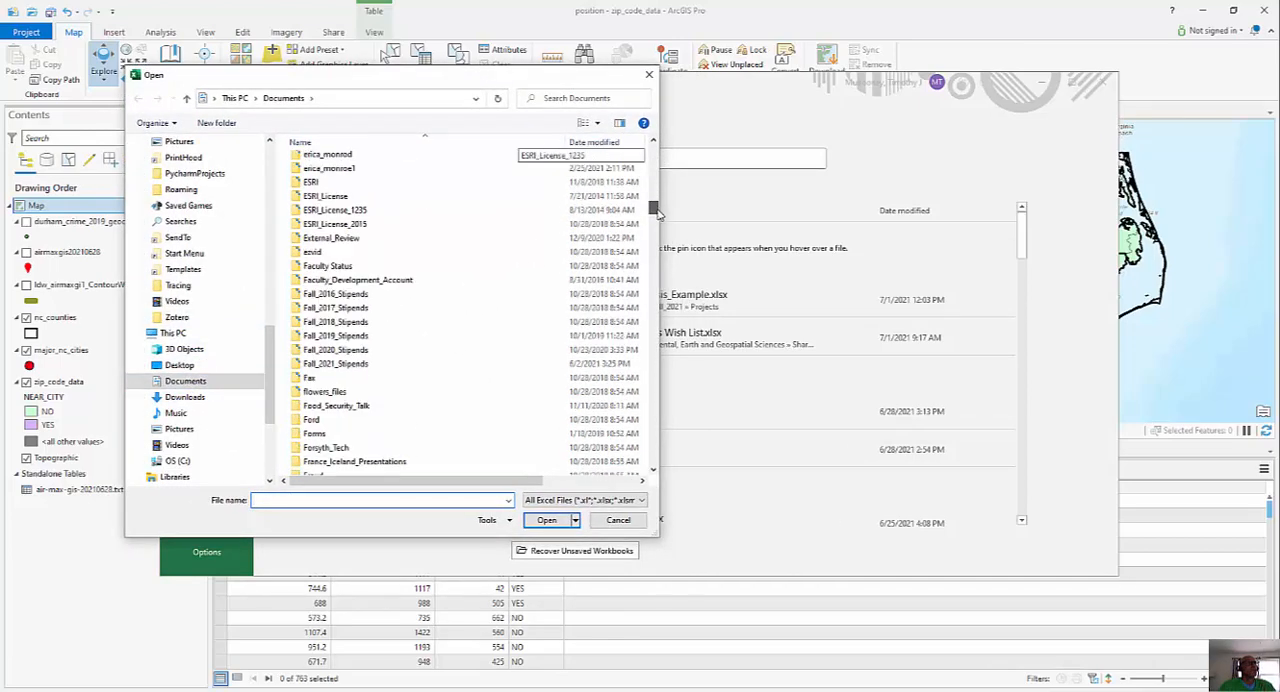
pyautogui.scroll(-3)
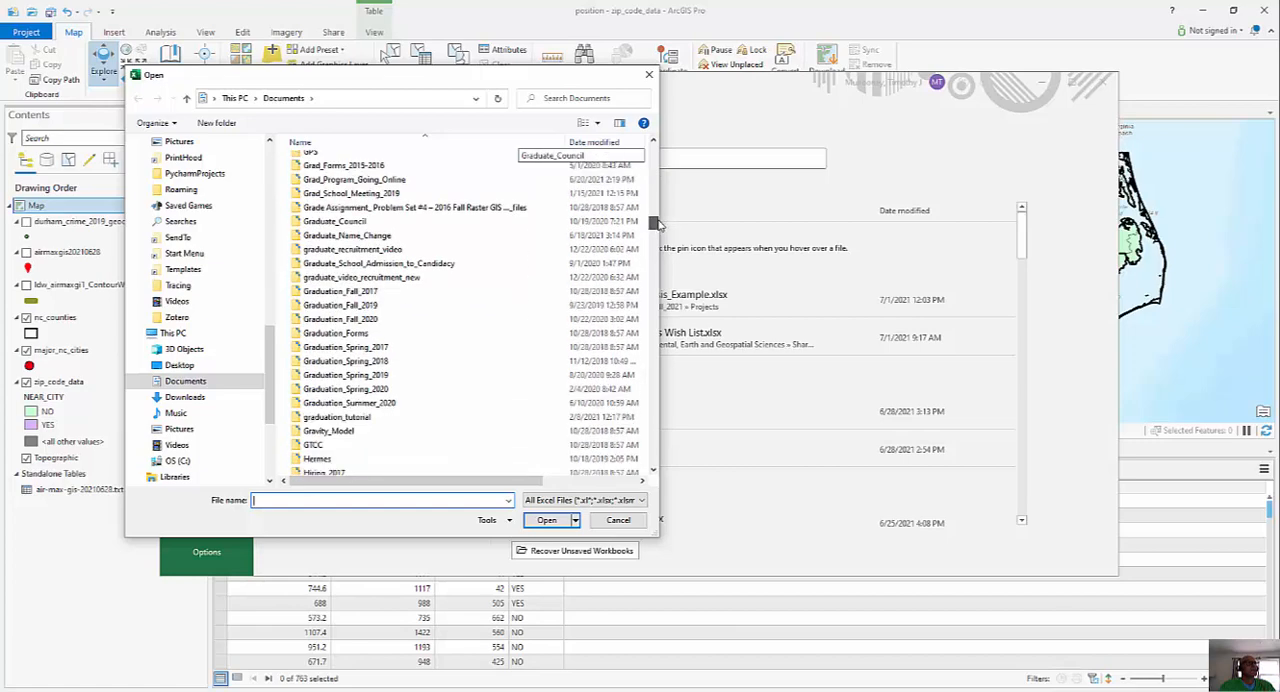
pyautogui.scroll(3)
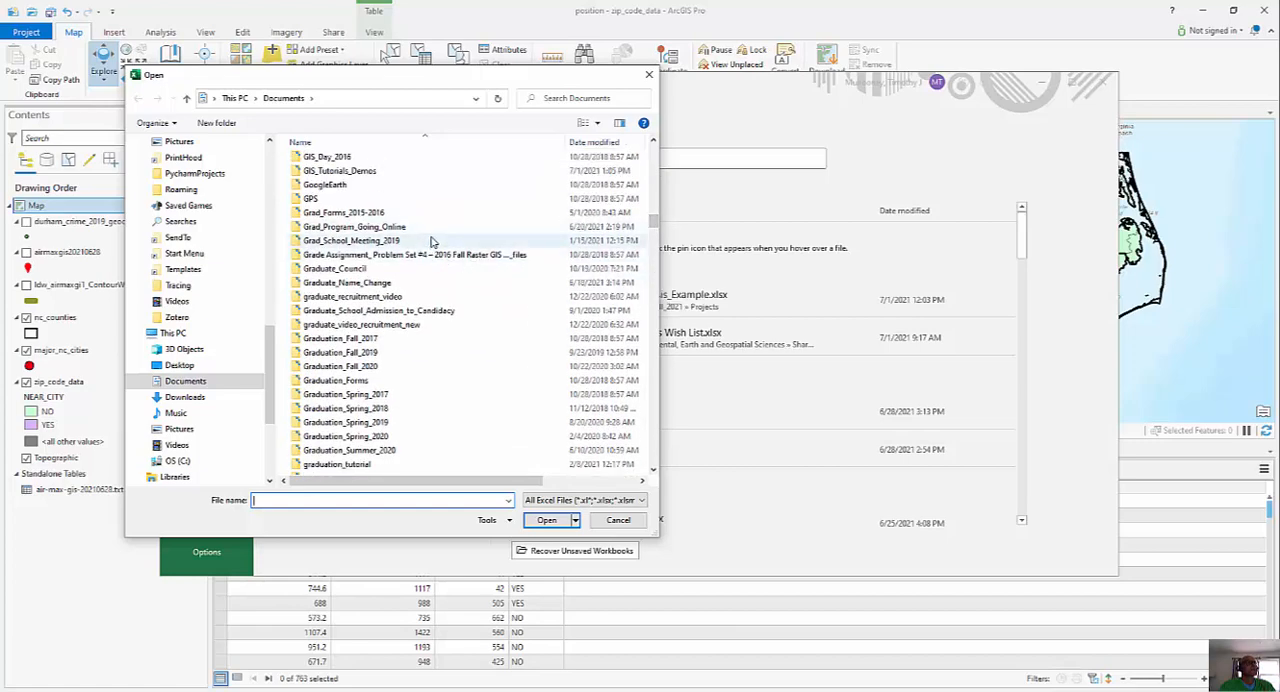
pyautogui.doubleClick(340, 170)
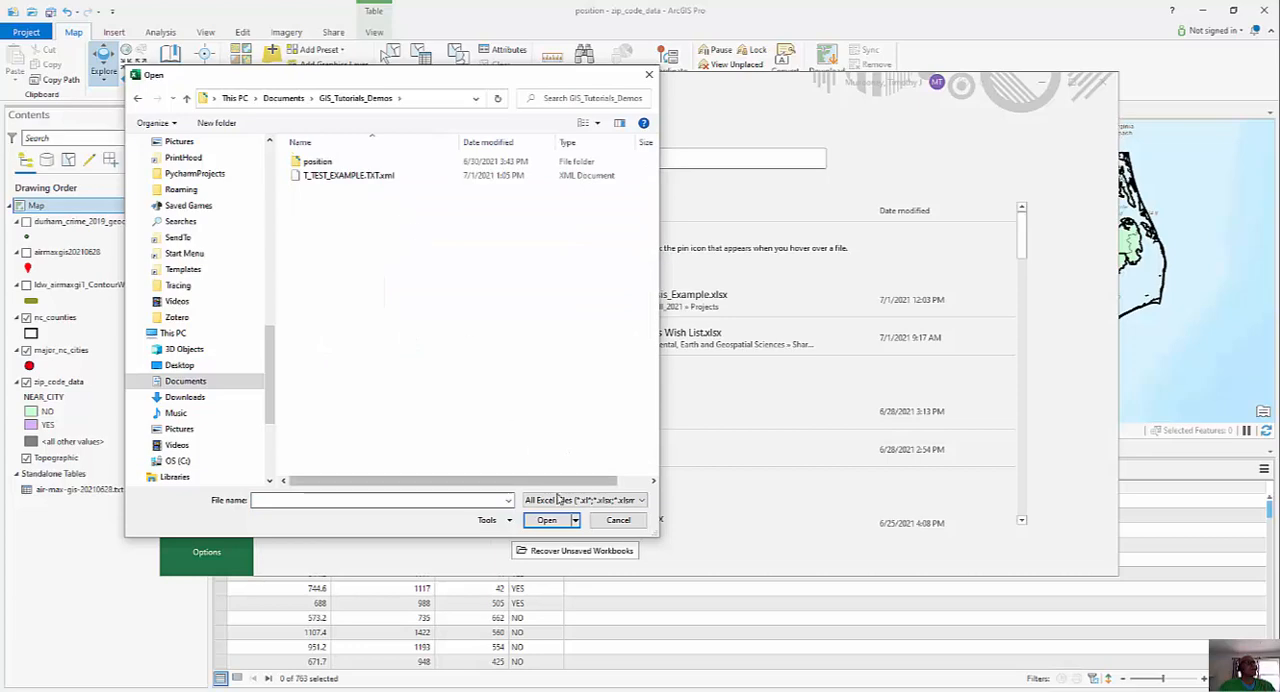
# - Import T_TEST_EXAMPLE.TXT into Excel as comma-delimited columns with the first row as headers
pyautogui.click(583, 500)
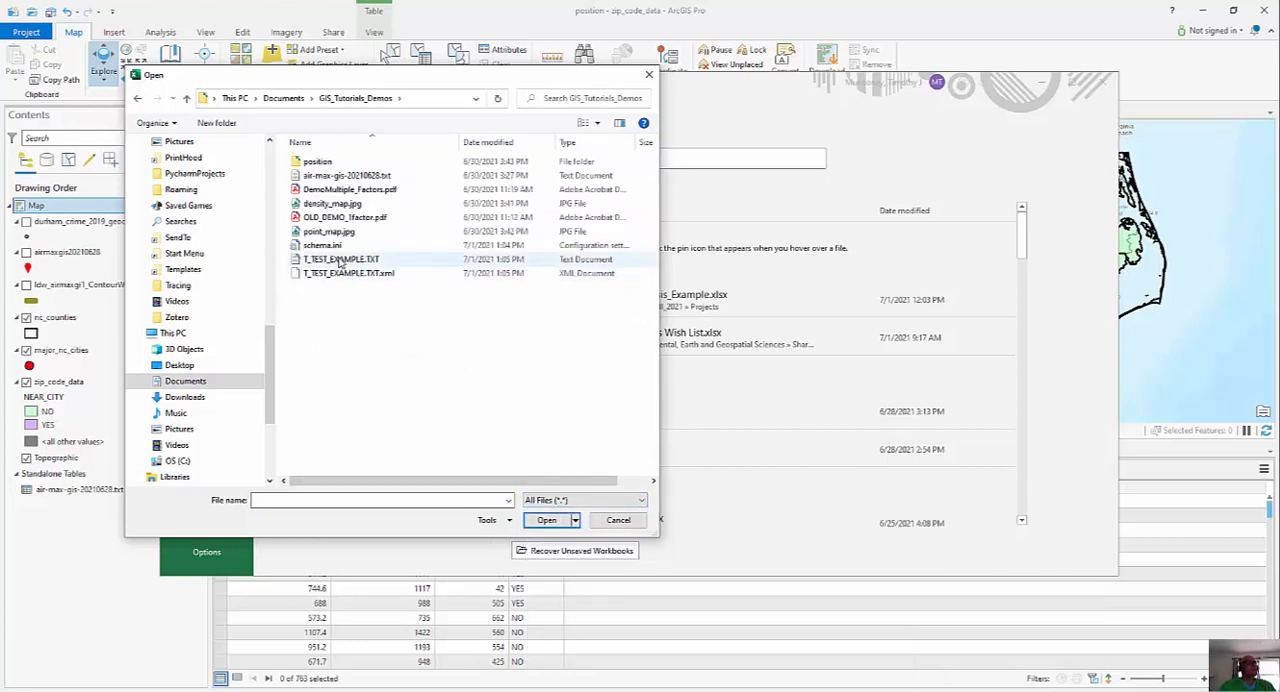
pyautogui.click(546, 519)
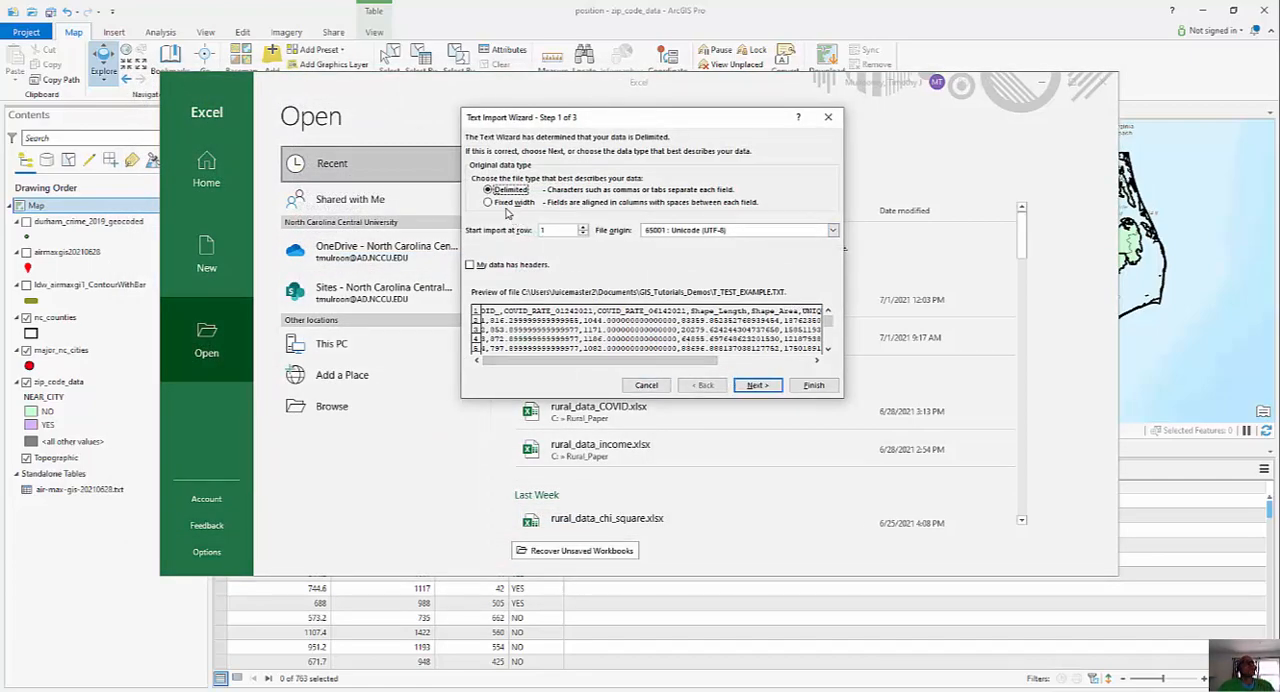
pyautogui.click(756, 385)
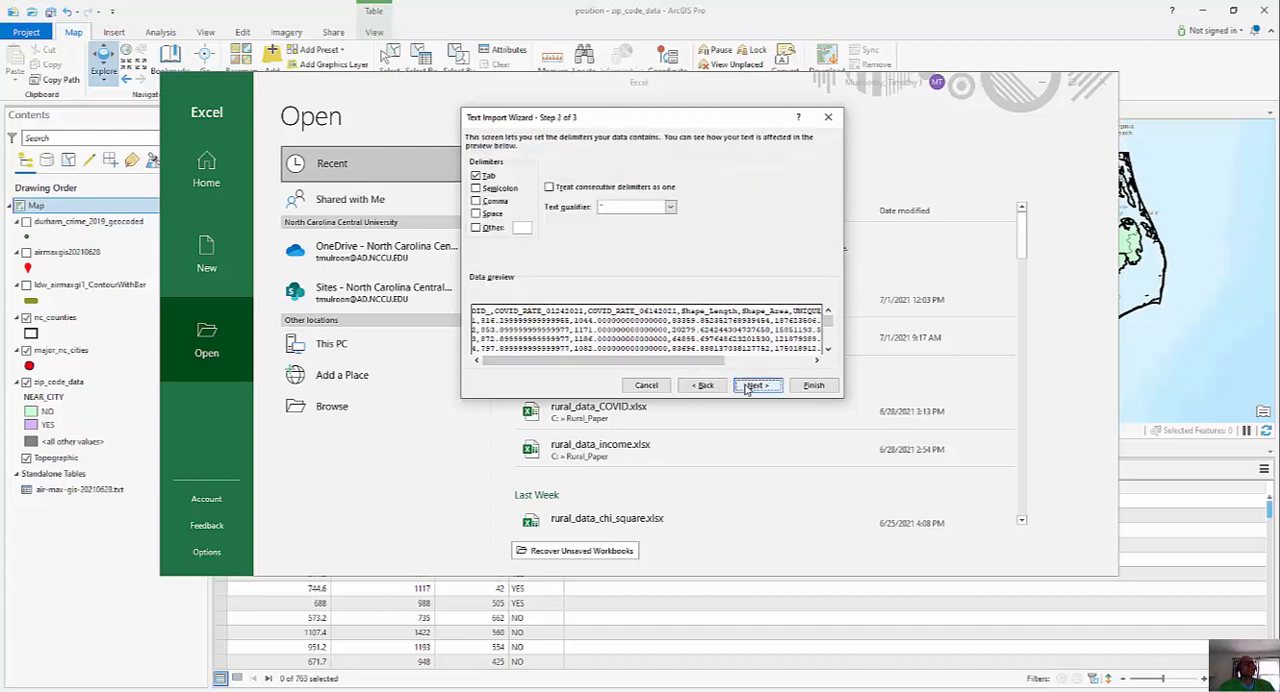
pyautogui.click(476, 201)
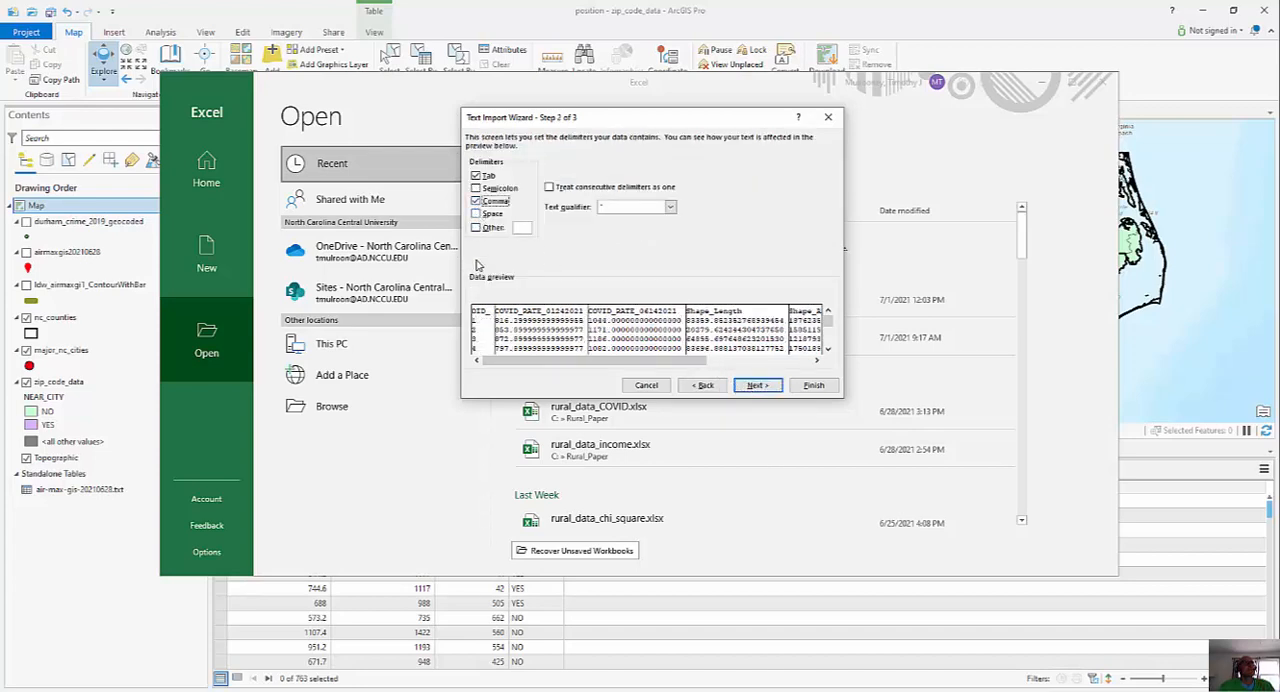
pyautogui.click(702, 385)
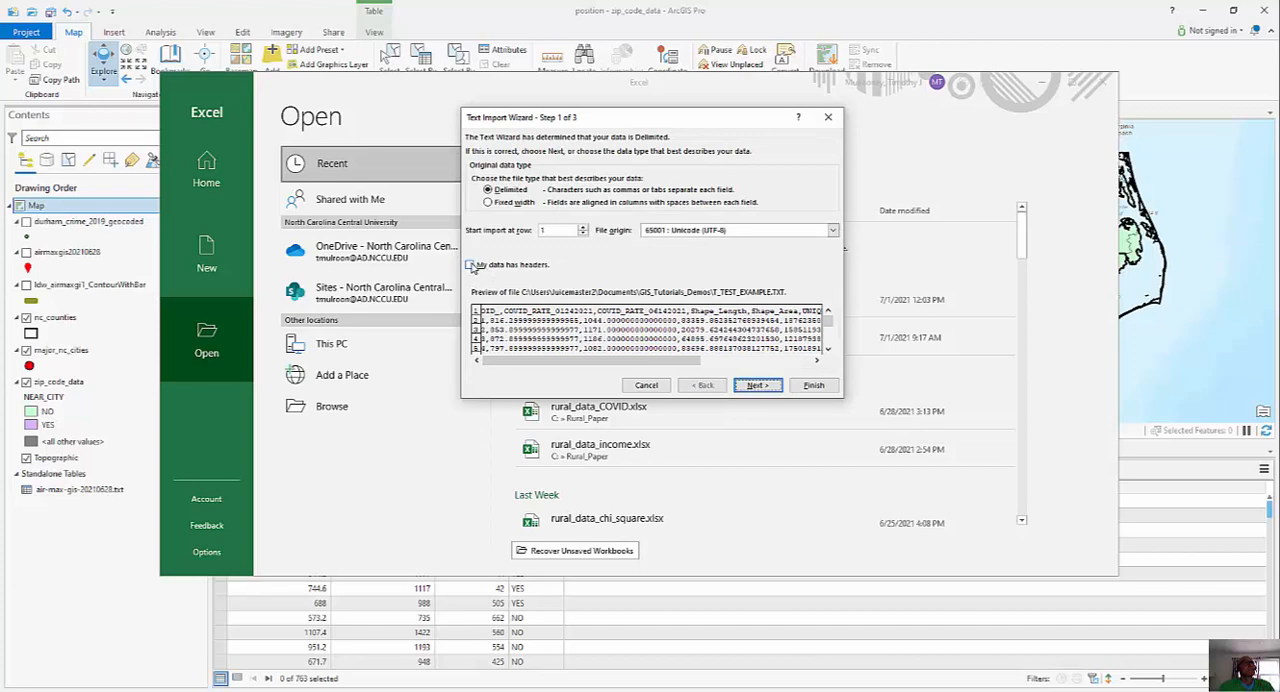
pyautogui.click(756, 385)
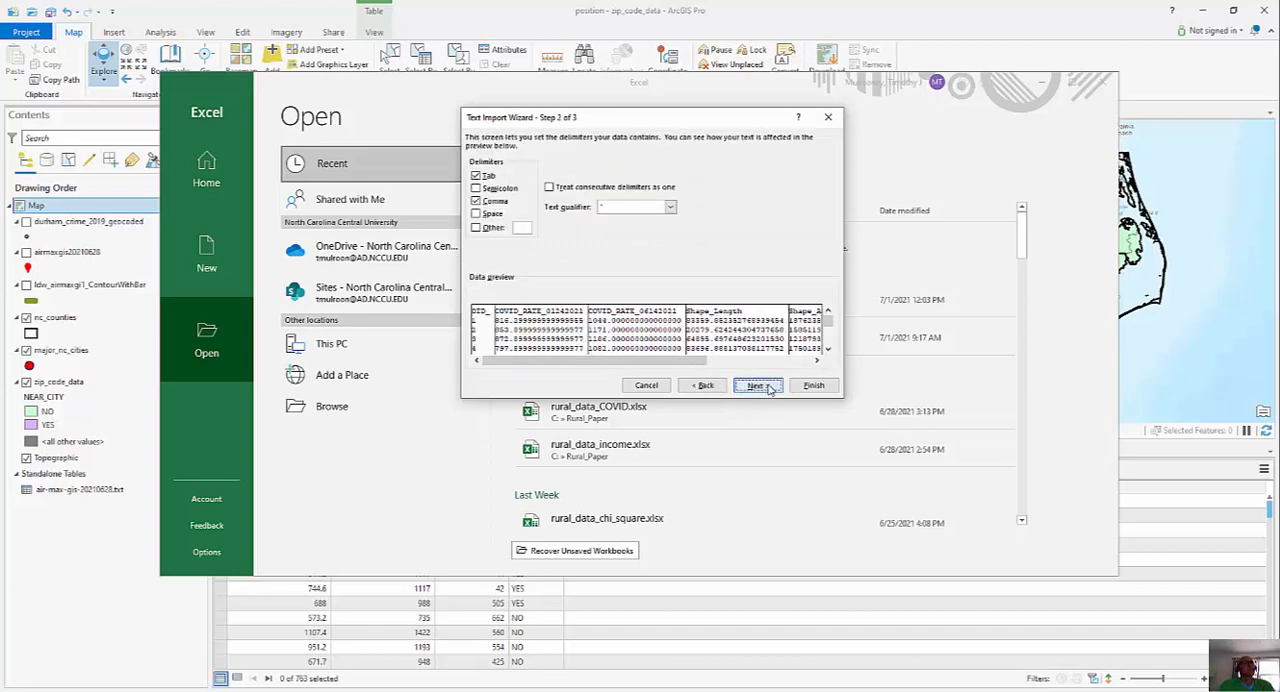
pyautogui.click(756, 385)
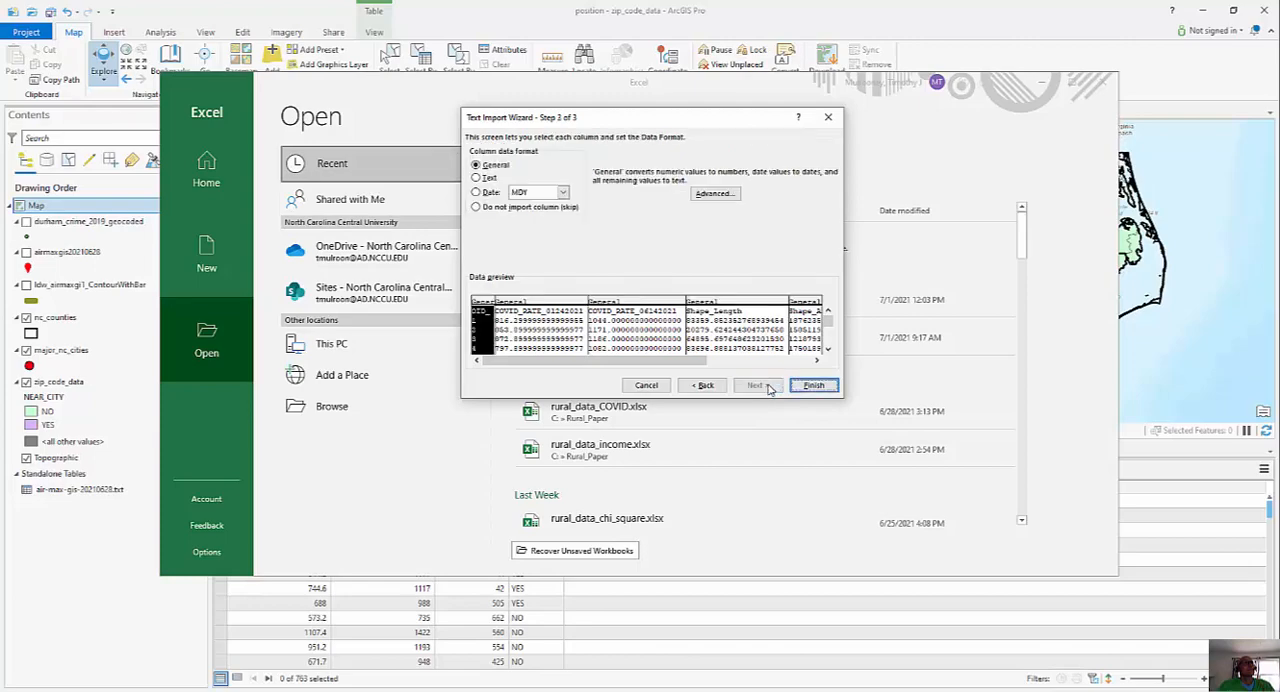
pyautogui.click(813, 385)
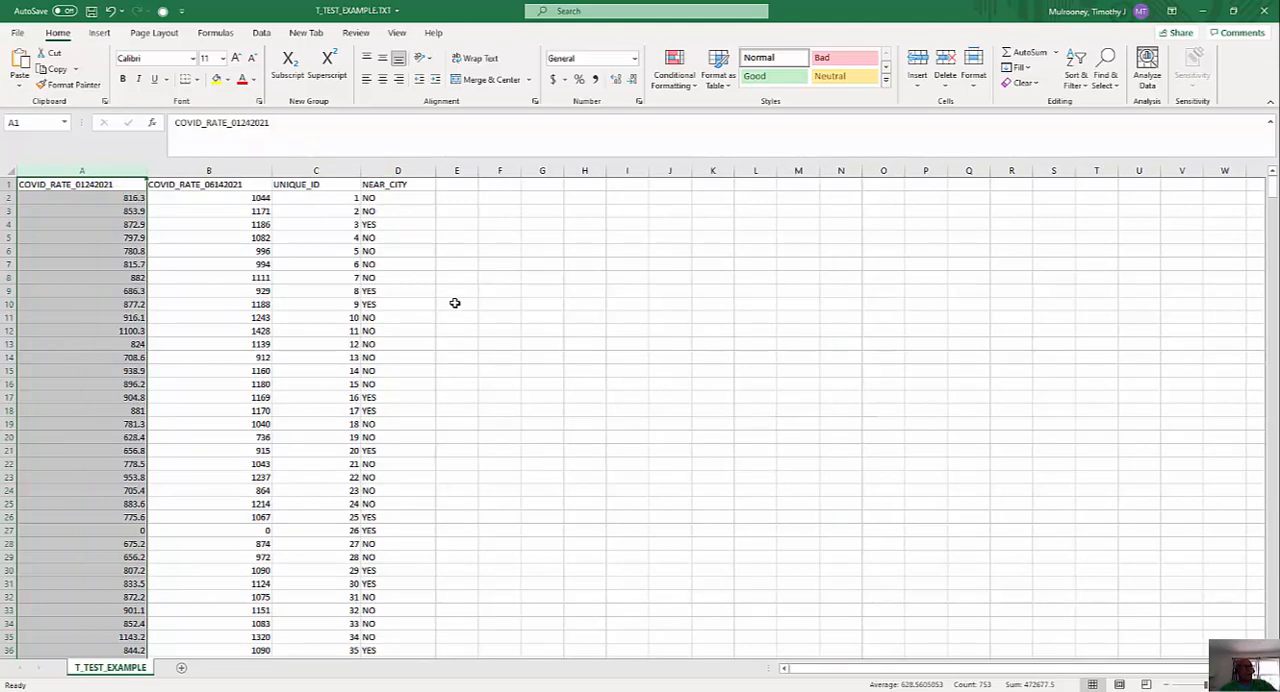
pyautogui.moveTo(425, 247)
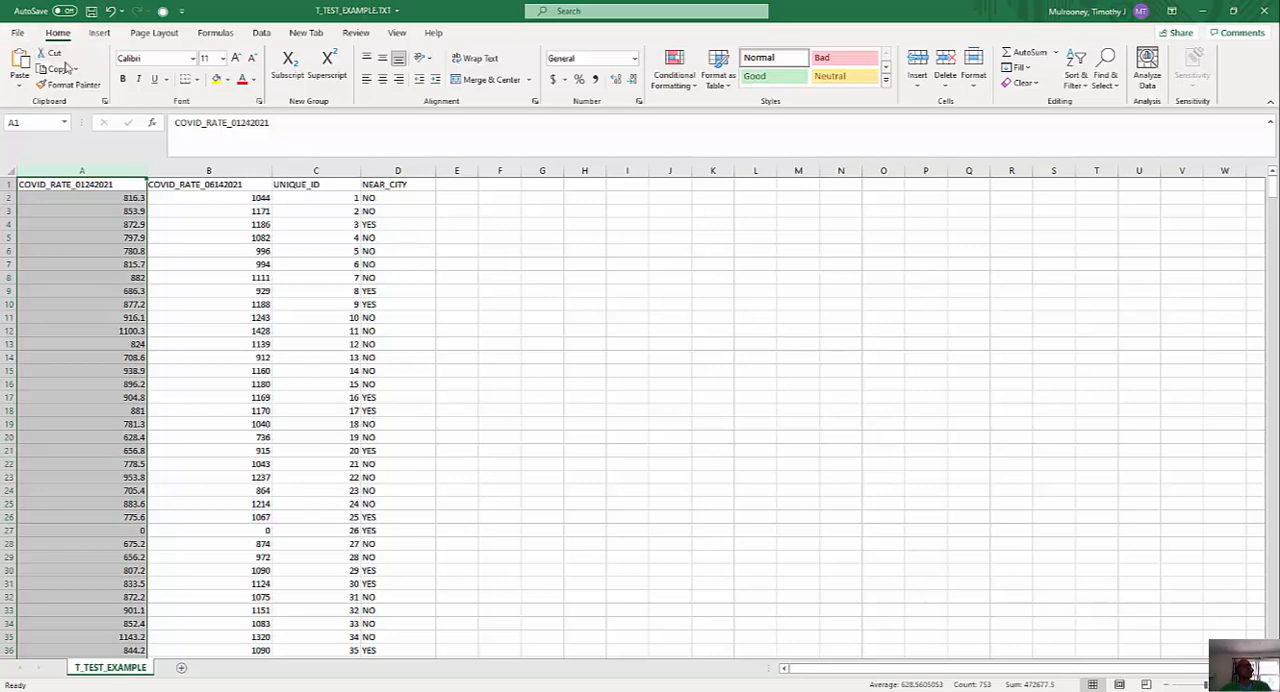
# - Save the imported data as the Excel workbook T_TEST_EXAMPLE.xlsx
pyautogui.click(17, 32)
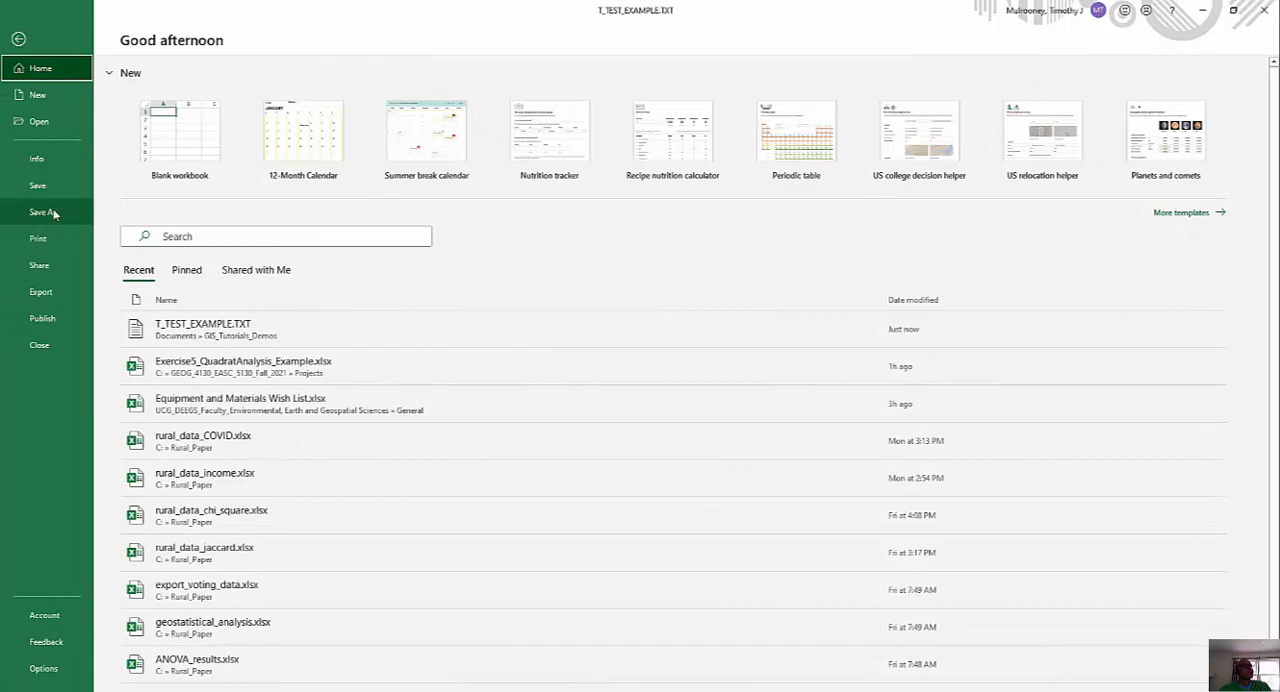
pyautogui.click(42, 212)
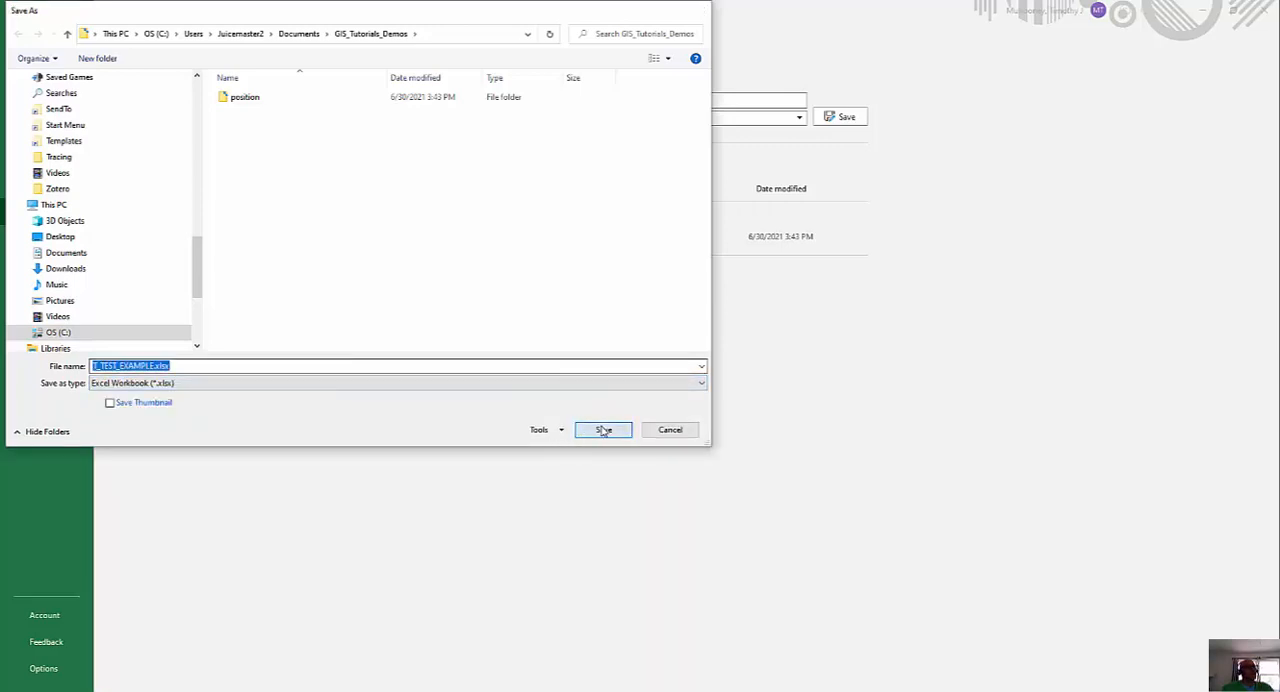
pyautogui.click(603, 429)
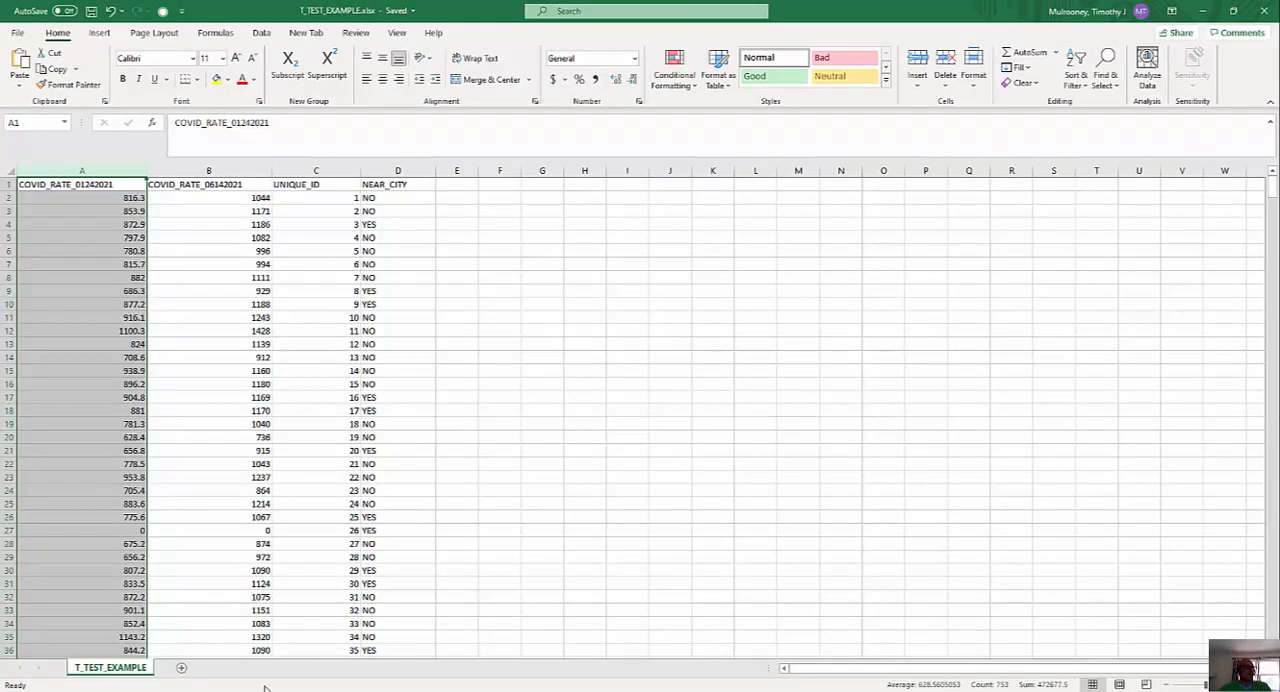
pyautogui.moveTo(181, 667)
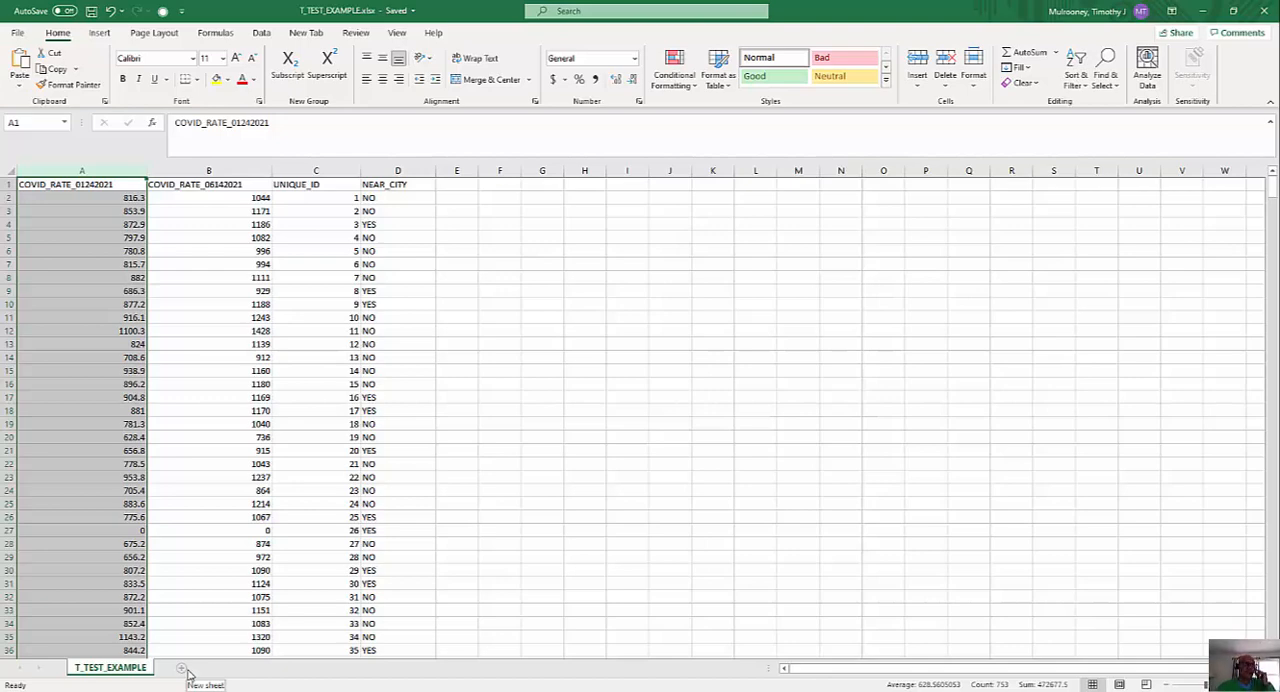
pyautogui.moveTo(222, 294)
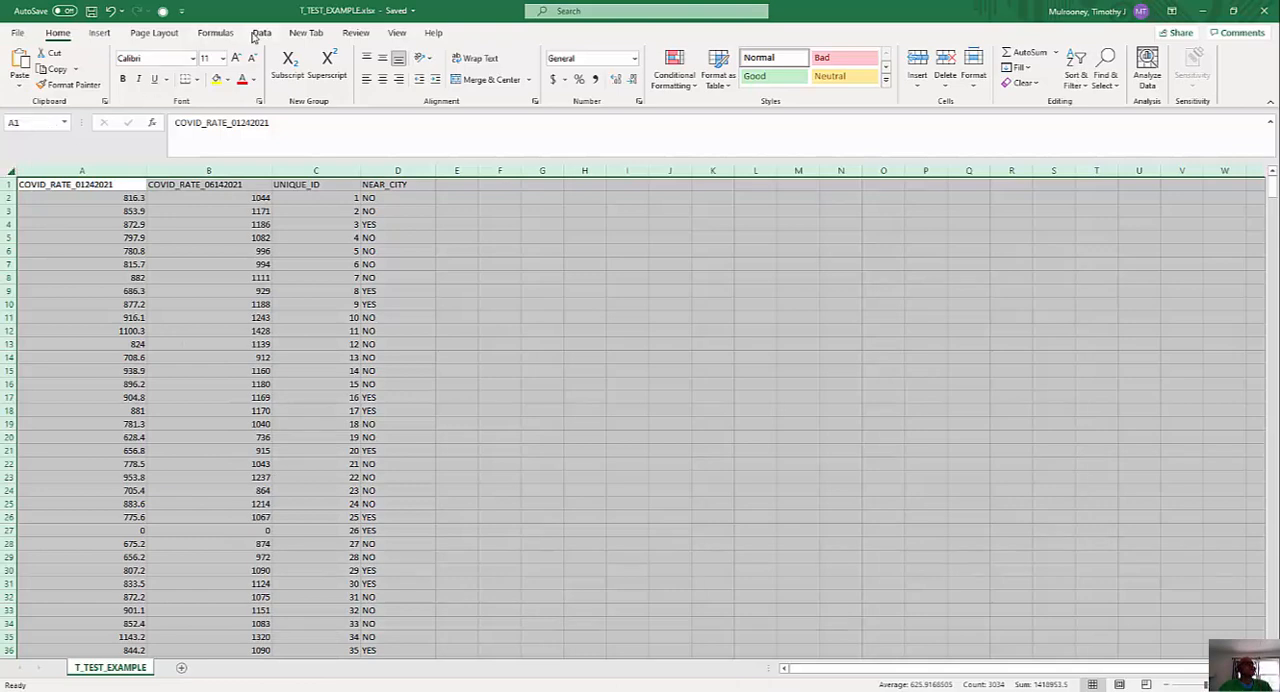
# - Sort the data by NEAR_CITY, Z to A, so YES zip codes come first
pyautogui.click(261, 32)
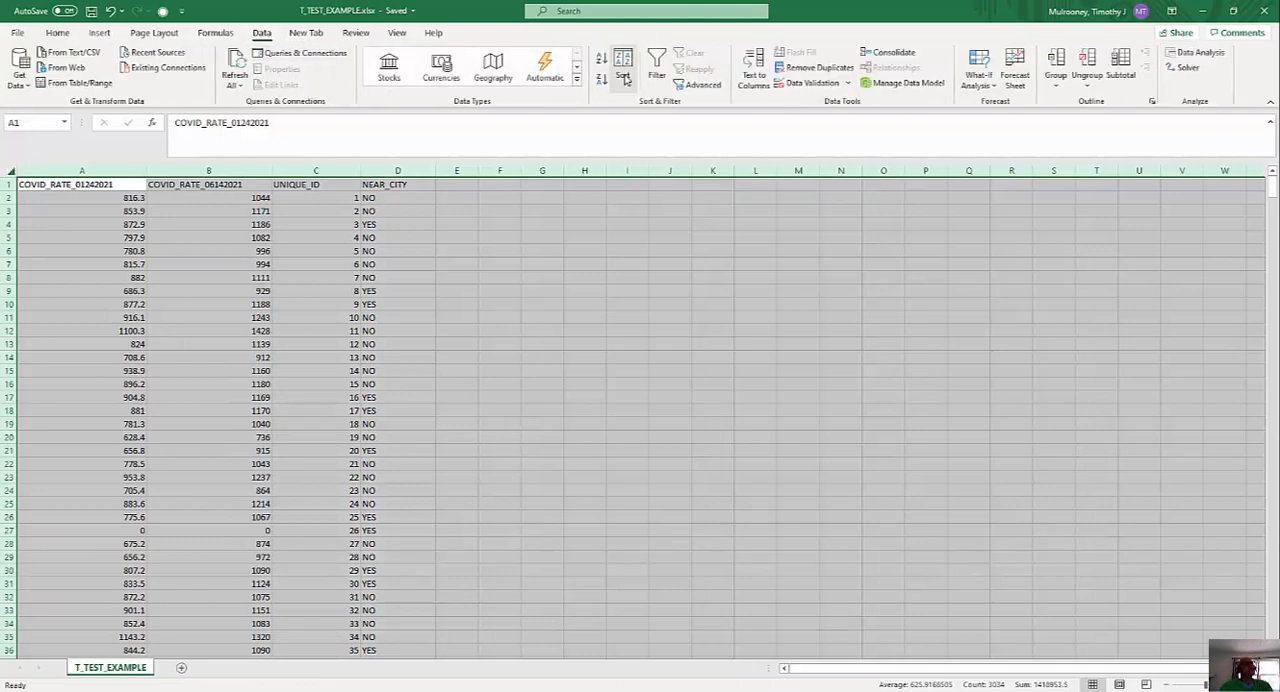
pyautogui.click(623, 62)
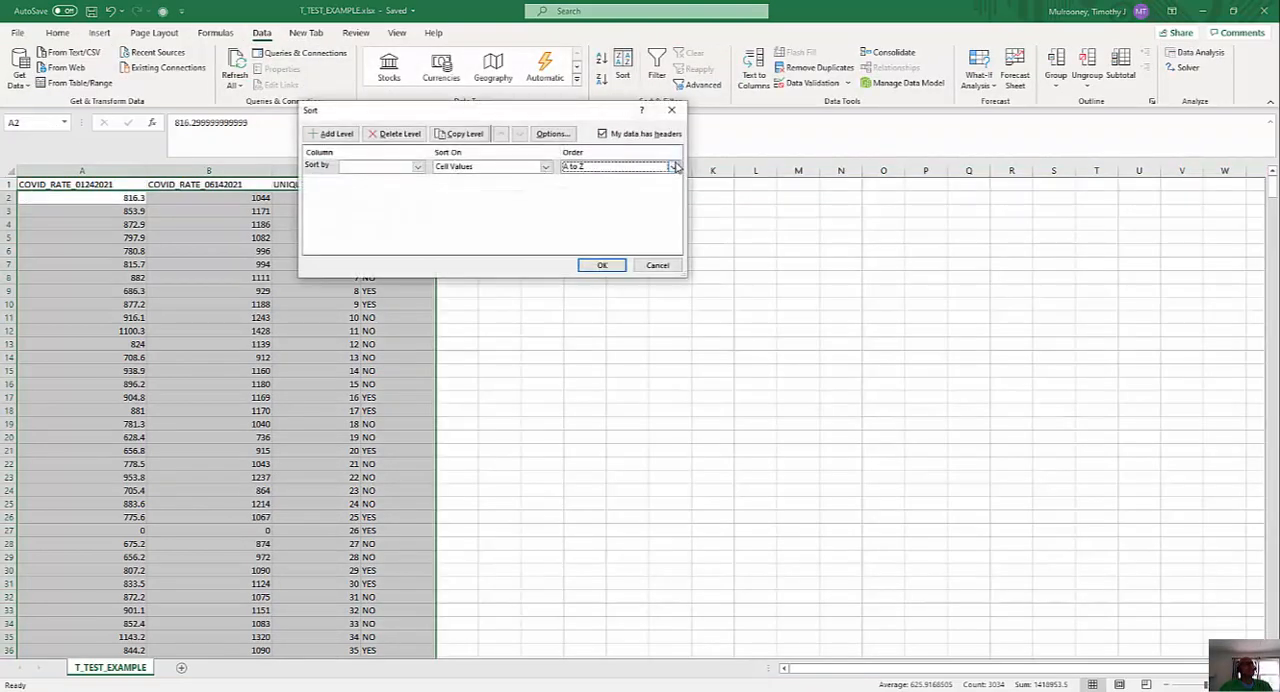
pyautogui.click(601, 265)
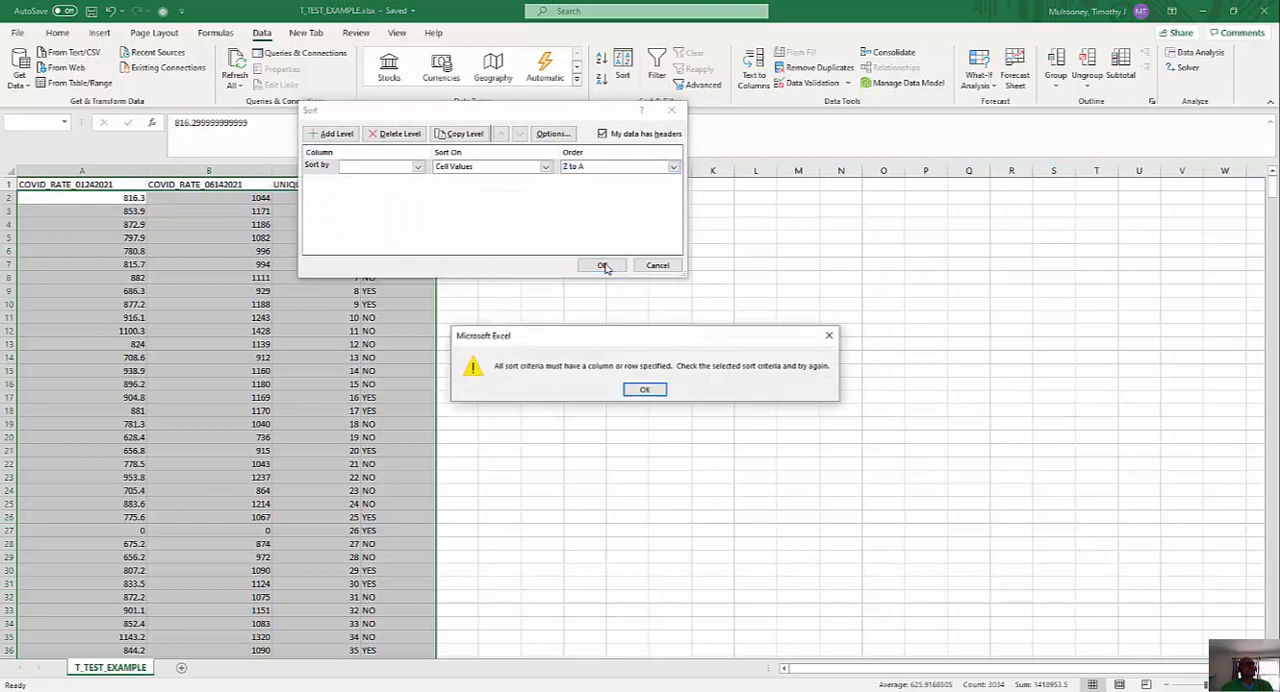
pyautogui.click(644, 389)
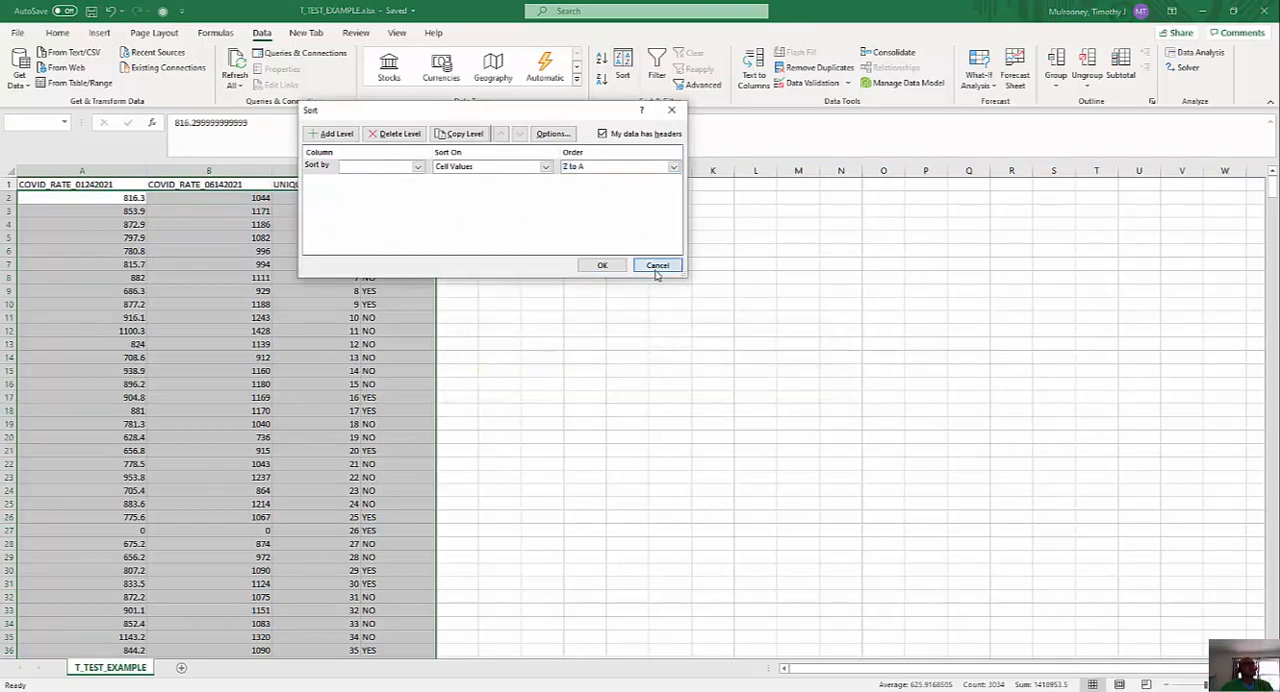
pyautogui.click(657, 265)
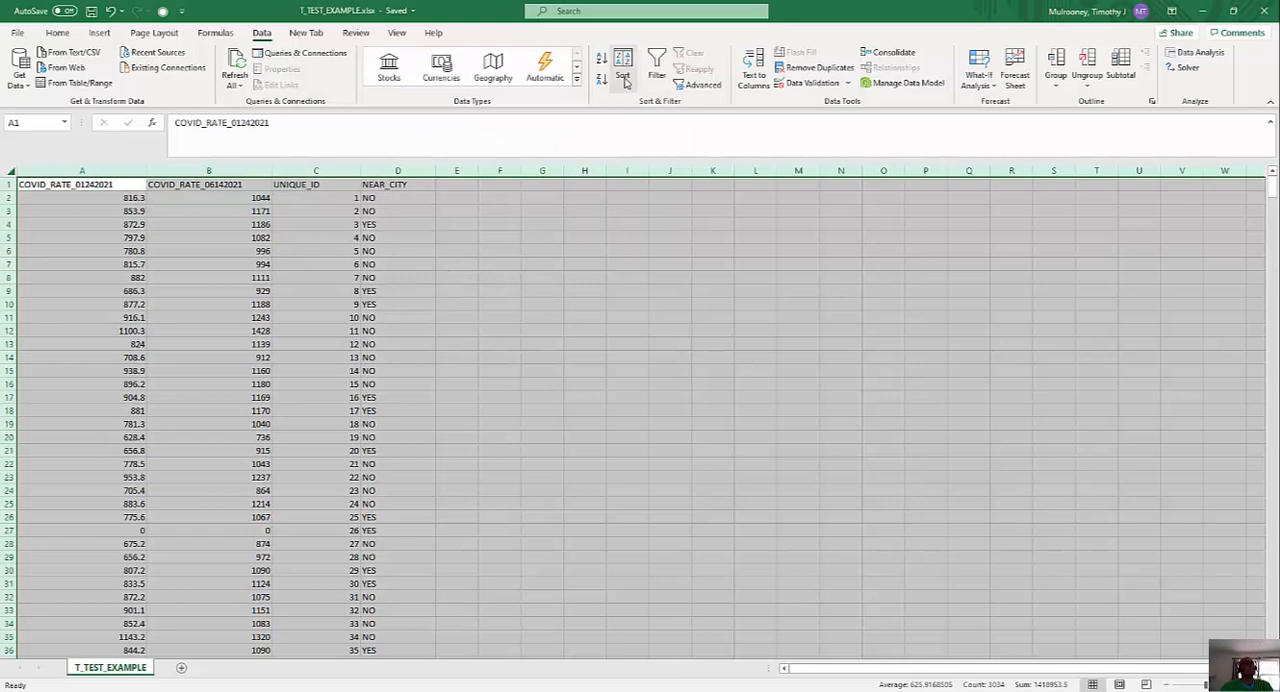
pyautogui.click(623, 65)
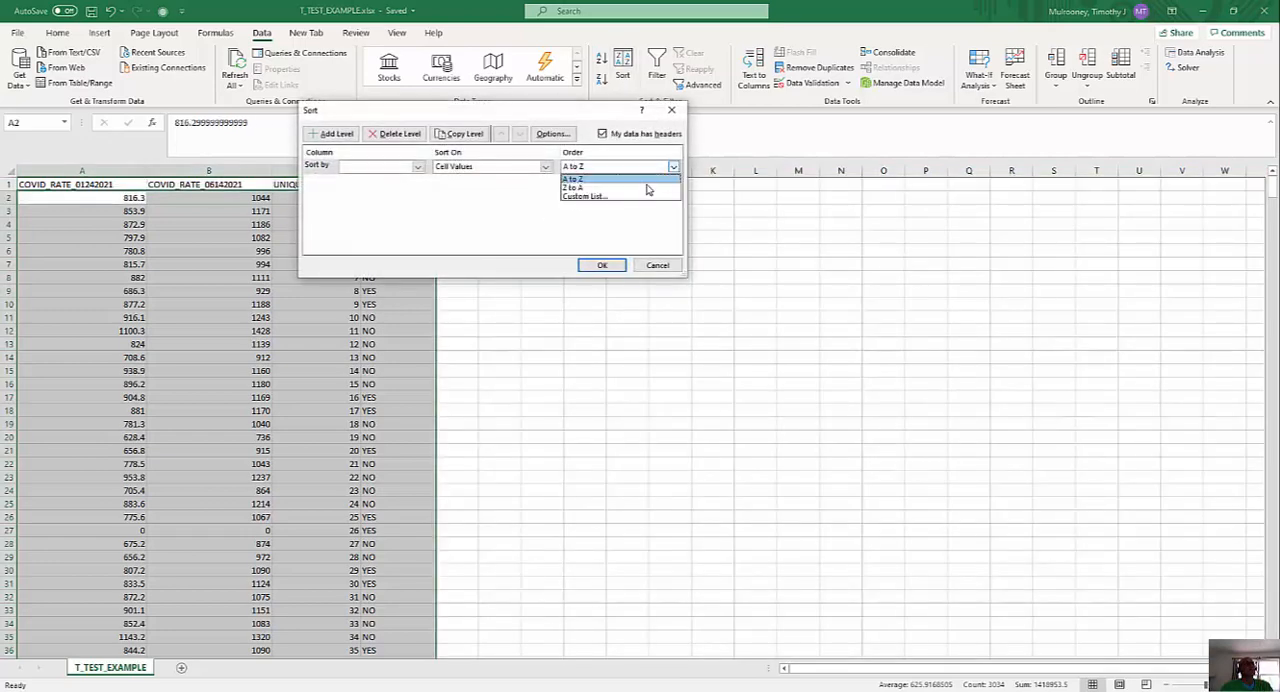
pyautogui.click(573, 188)
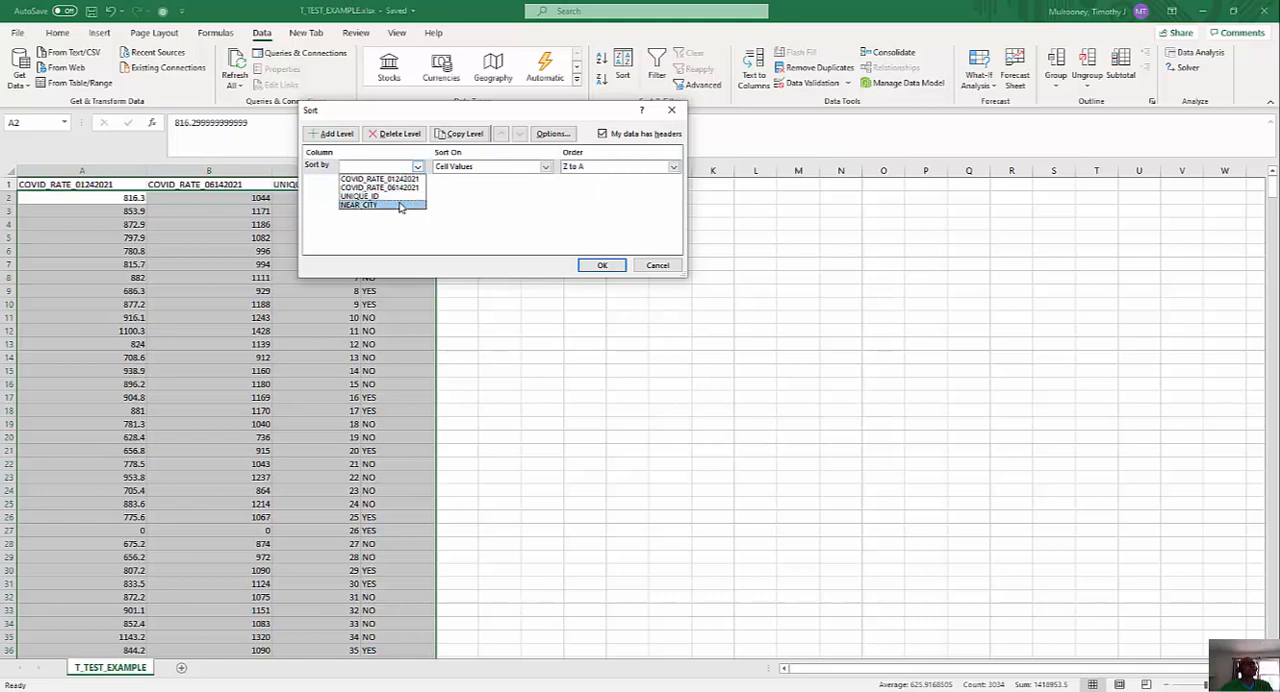
pyautogui.click(357, 205)
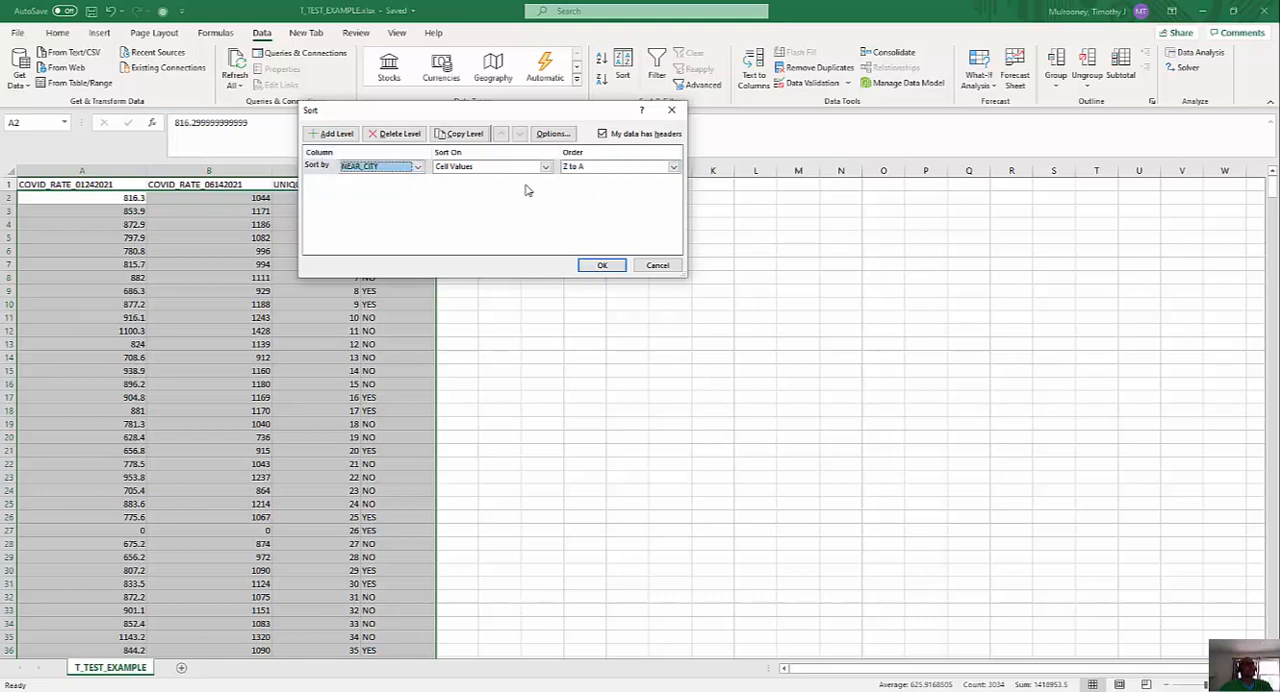
pyautogui.click(601, 265)
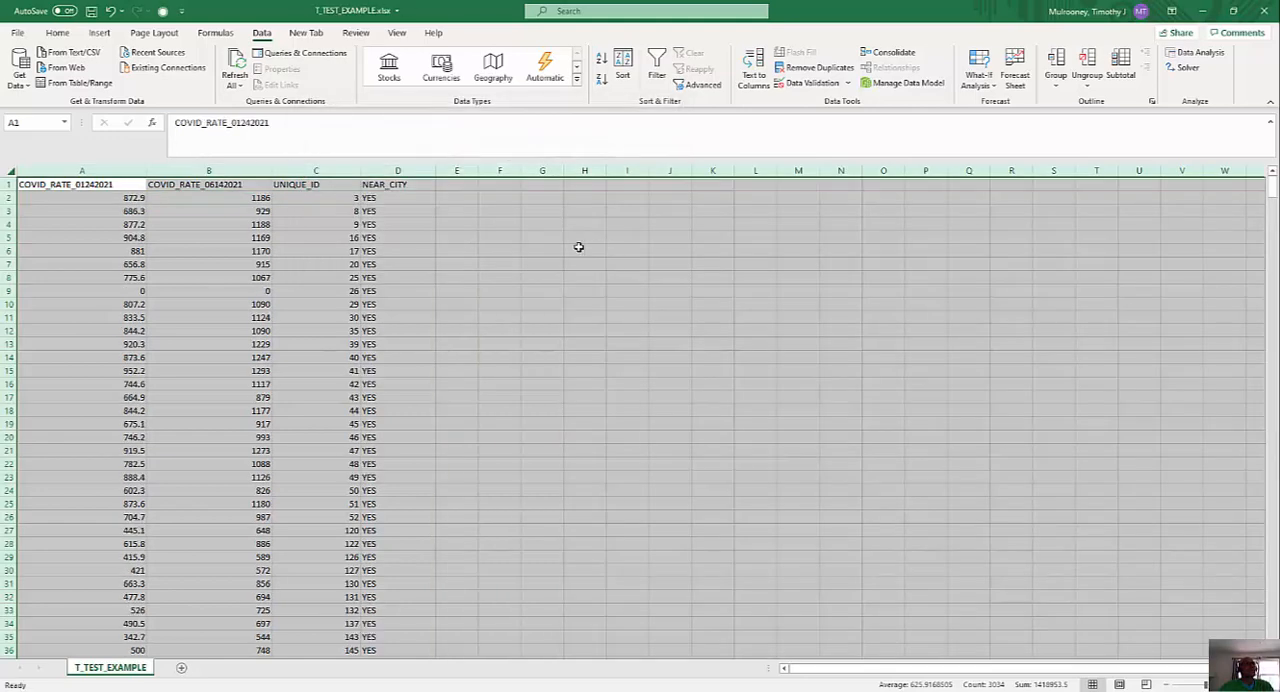
pyautogui.click(456, 224)
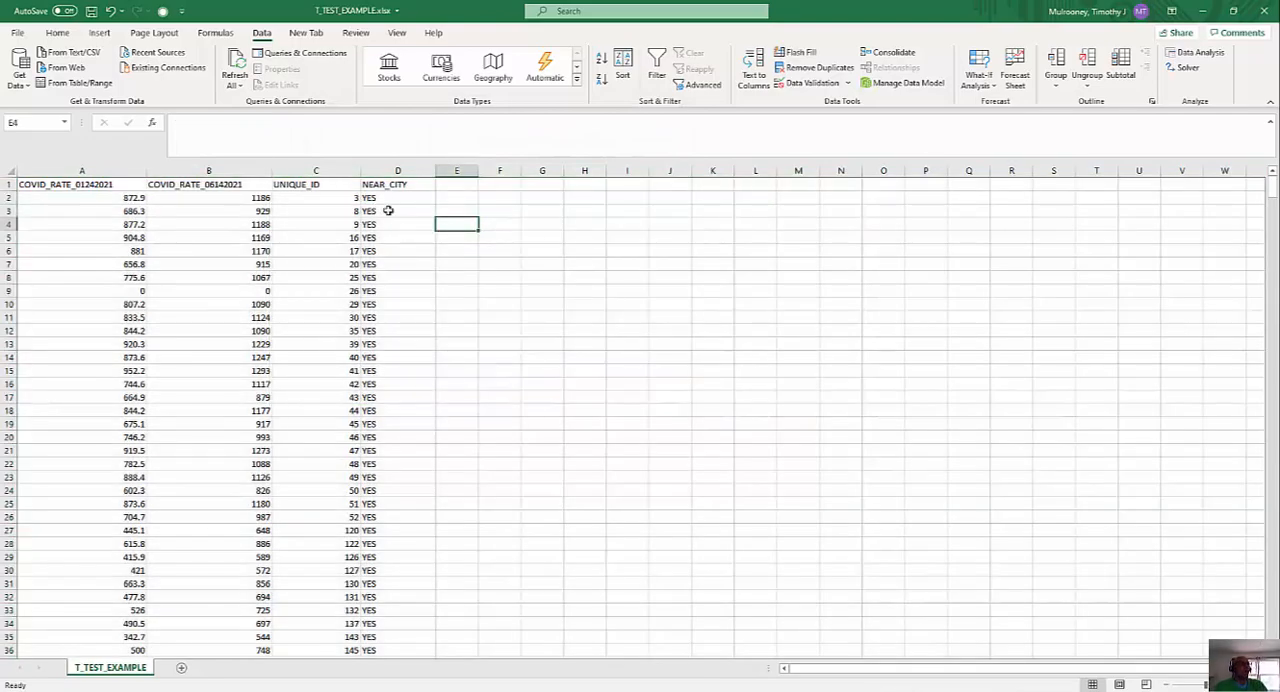
pyautogui.scroll(-3)
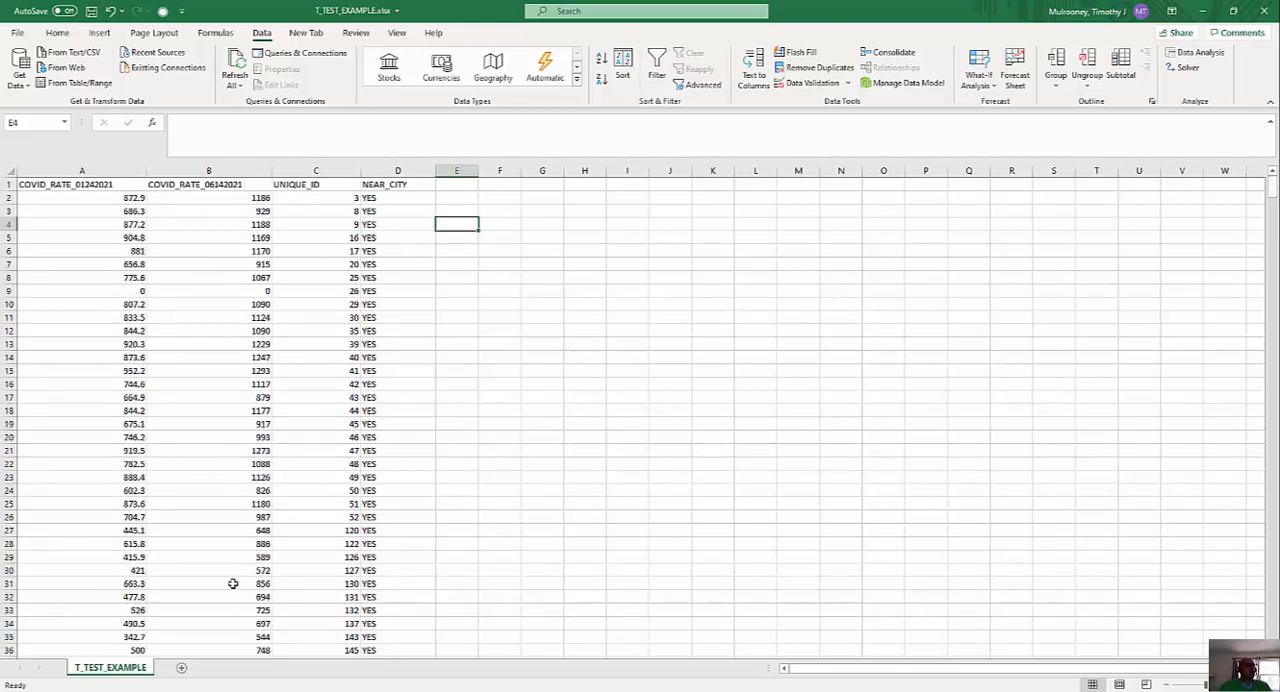
pyautogui.moveTo(403, 385)
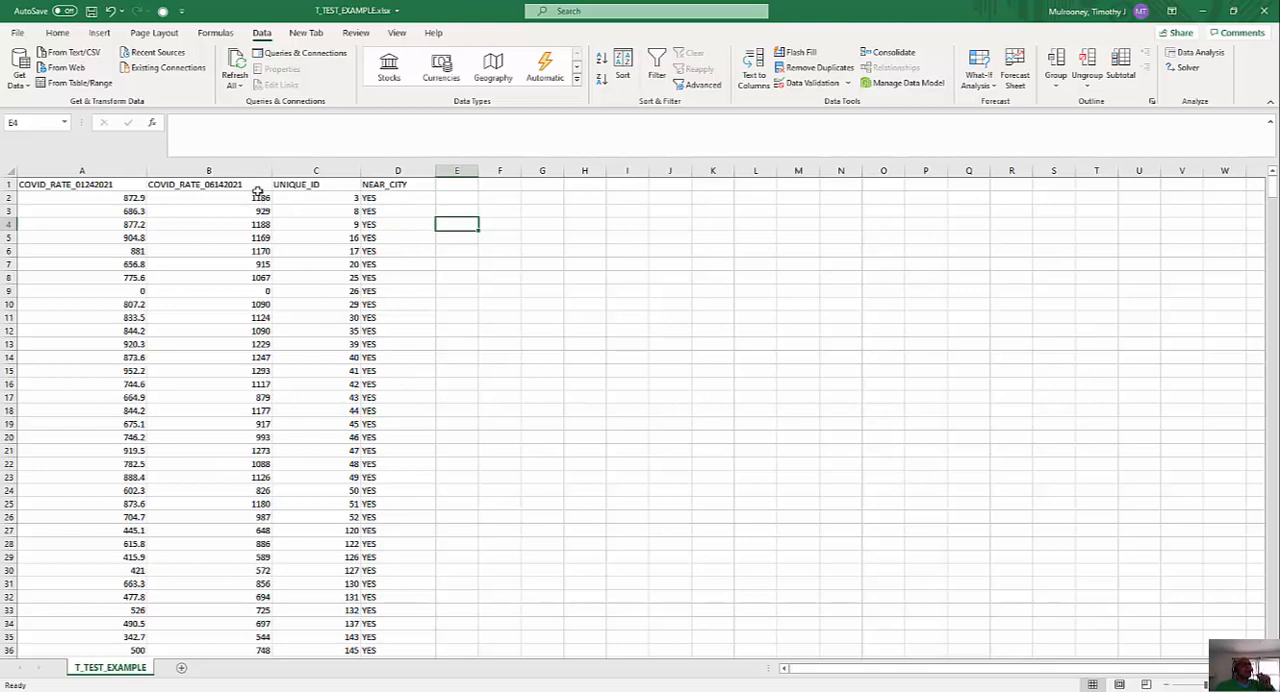
pyautogui.moveTo(1080, 230)
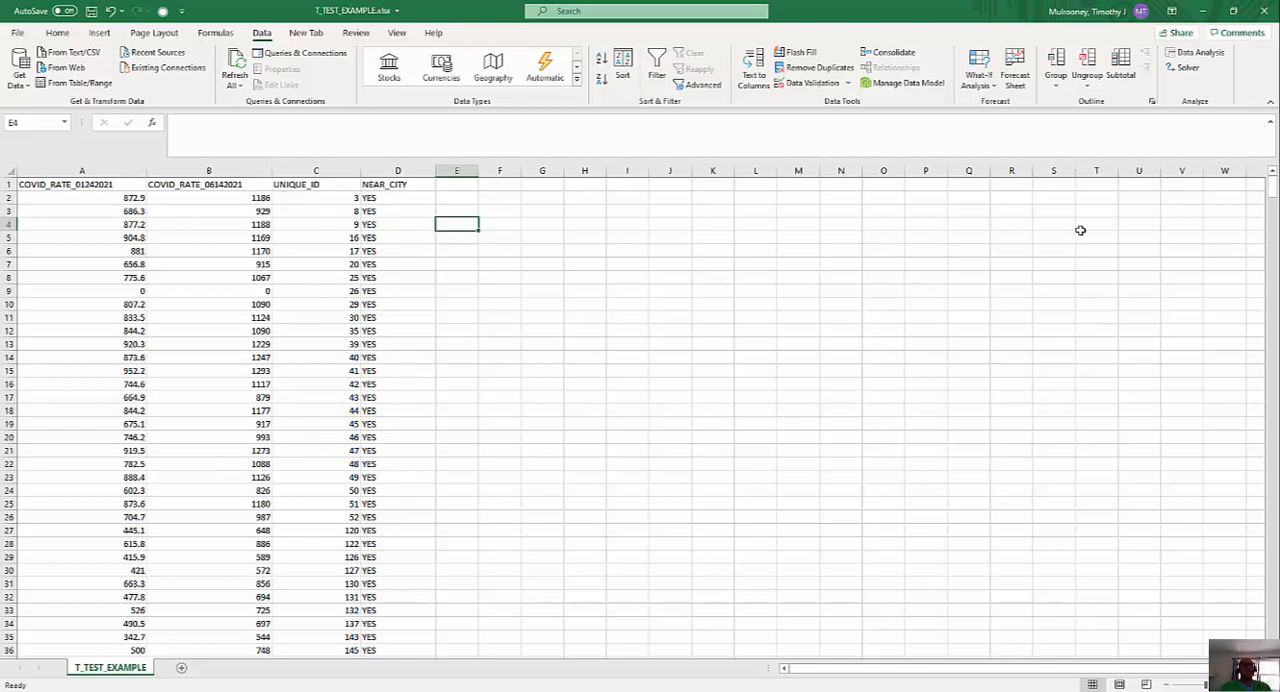
pyautogui.scroll(-3)
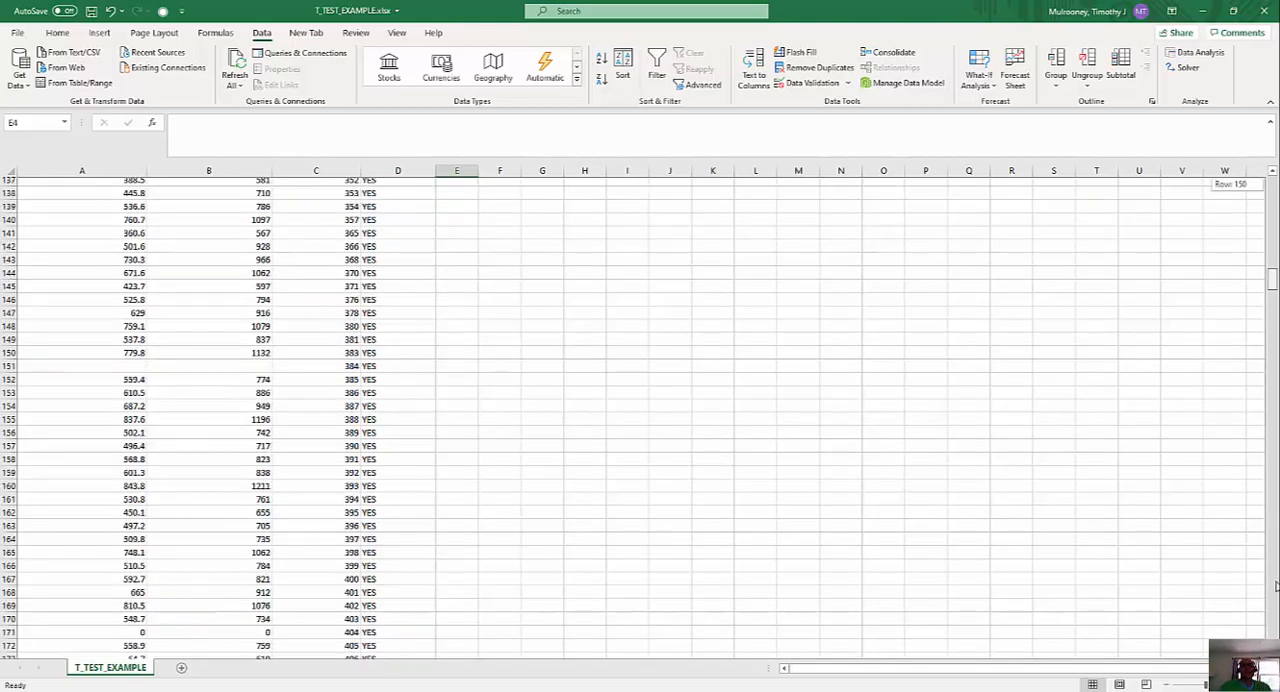
pyautogui.scroll(-3)
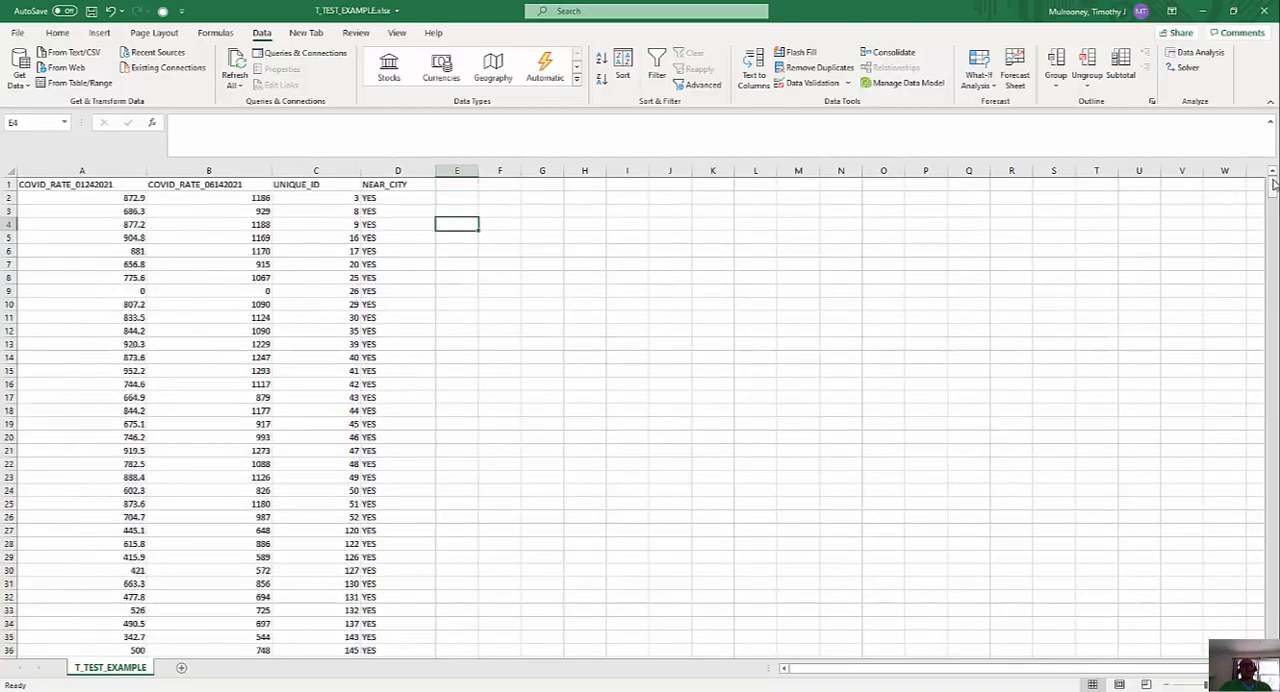
pyautogui.moveTo(1199, 52)
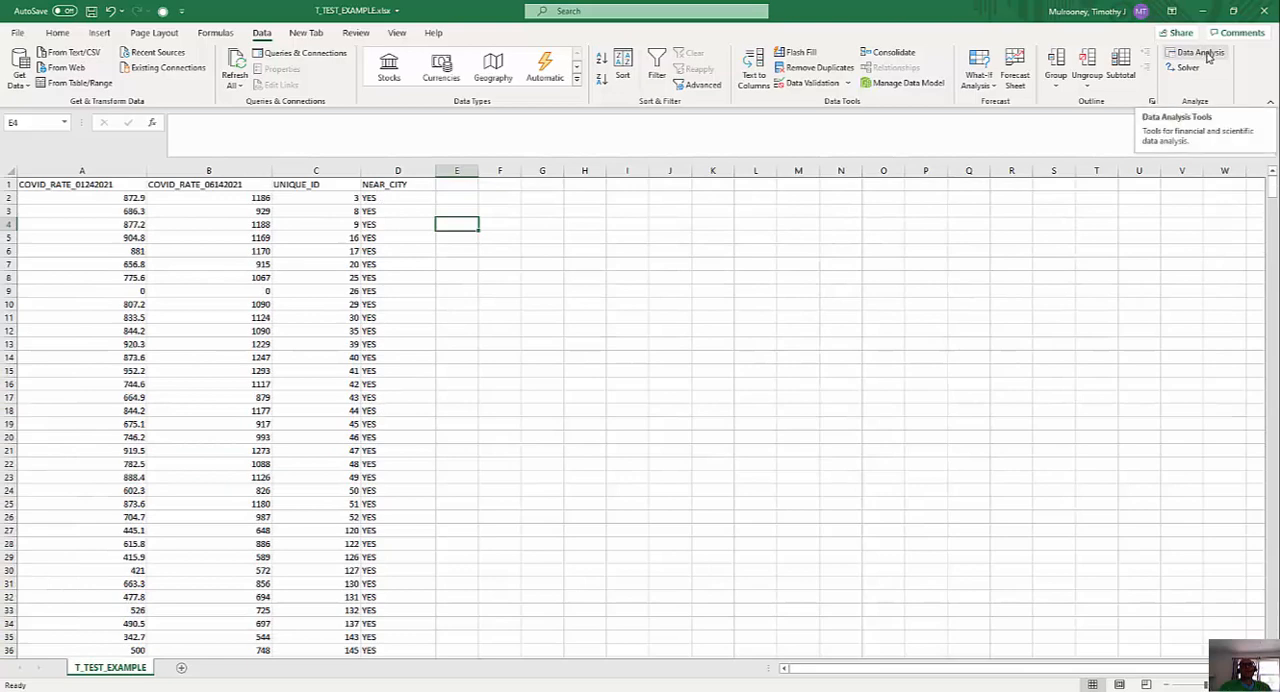
pyautogui.moveTo(1198, 52)
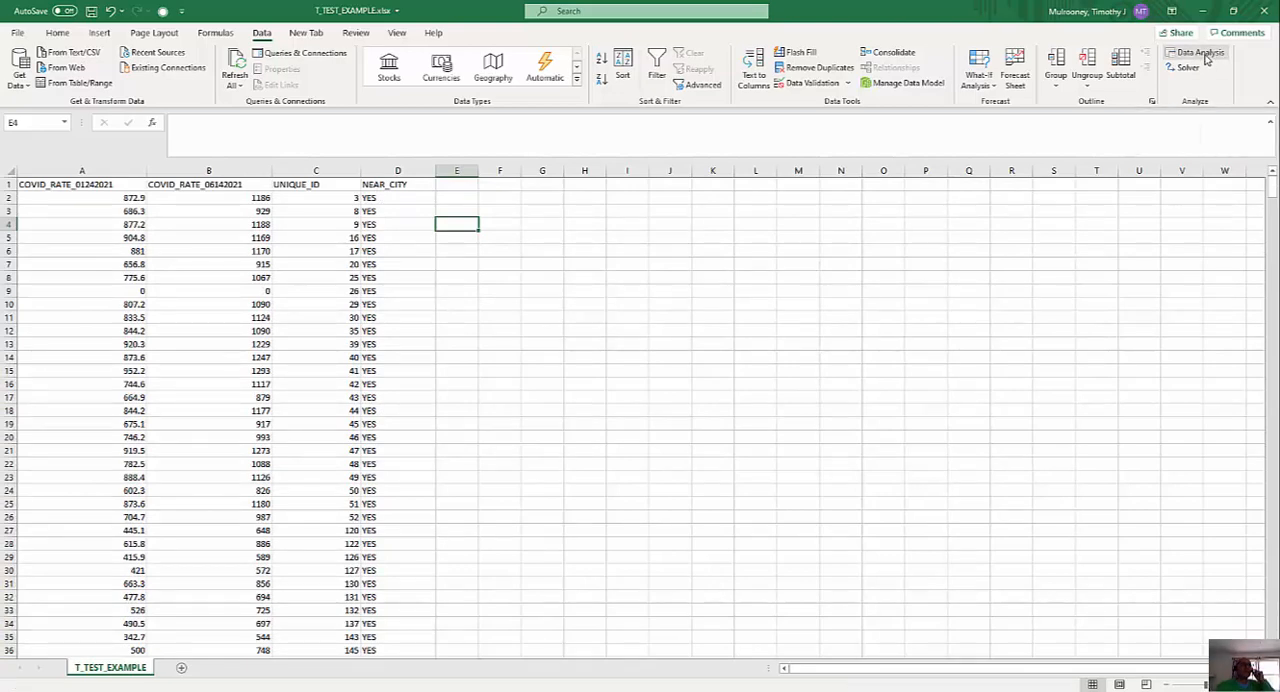
# - Open Data Analysis' t-Test: Two-Sample Assuming Equal Variances, using B2:B268 as Variable 1
pyautogui.click(1198, 52)
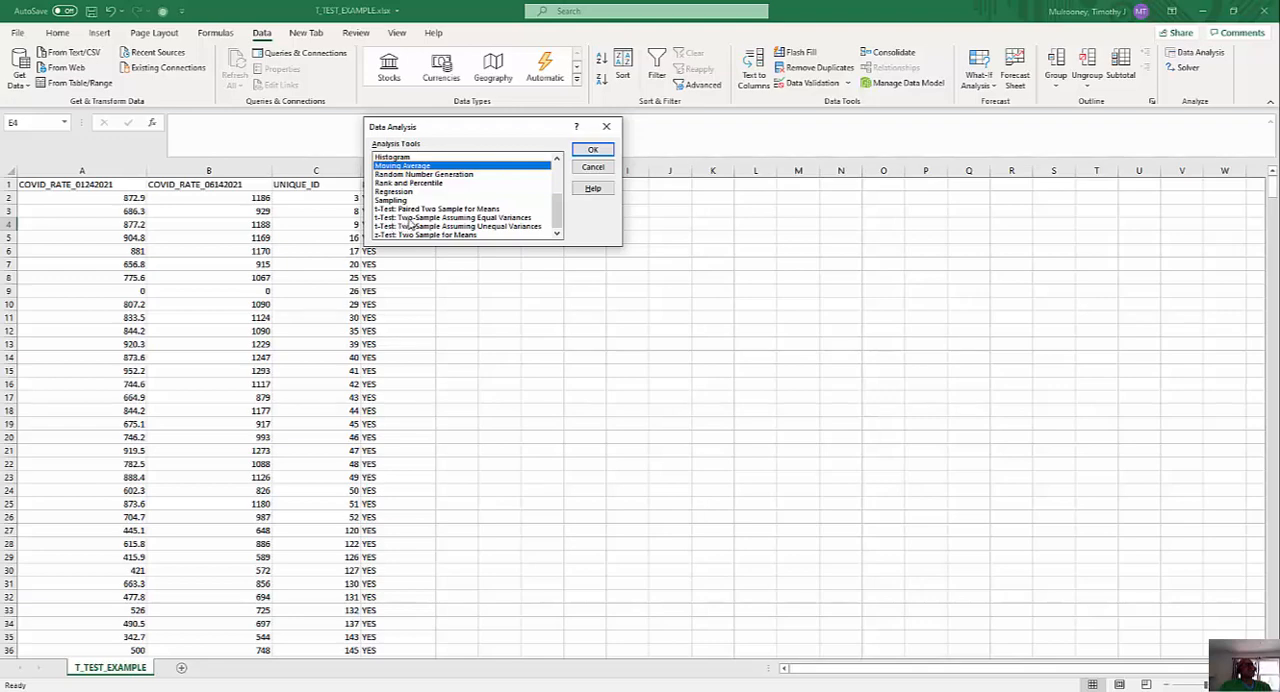
pyautogui.click(451, 217)
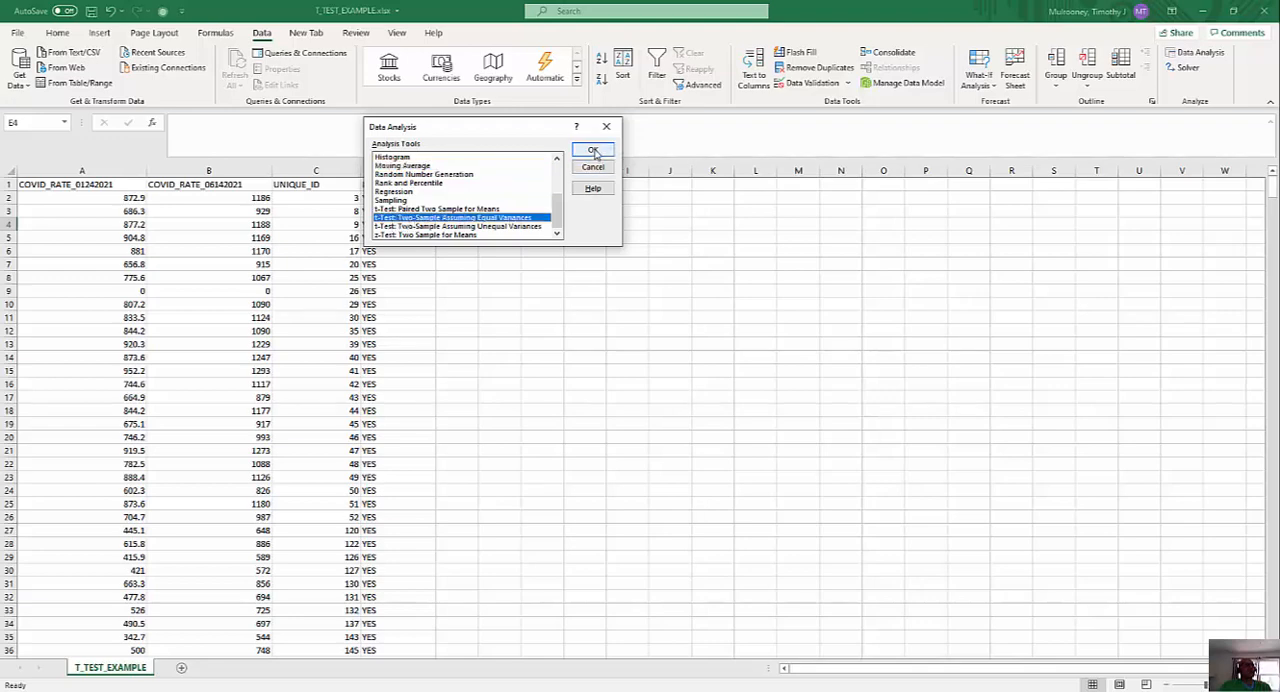
pyautogui.click(593, 150)
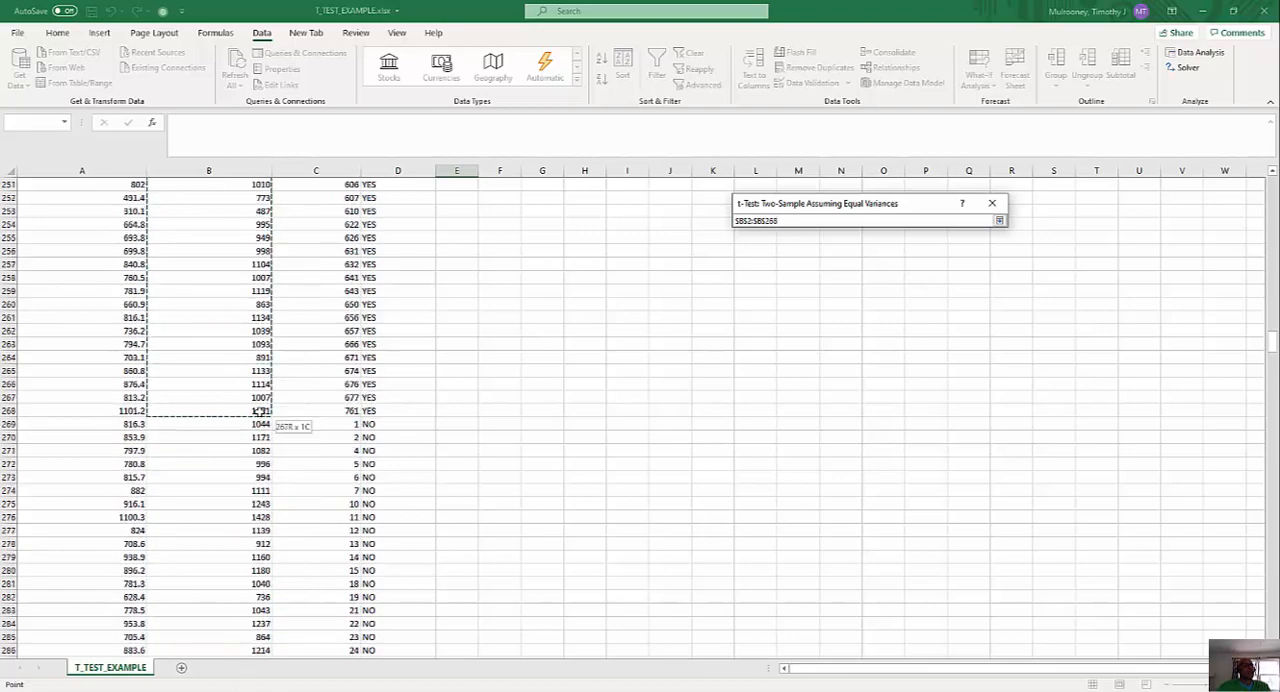
# - Enter B269:B764 as Variable 2 Range and run the t-test to a new worksheet
pyautogui.click(999, 220)
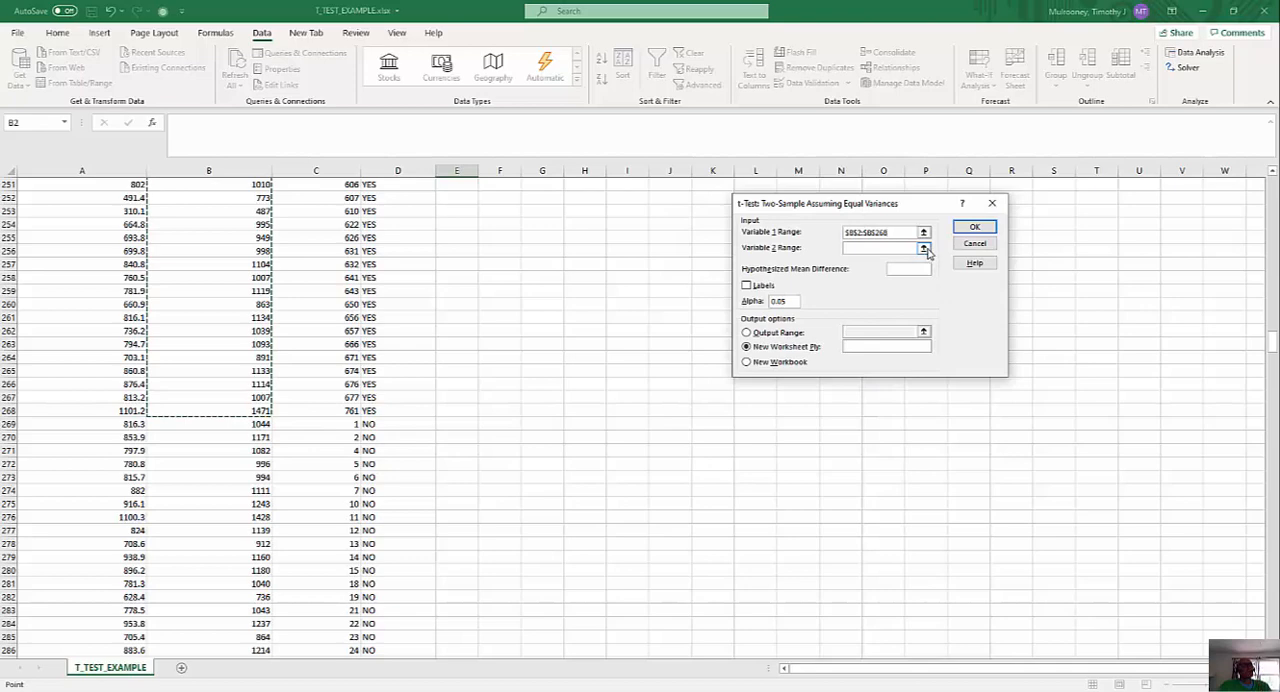
pyautogui.click(922, 248)
pyautogui.write('$B$269:$B$764')
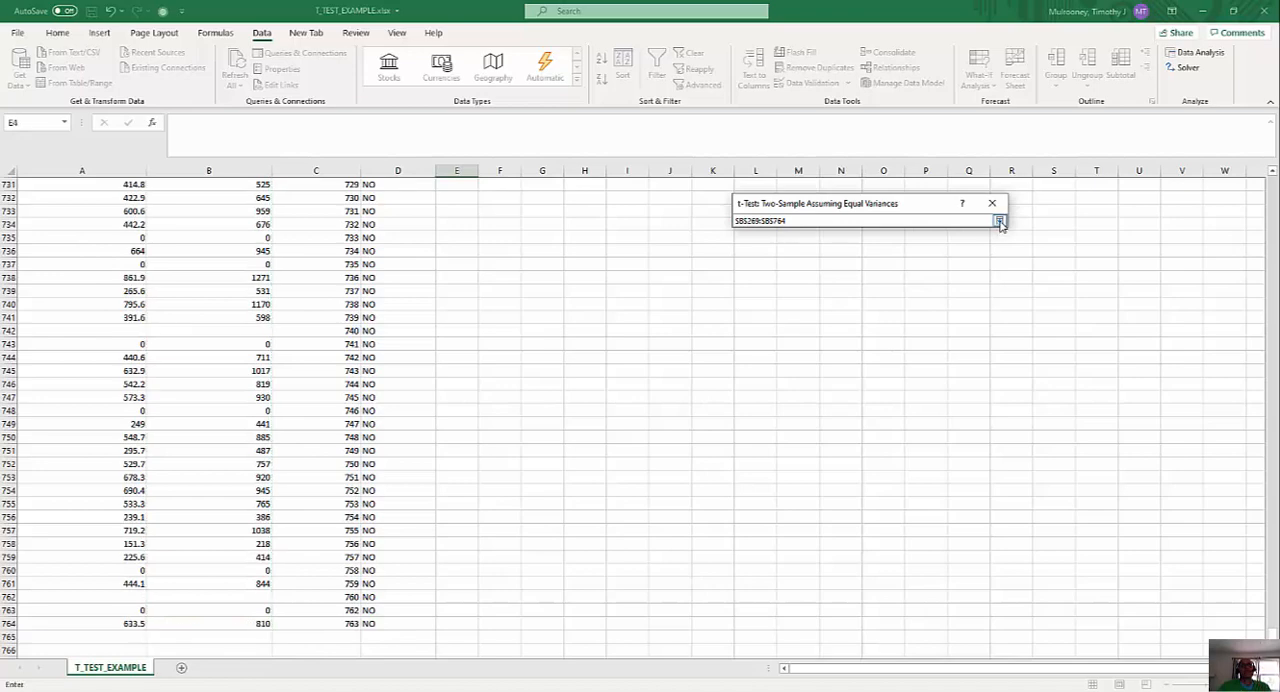
pyautogui.click(998, 221)
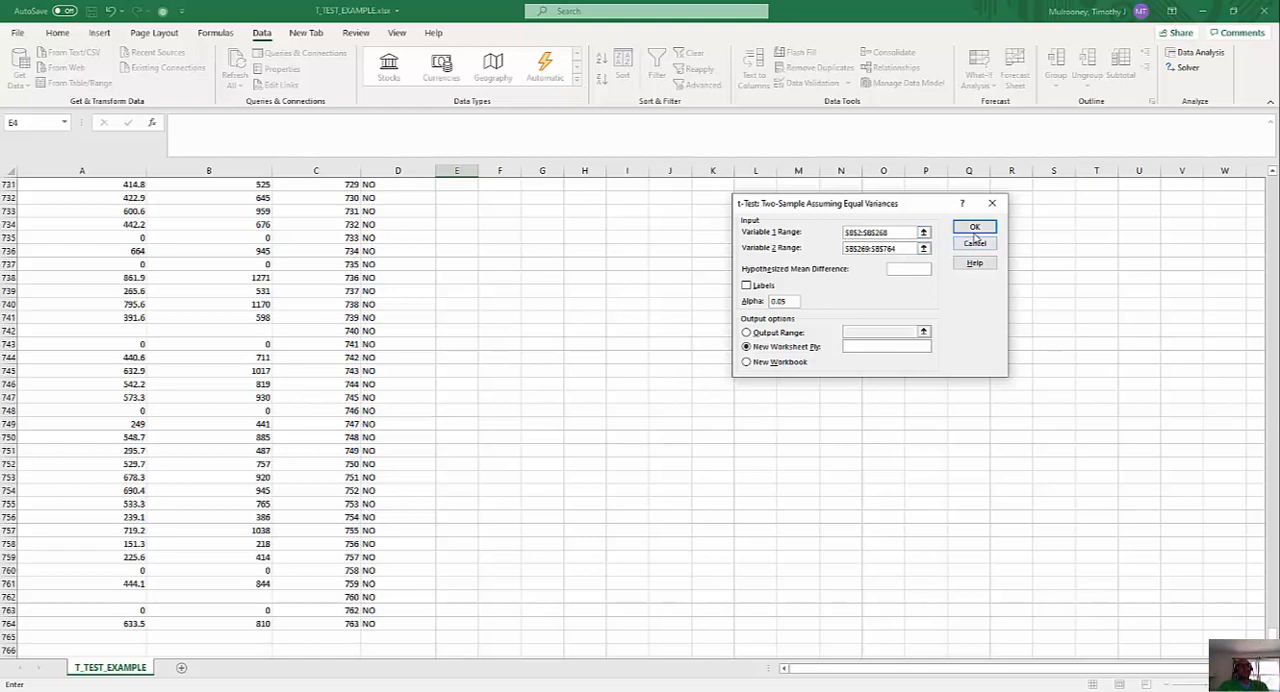
pyautogui.click(974, 226)
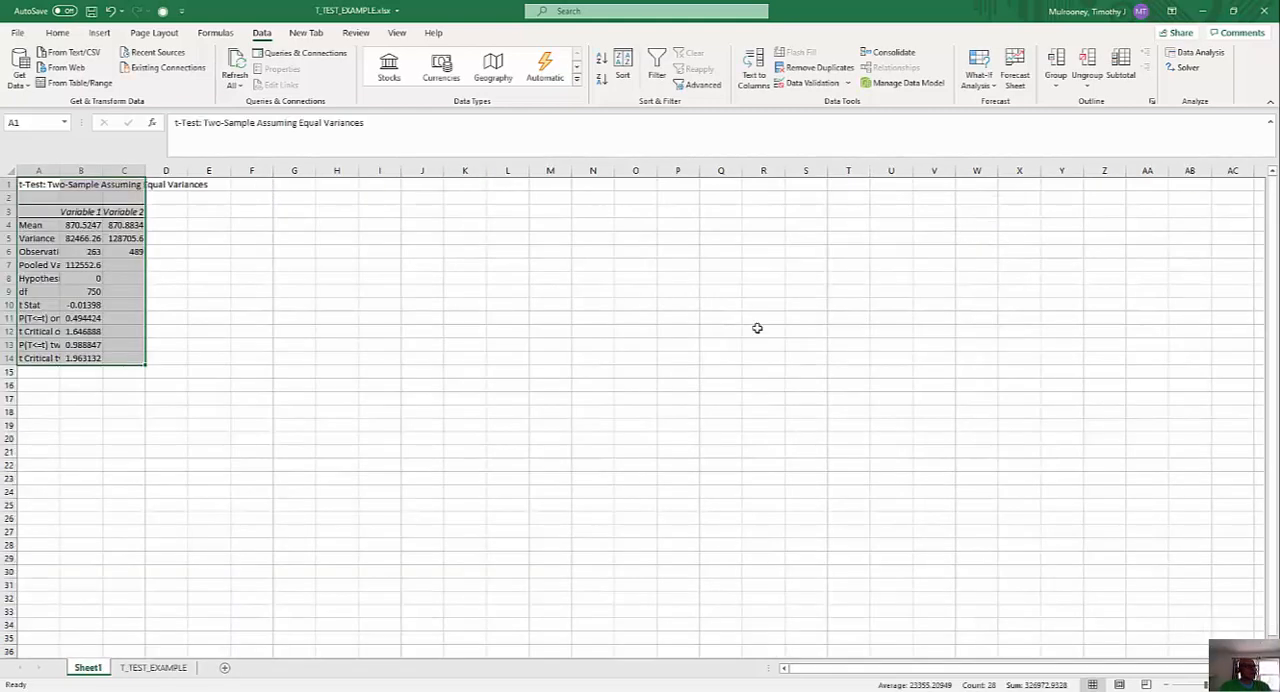
pyautogui.moveTo(191, 658)
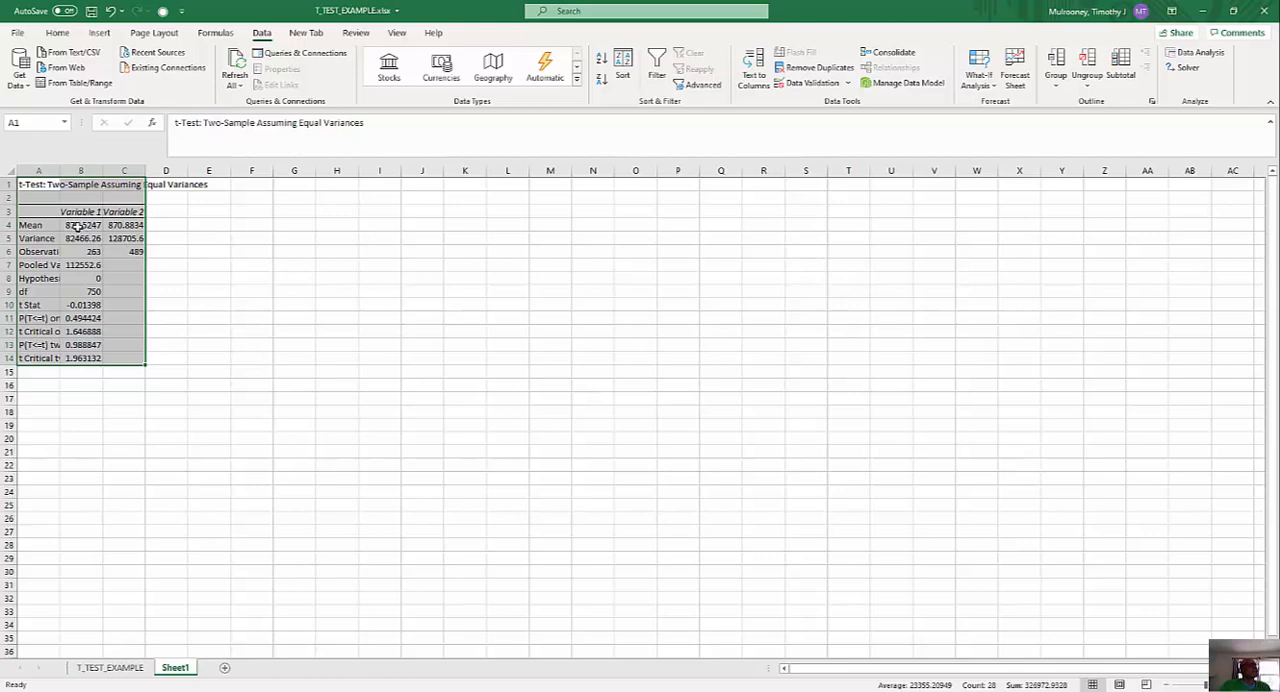
# - Review the Variable 1 and 2 means (B4, C4) and two-tail p 0.988847 (B13)
pyautogui.click(81, 225)
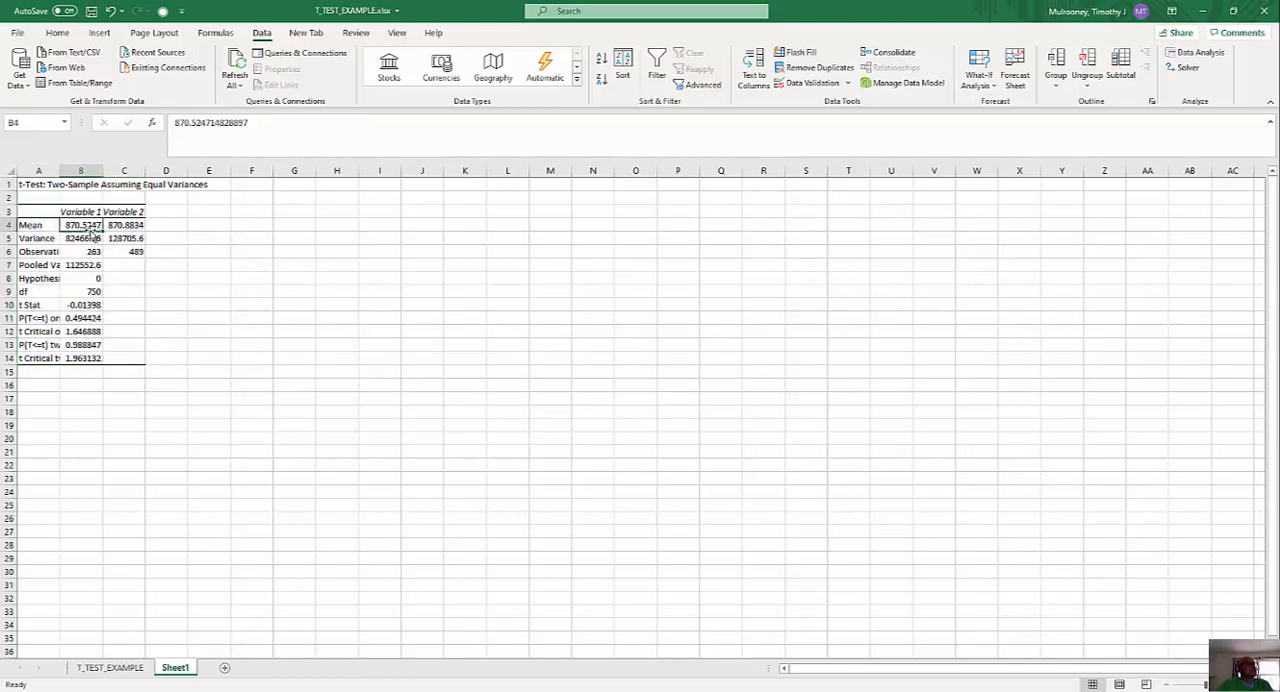
pyautogui.moveTo(124, 224)
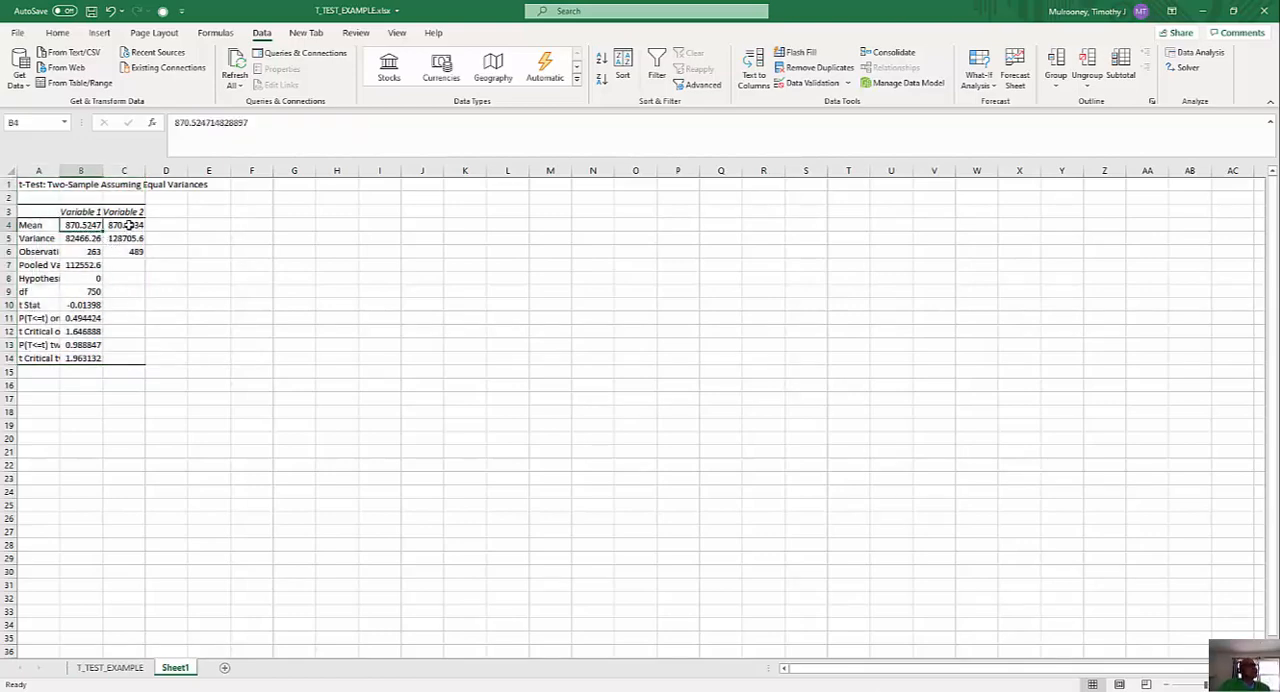
pyautogui.click(123, 224)
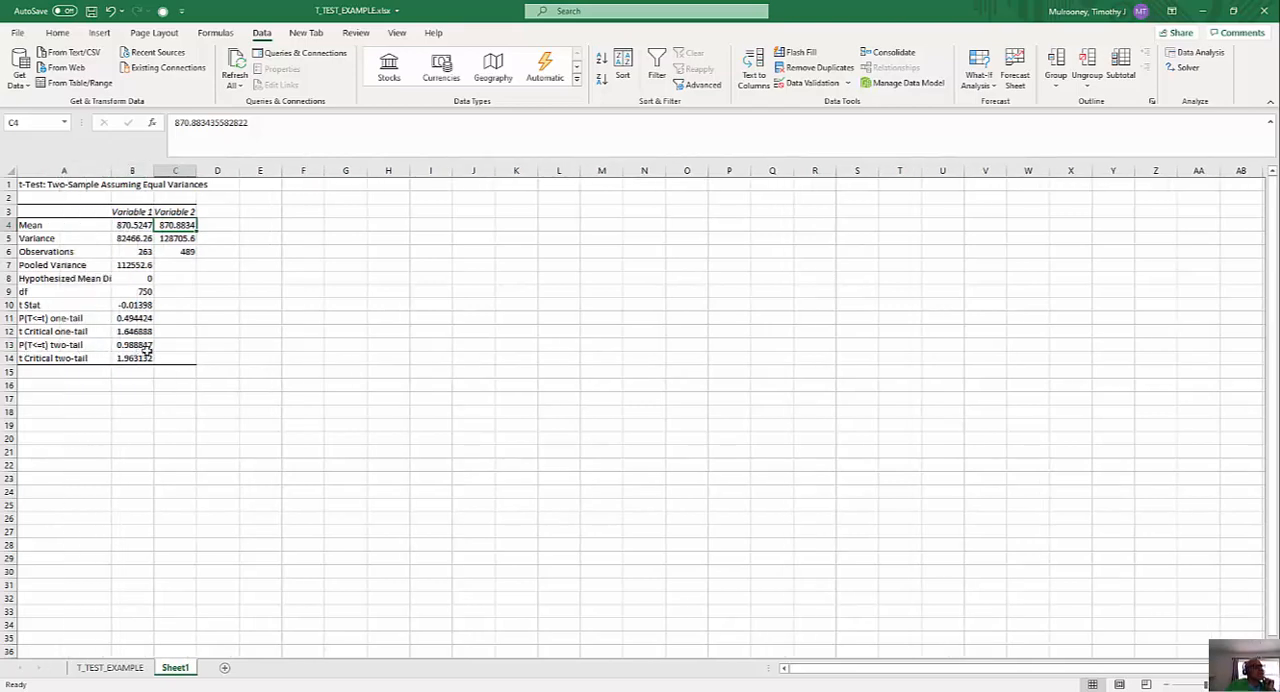
pyautogui.click(132, 345)
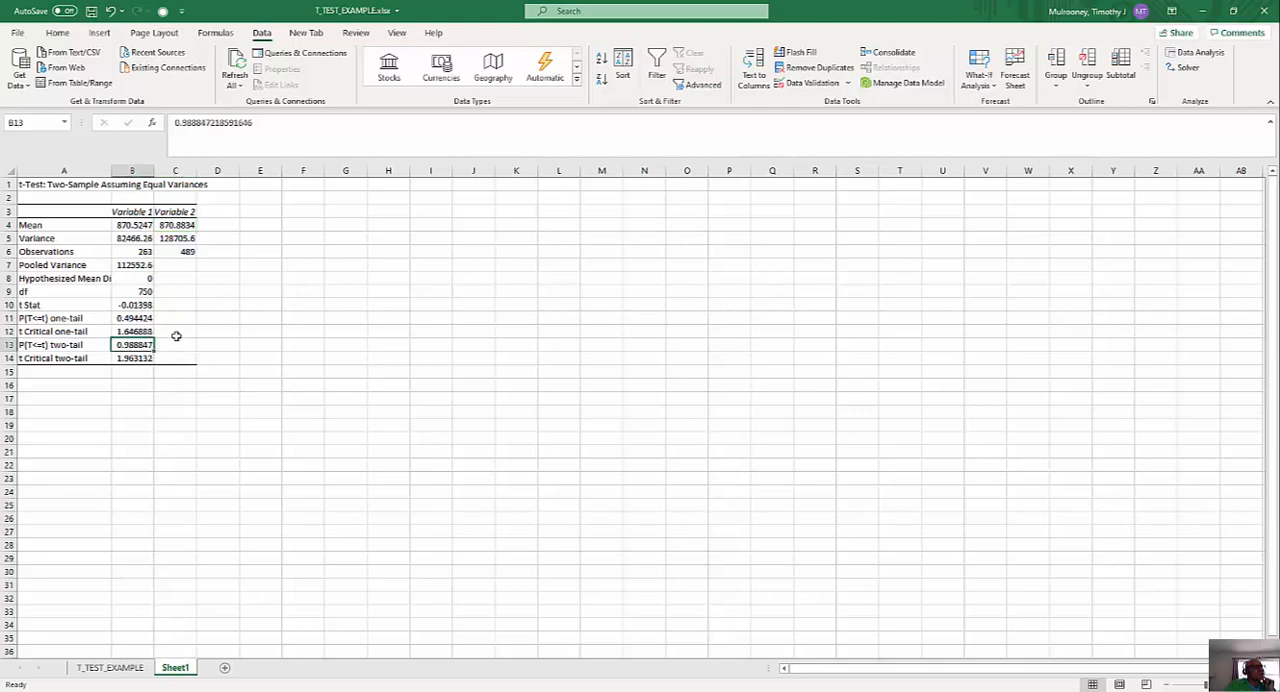
pyautogui.moveTo(164, 346)
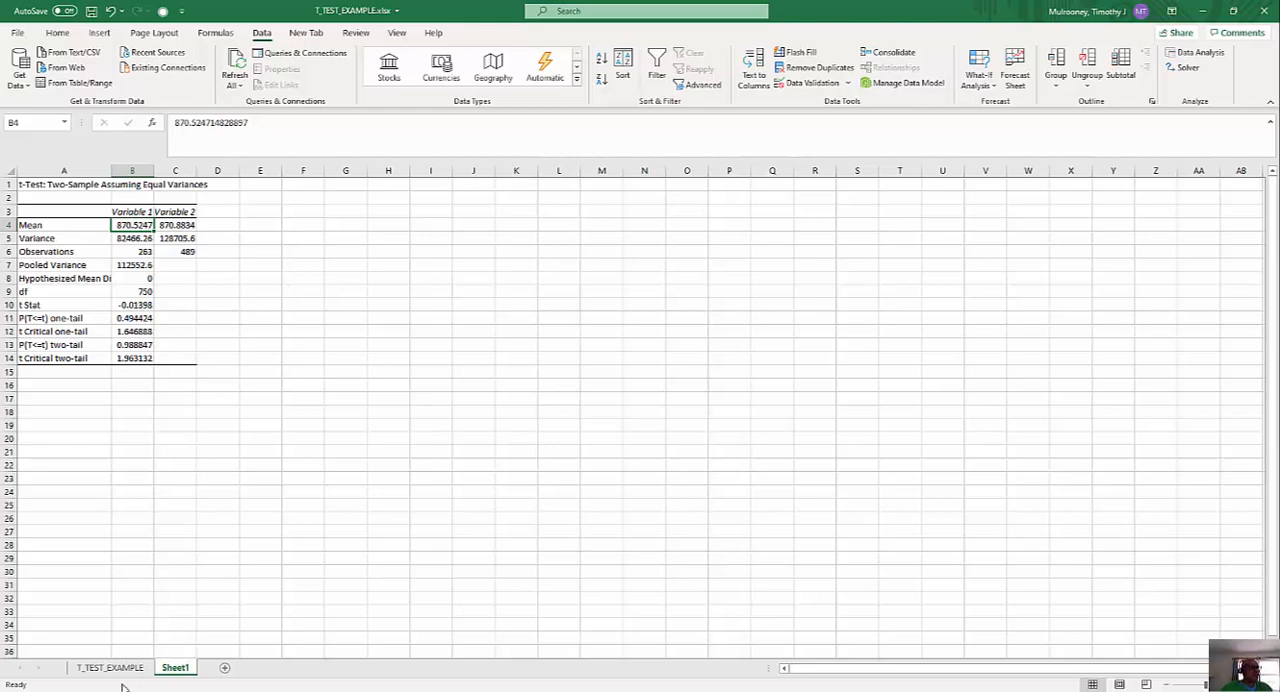
# - On T_TEST_EXAMPLE, start an equal-variance t-test comparing A2:A268 with A269:A764
pyautogui.click(110, 667)
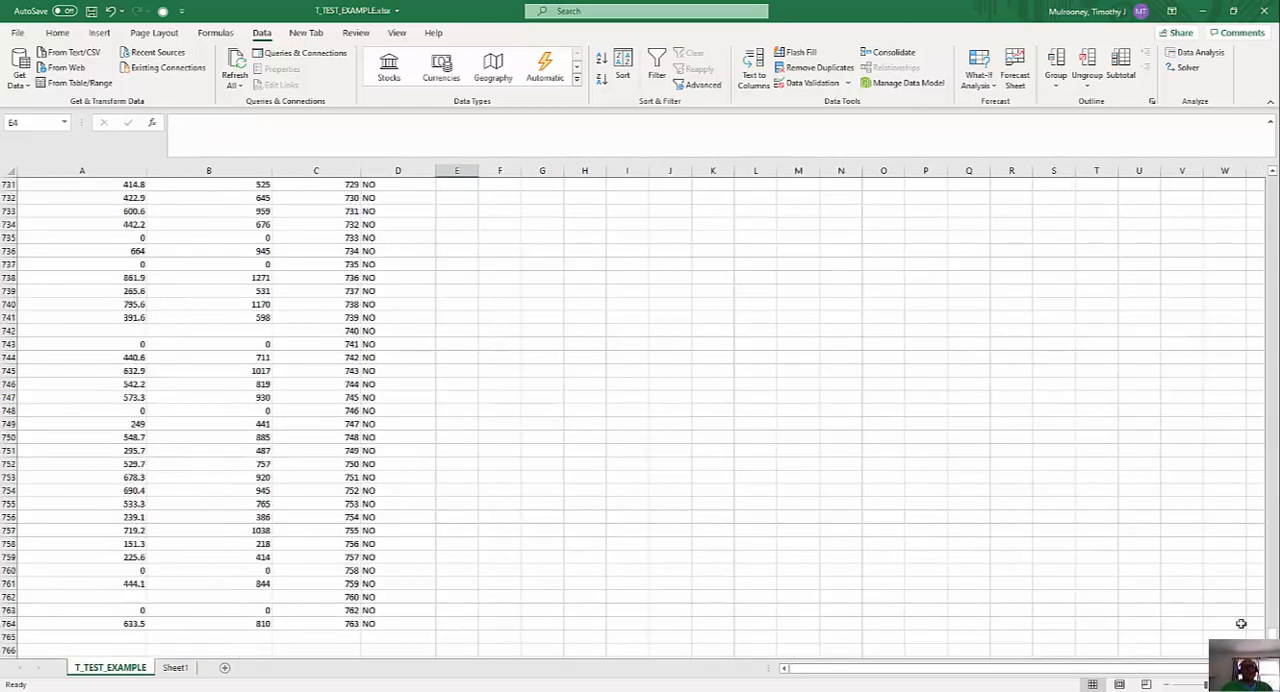
pyautogui.scroll(3)
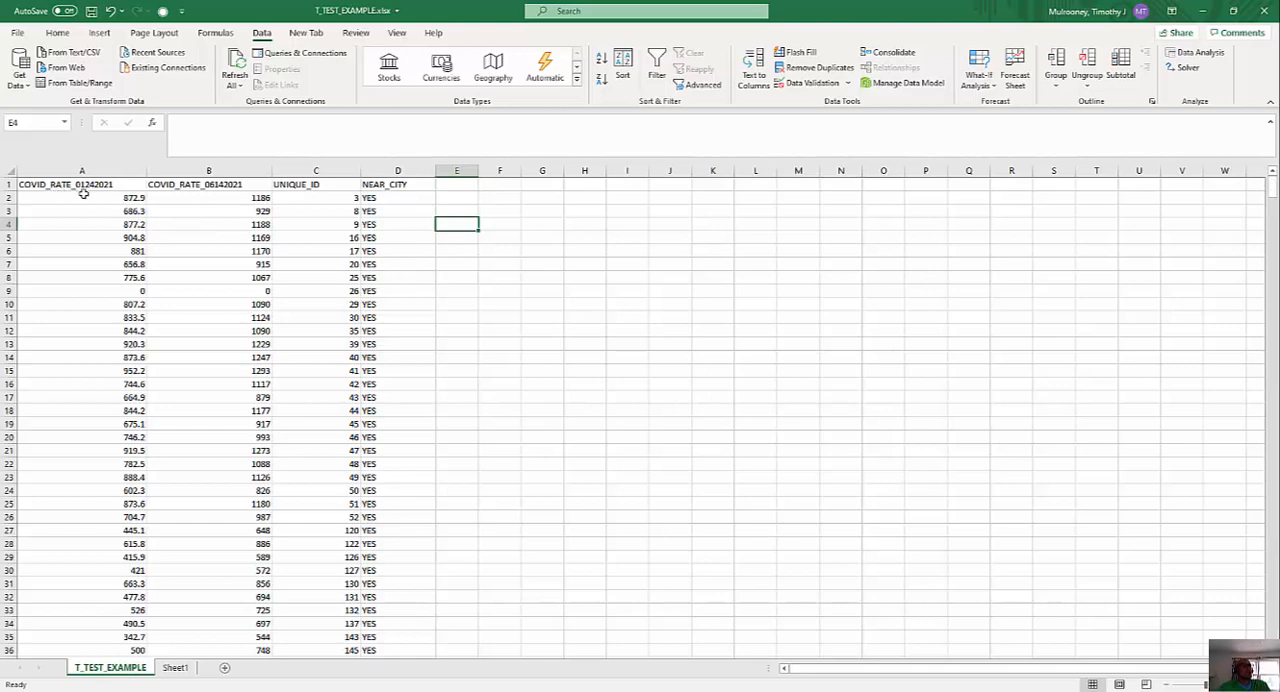
pyautogui.moveTo(665, 252)
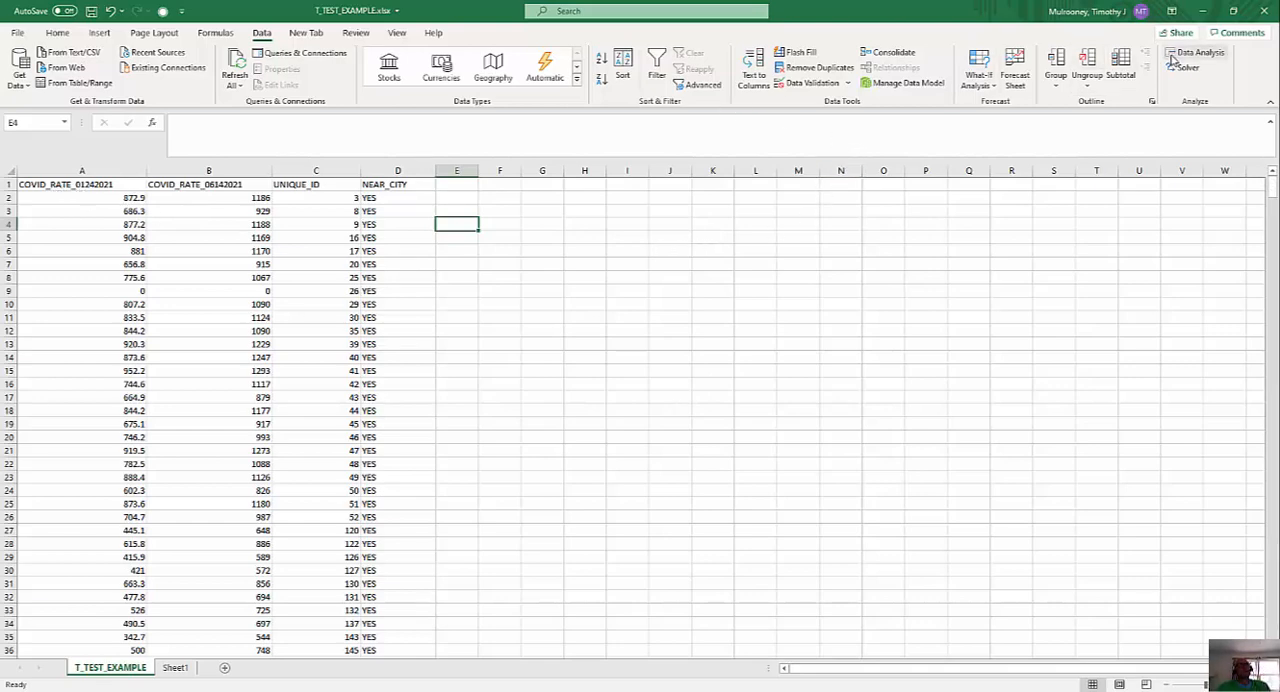
pyautogui.click(1199, 52)
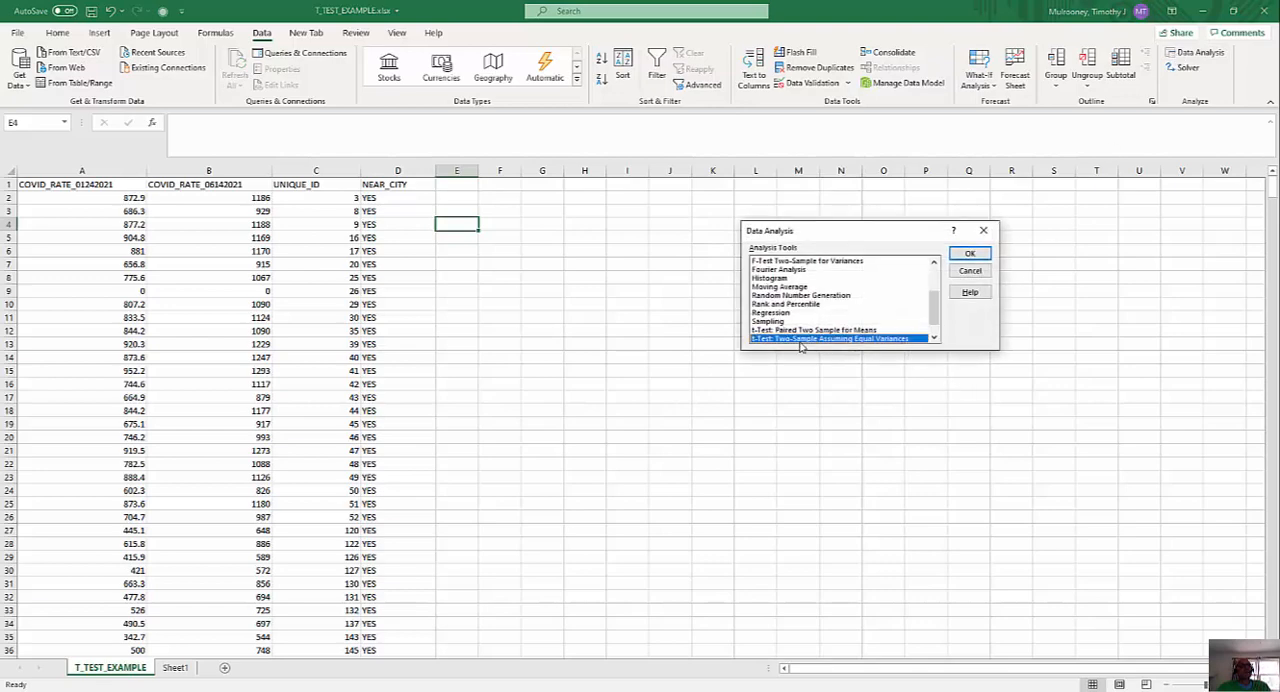
pyautogui.moveTo(948, 301)
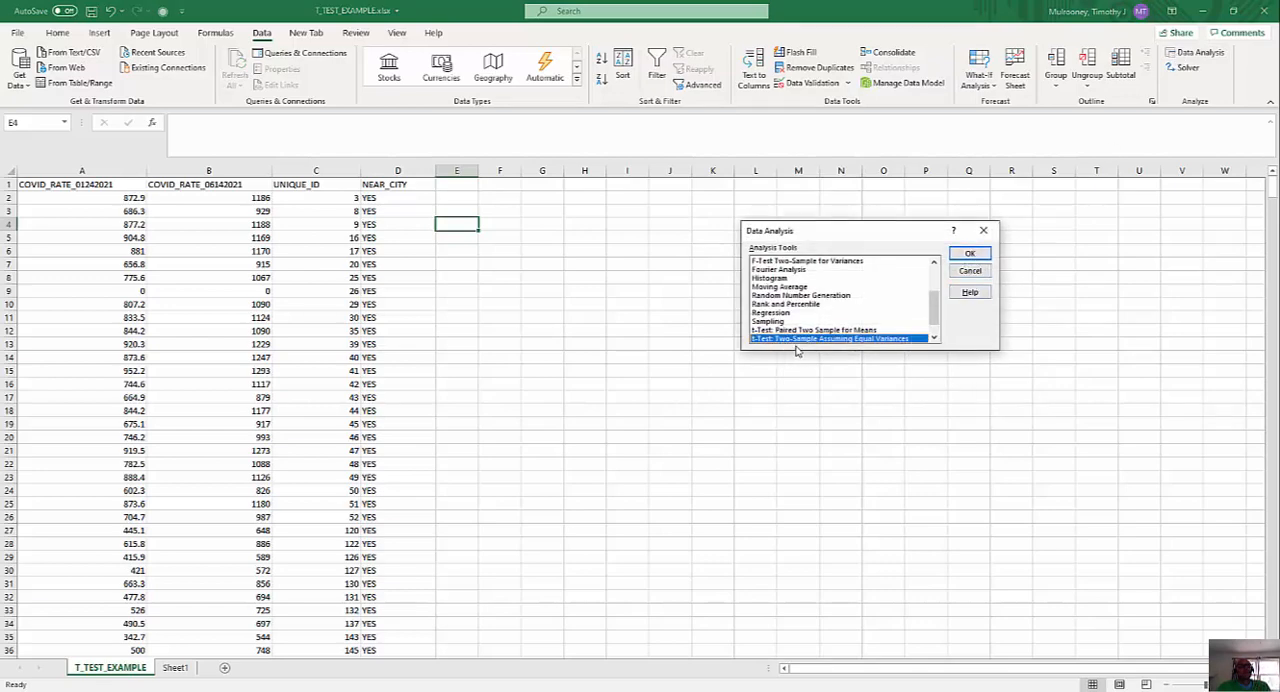
pyautogui.click(969, 253)
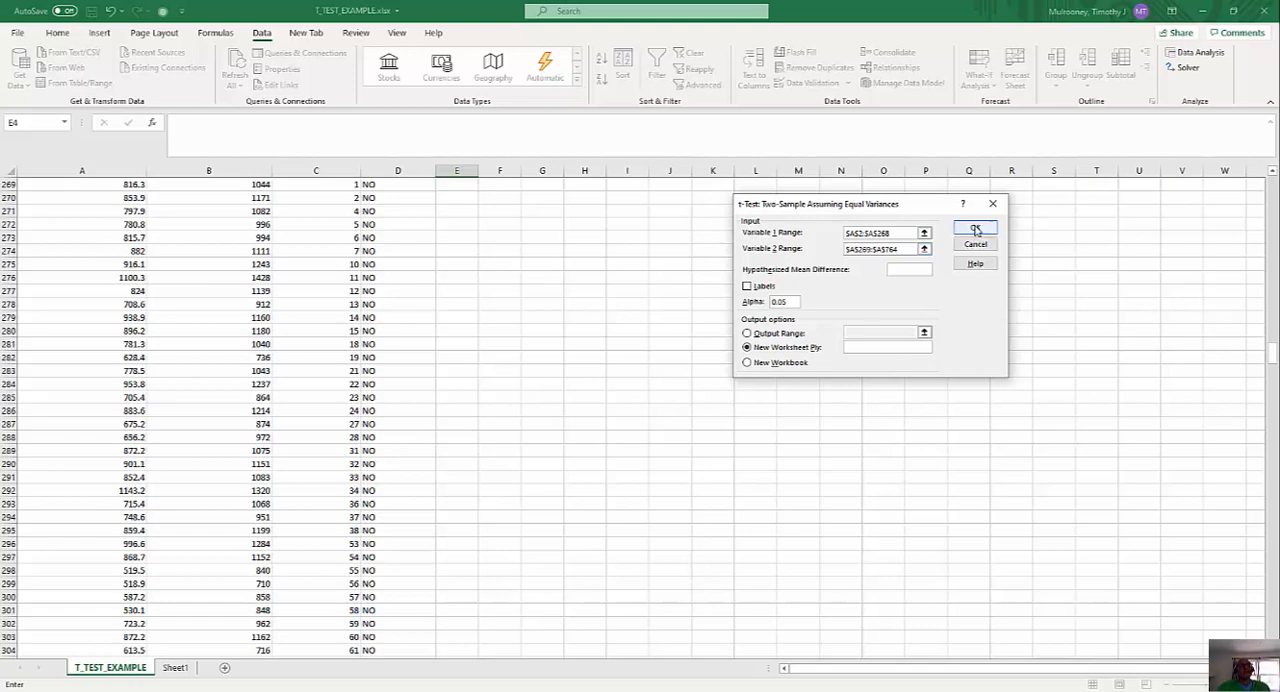
# - Run the January-rate t-test onto Sheet2 and widen its result columns
pyautogui.click(975, 228)
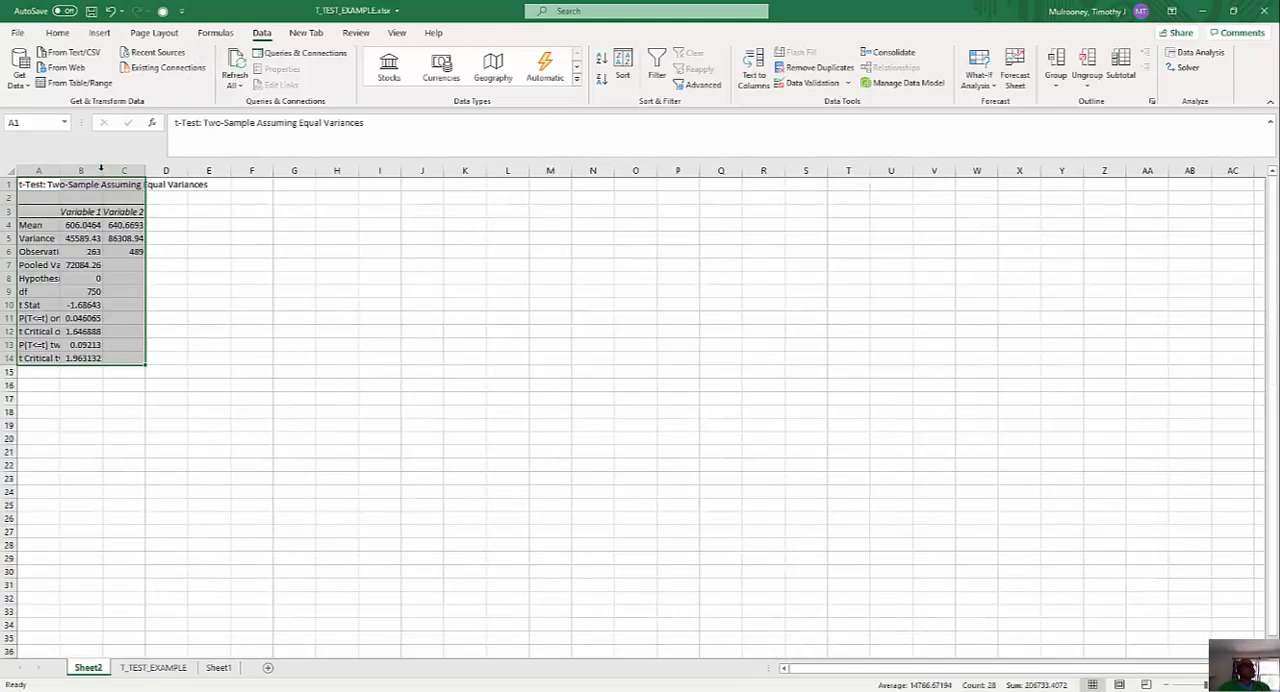
pyautogui.click(88, 225)
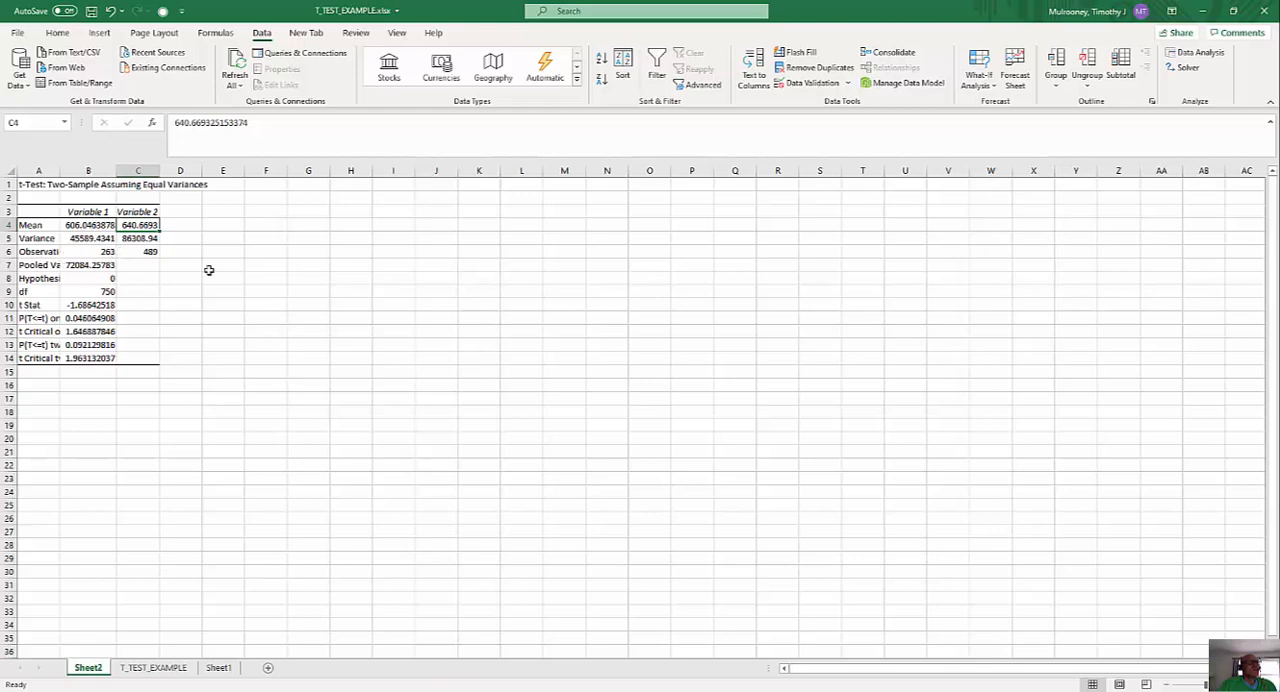
pyautogui.moveTo(118, 350)
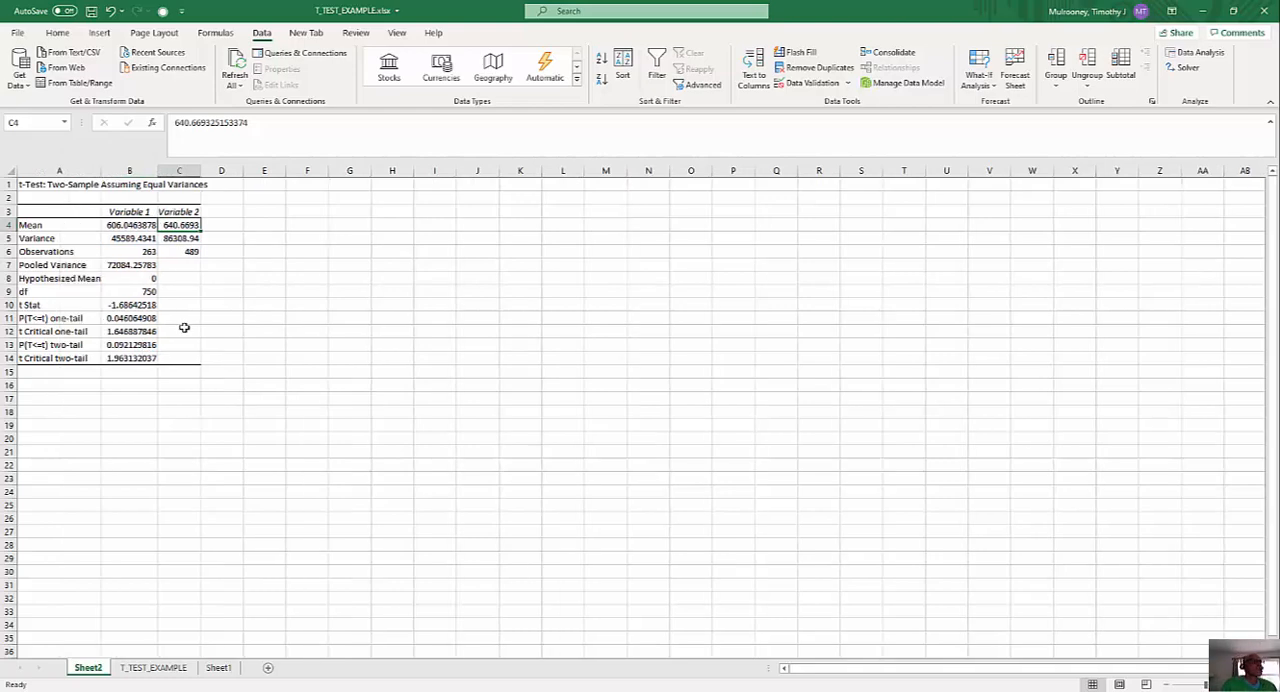
pyautogui.moveTo(145, 343)
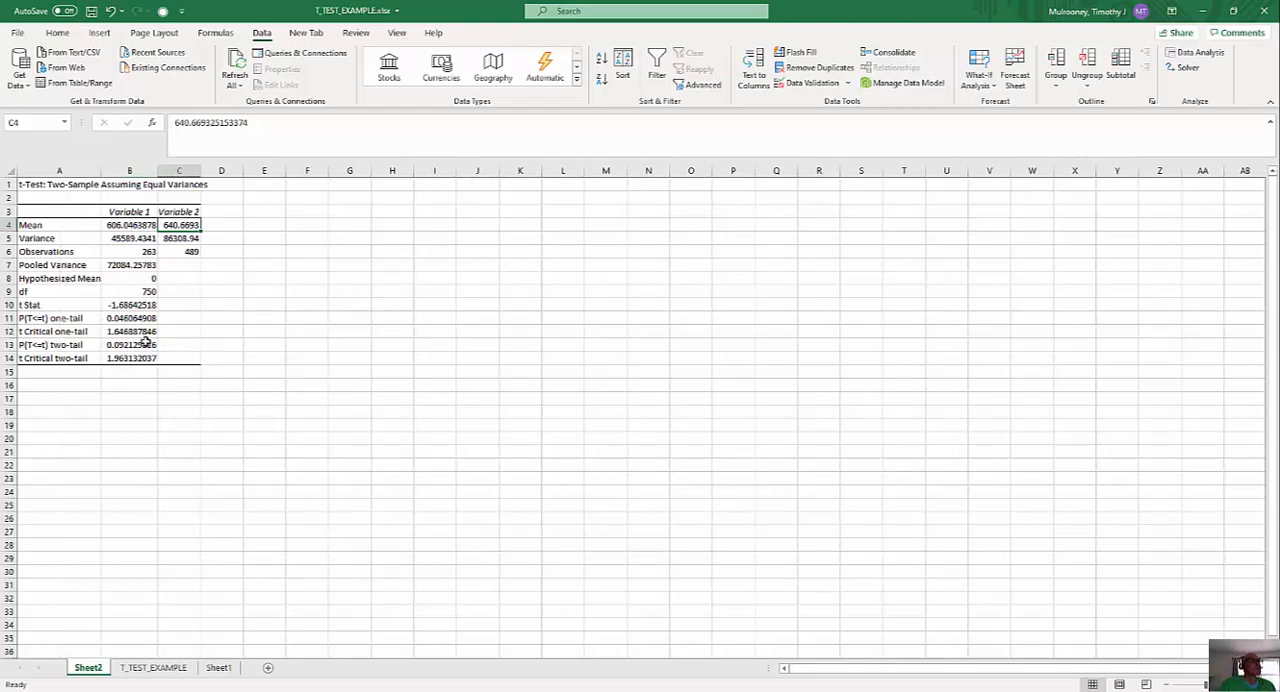
pyautogui.click(129, 344)
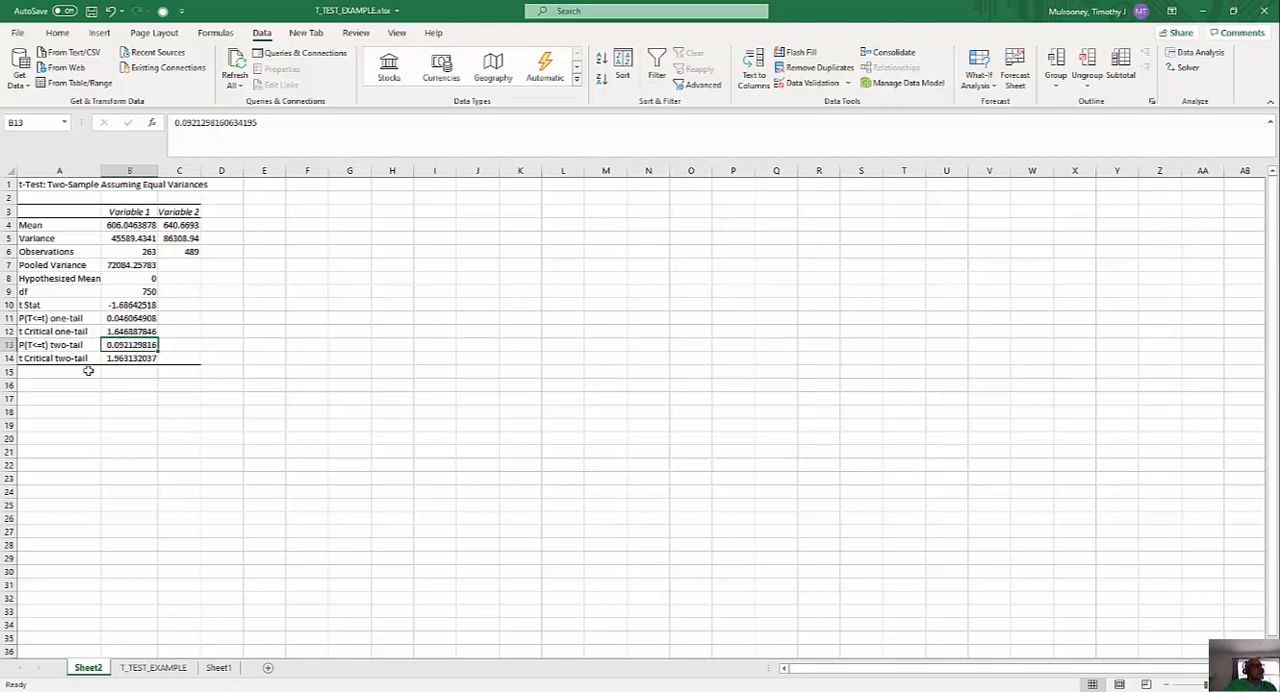
pyautogui.moveTo(94, 358)
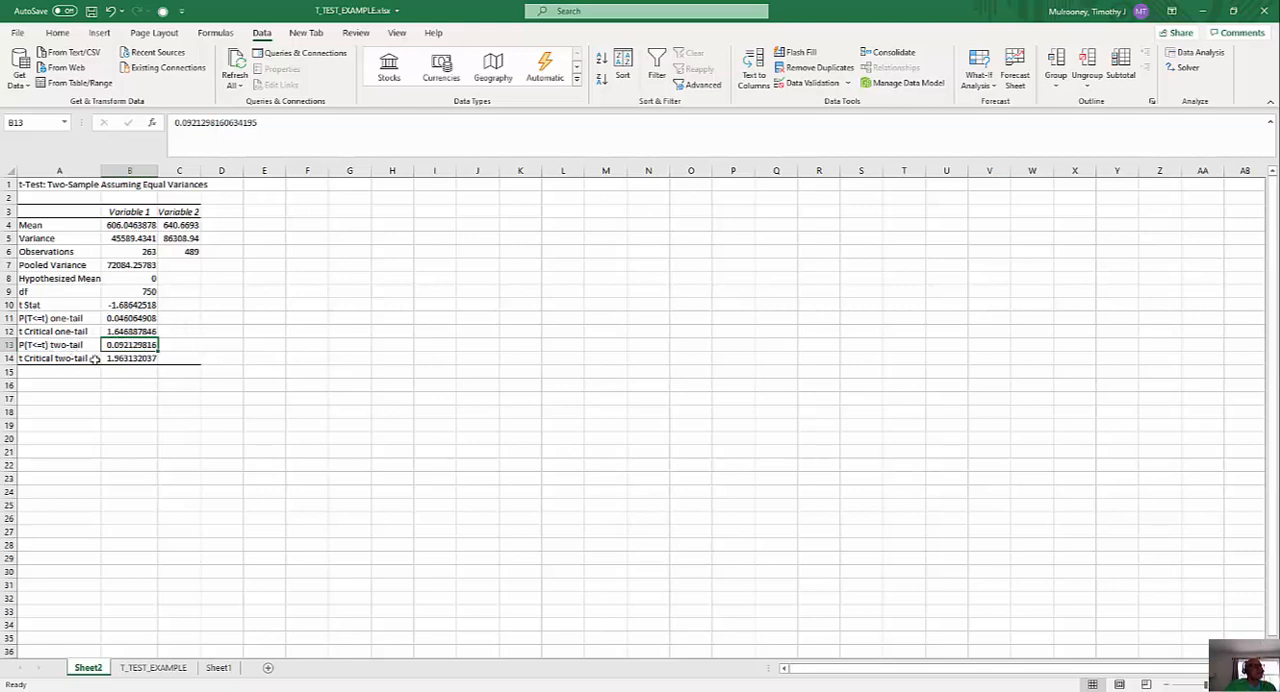
pyautogui.moveTo(179, 320)
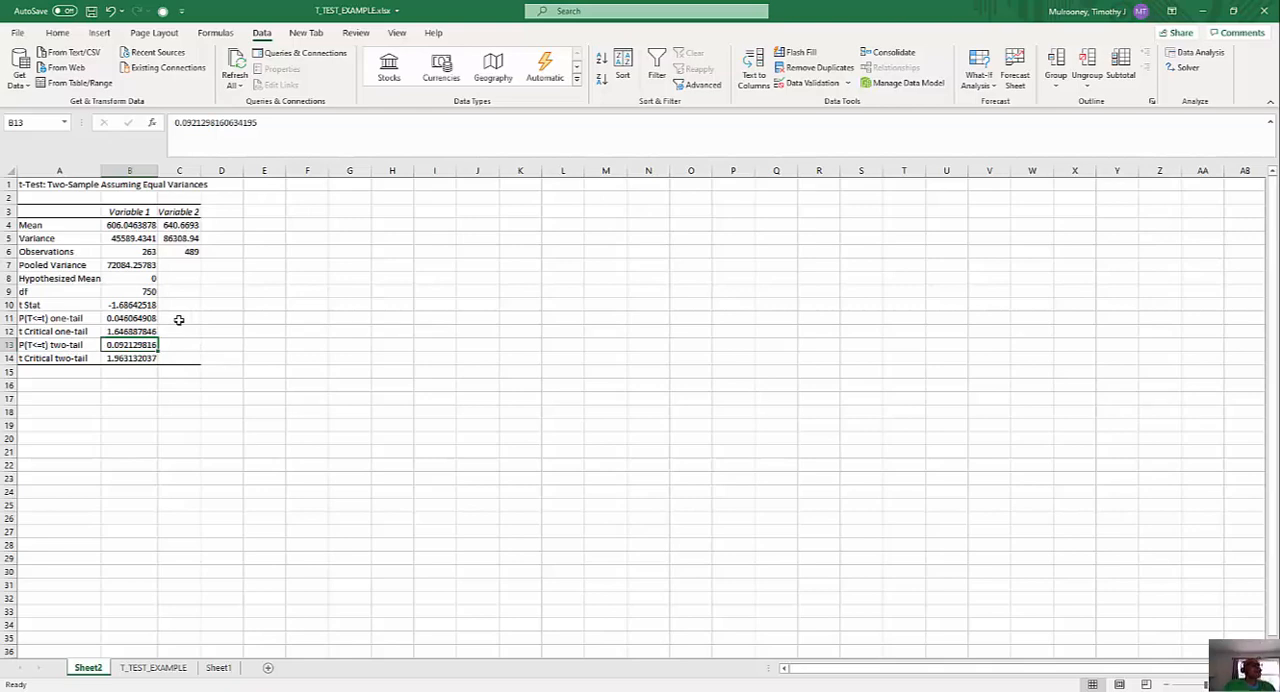
pyautogui.click(129, 225)
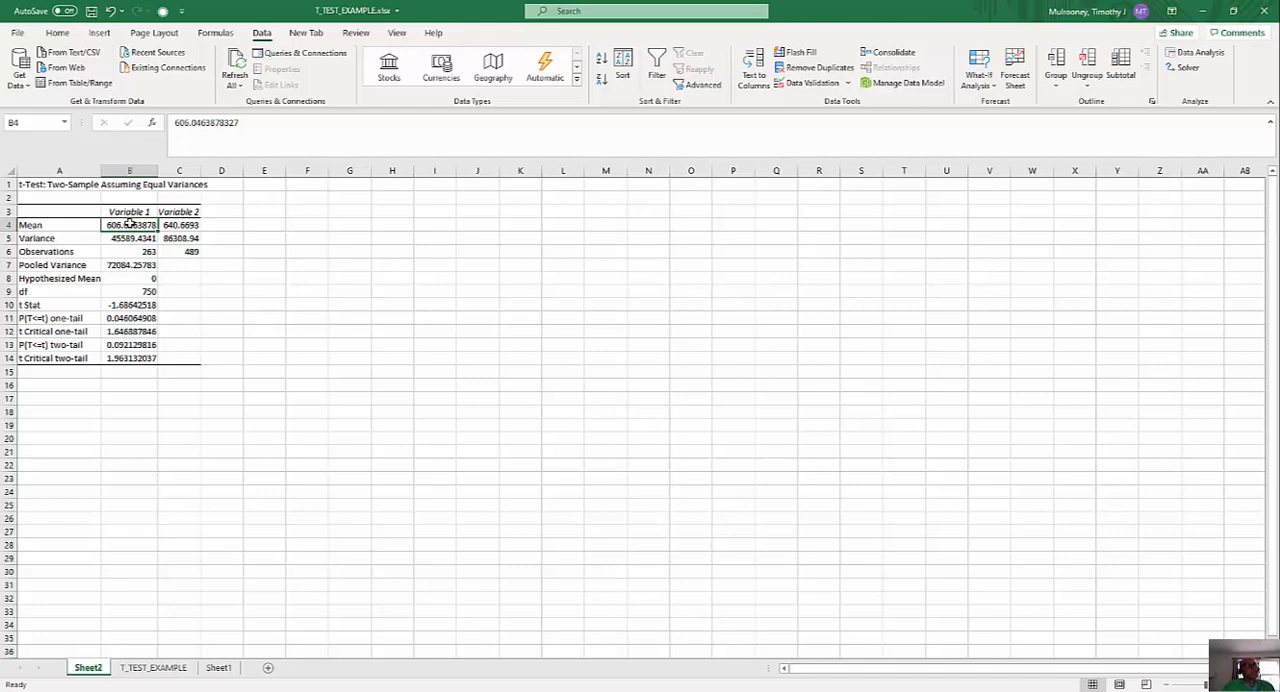
pyautogui.click(179, 224)
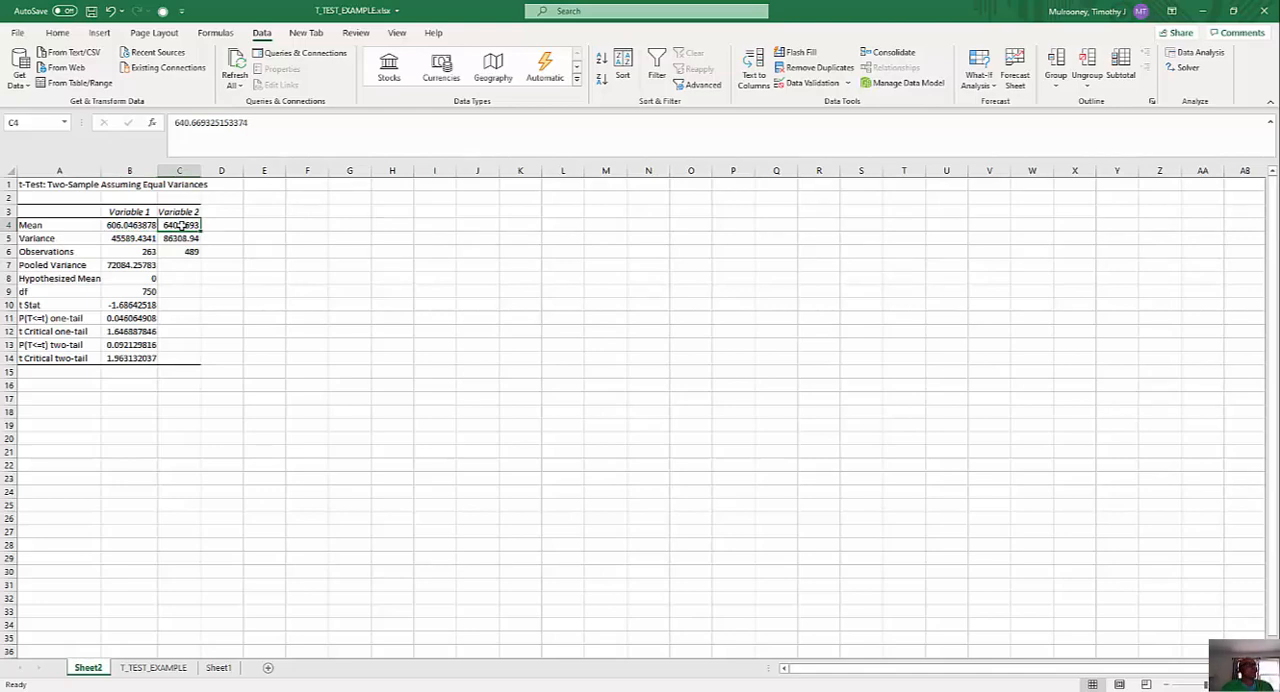
pyautogui.moveTo(127, 342)
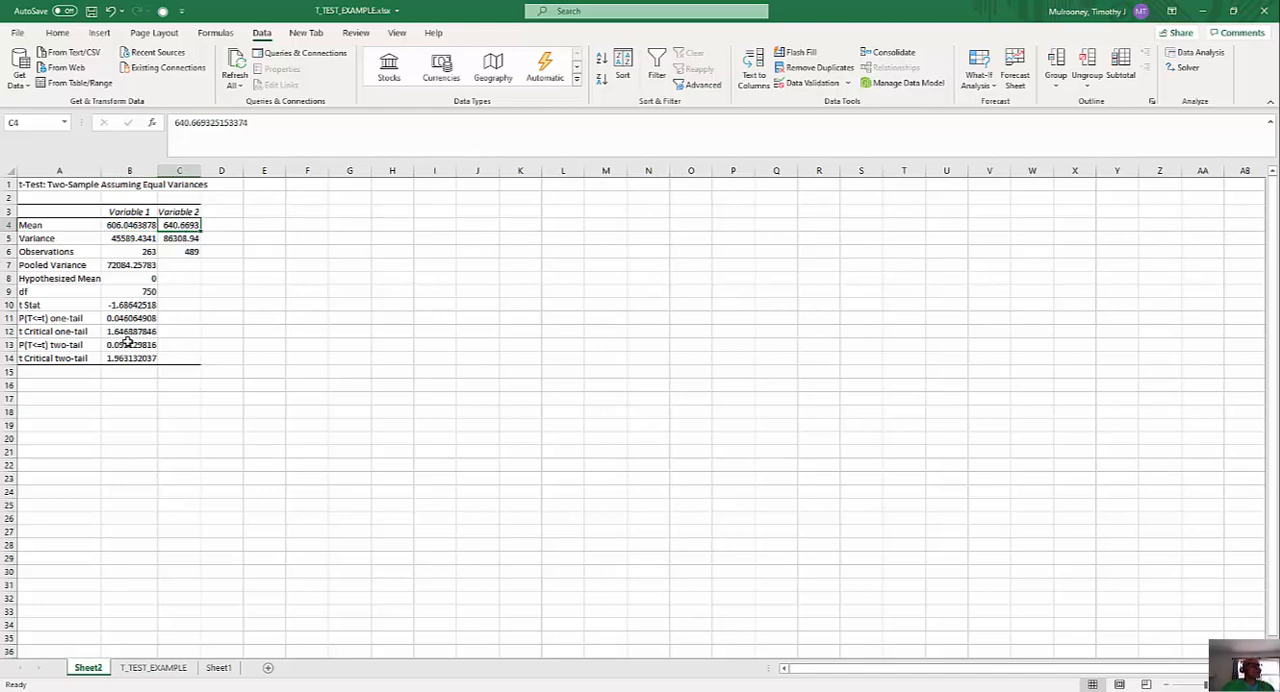
pyautogui.click(129, 344)
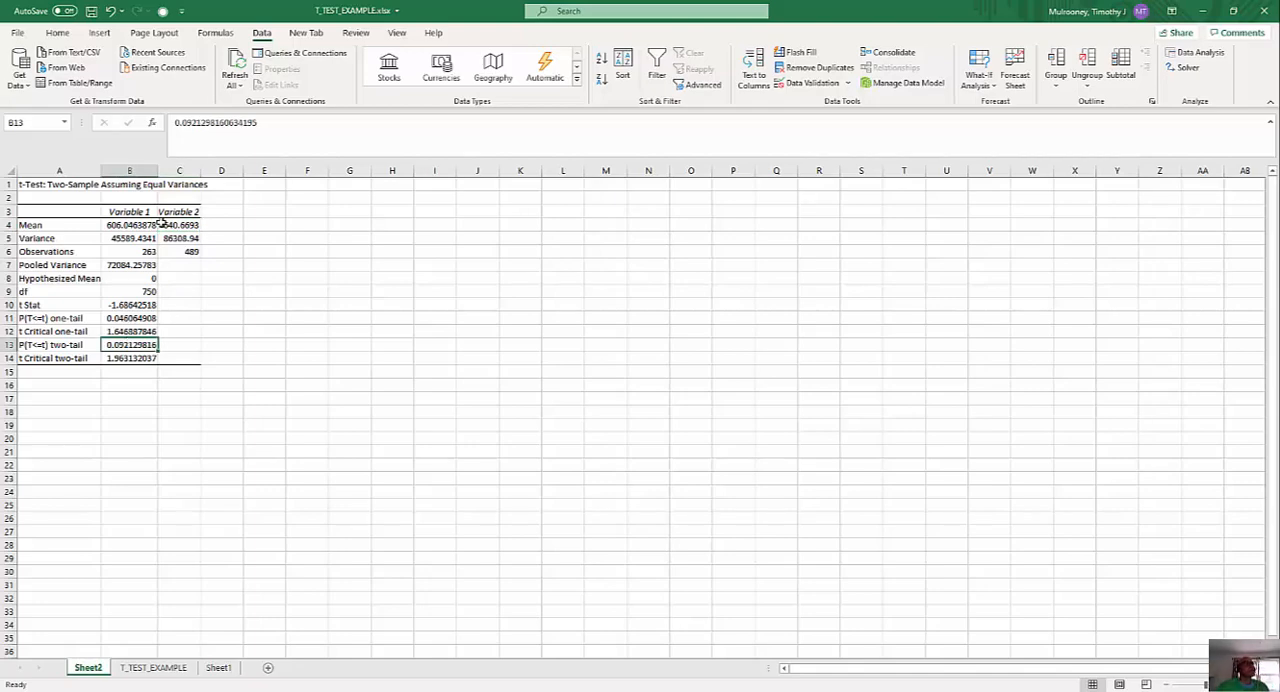
pyautogui.click(179, 224)
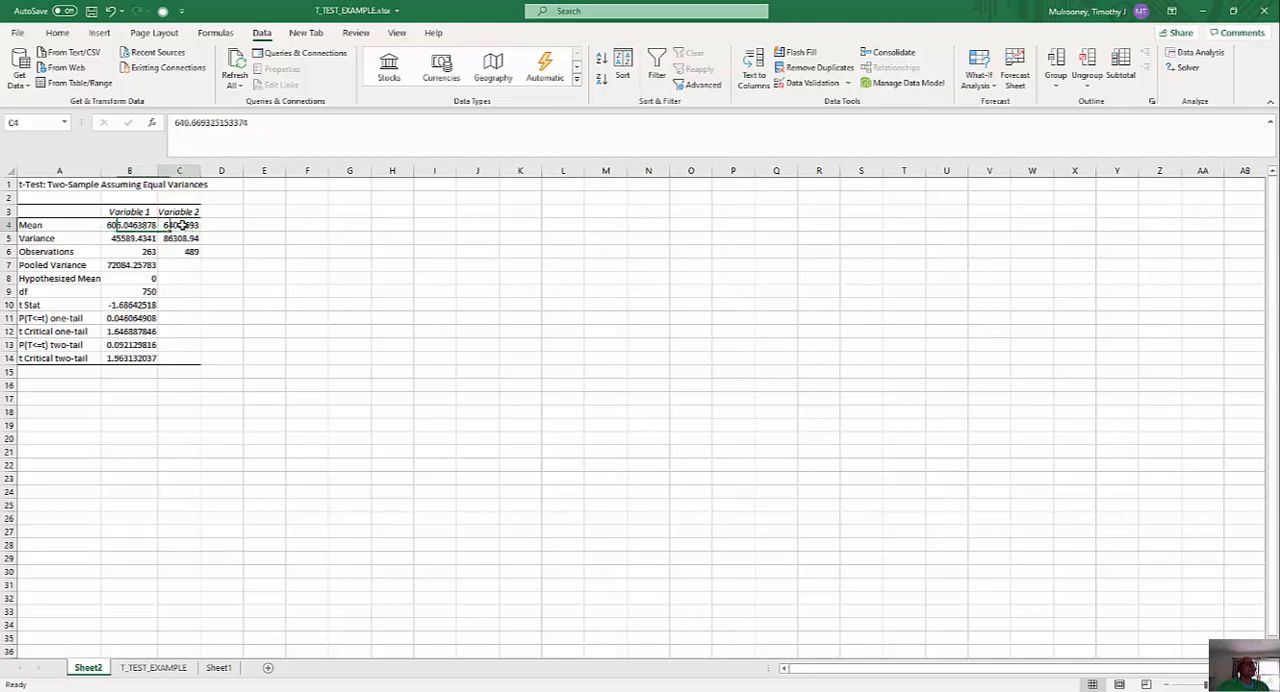
pyautogui.click(129, 344)
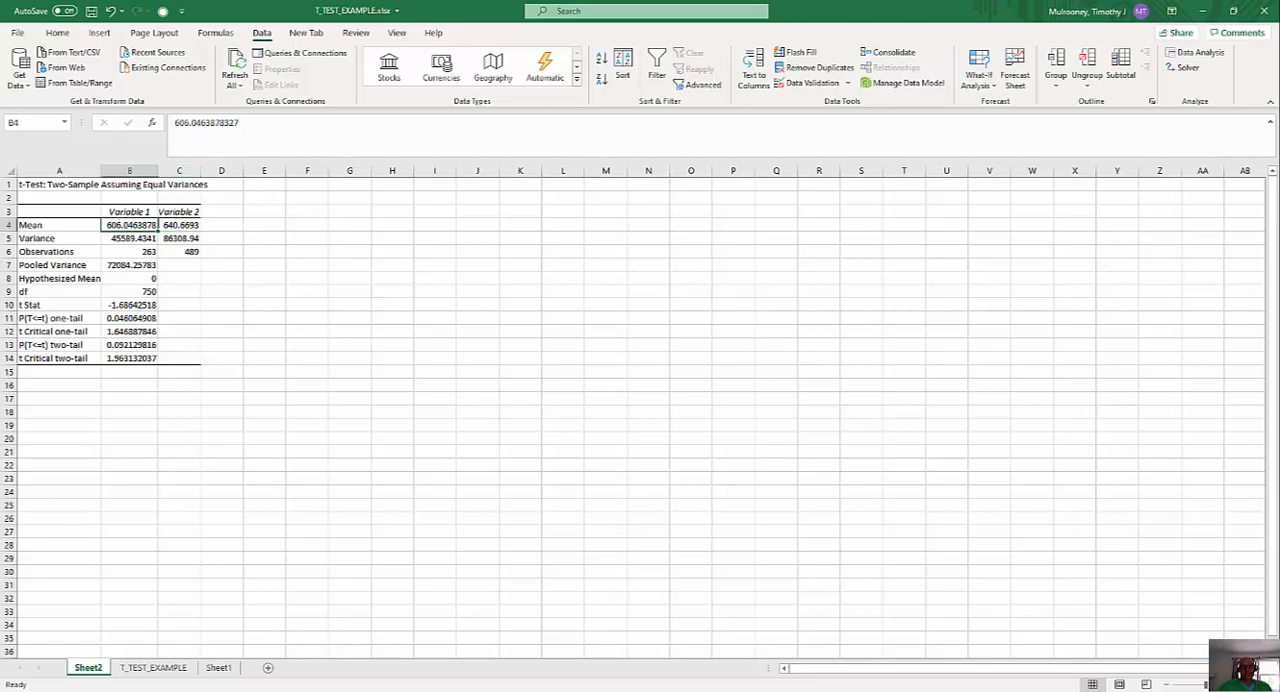
pyautogui.moveTo(766, 223)
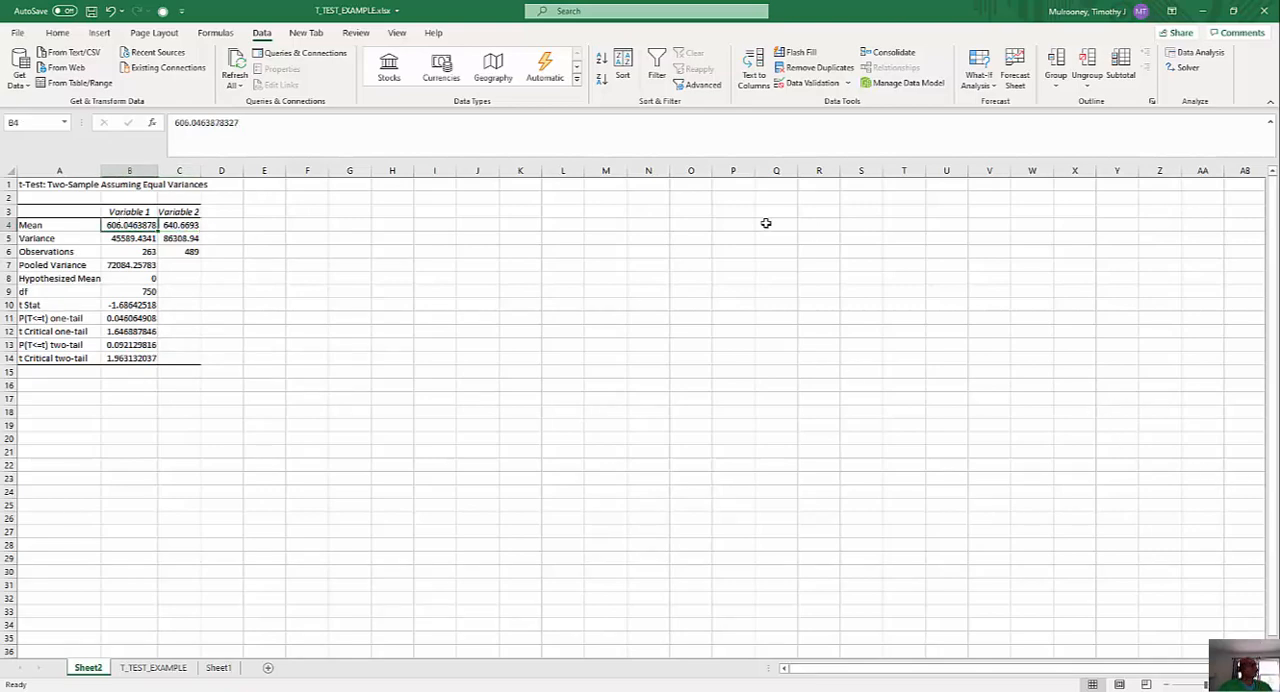